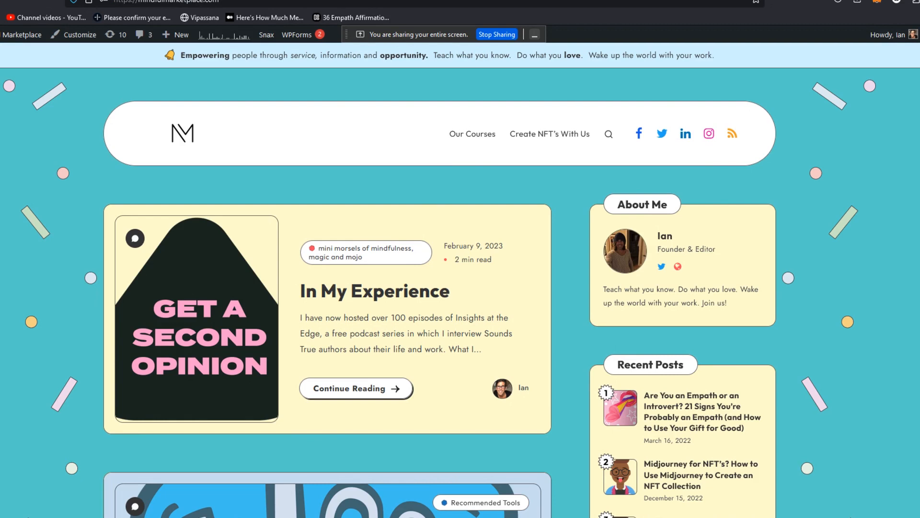
mouse_move(689, 152)
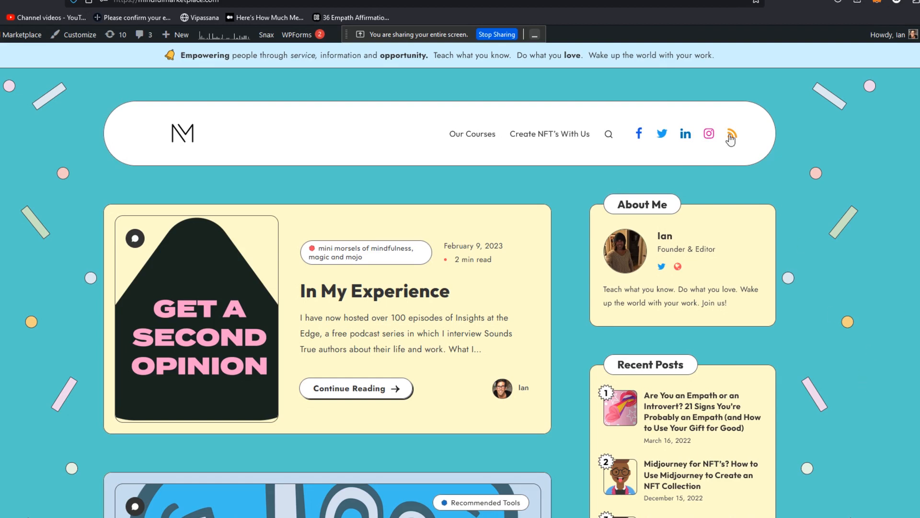
mouse_move(792, 233)
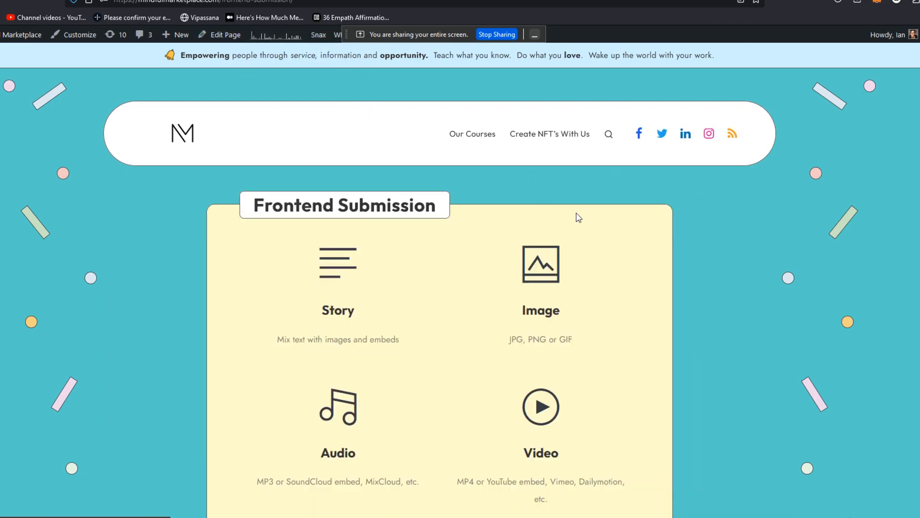
scroll(down, 3)
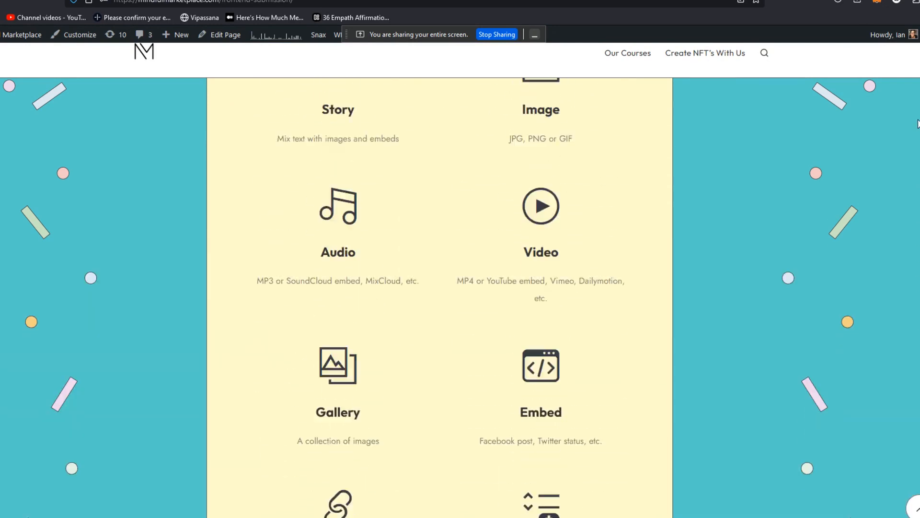
scroll(down, 3)
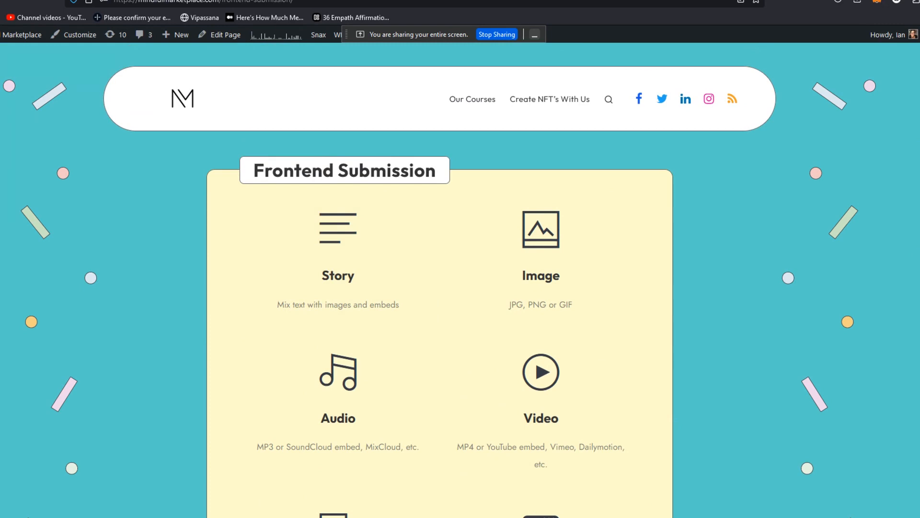
scroll(down, 3)
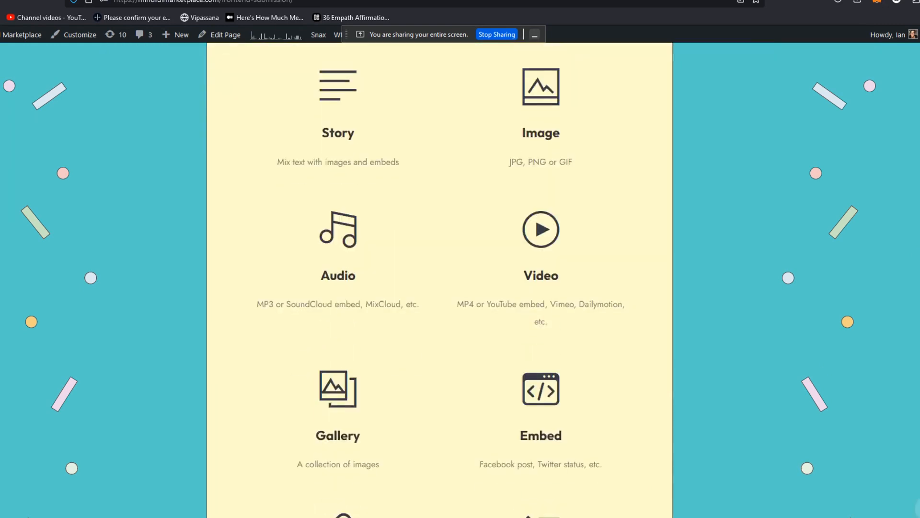
scroll(down, 3)
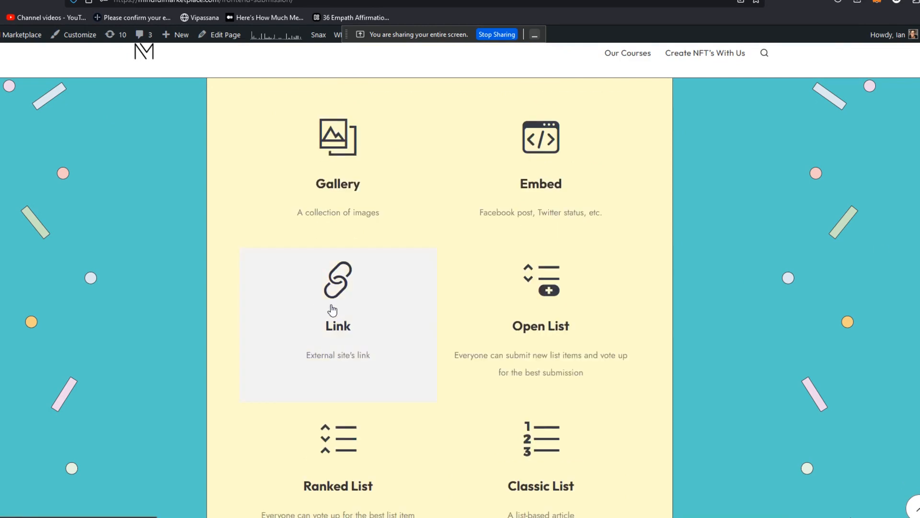
mouse_move(365, 313)
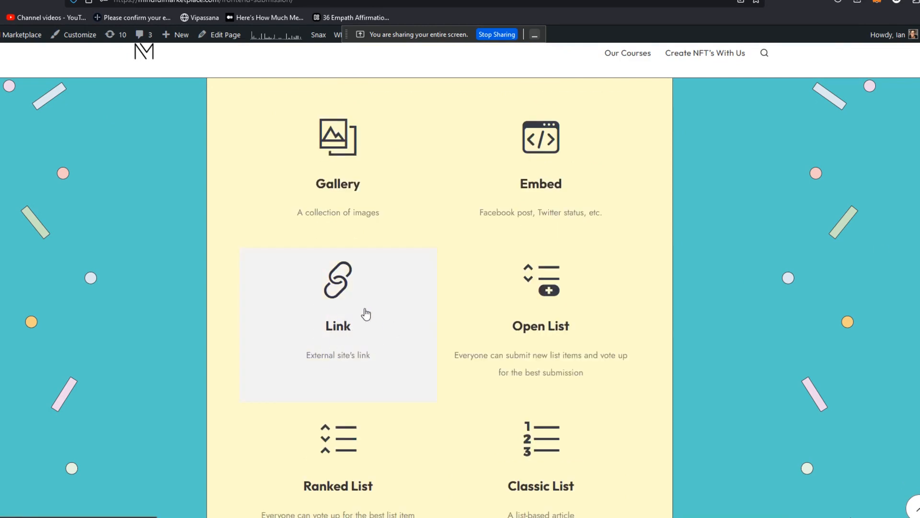
mouse_move(360, 340)
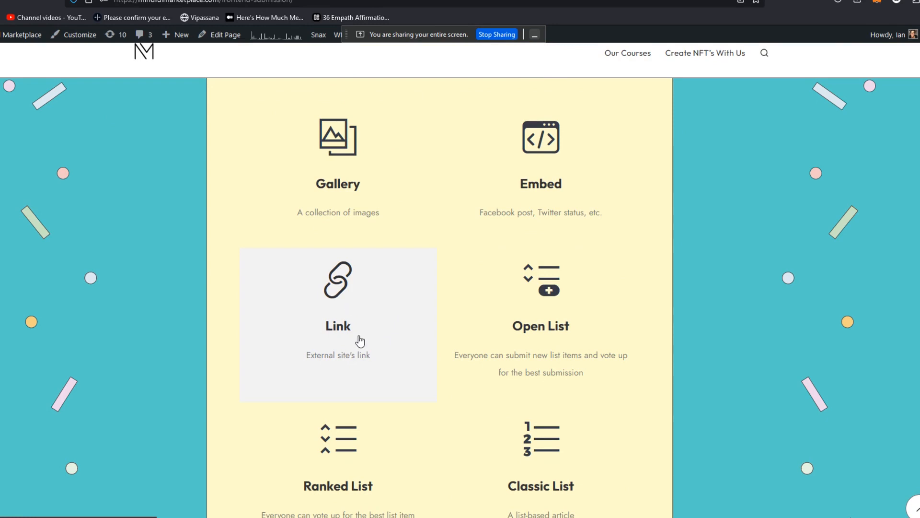
mouse_move(340, 328)
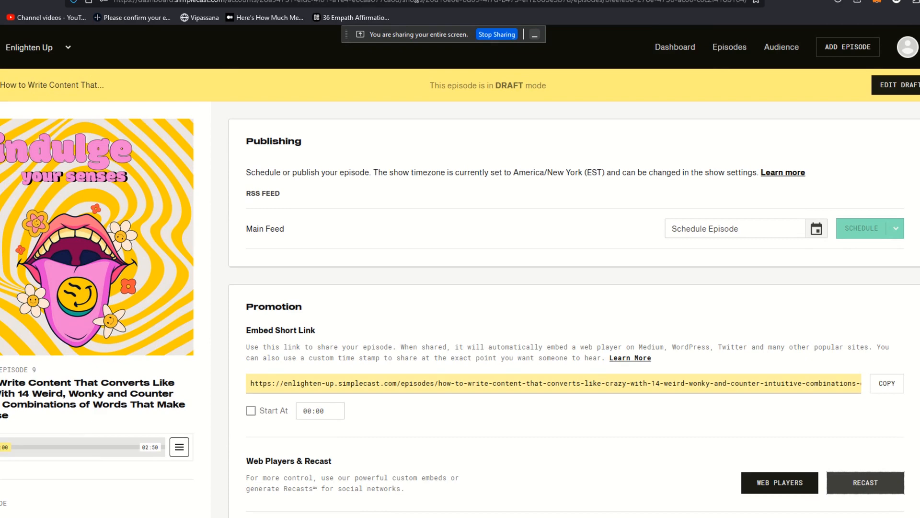
Leave the Simplecast episode page for a new tab showing a blank Google search page
click(410, 3)
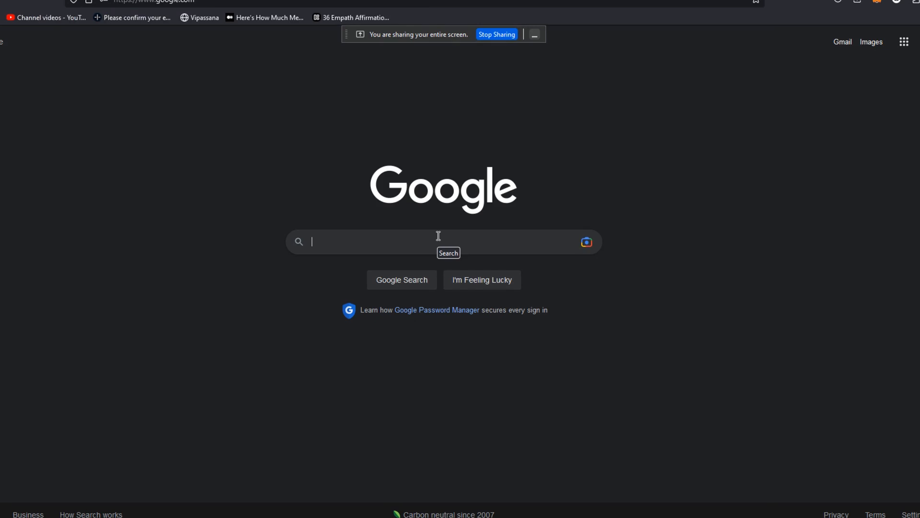
Search 'the best ghost themes 2023', open Theme Junkie's Ghost themes article, and select its URL
text(the best ghost themes 2023)
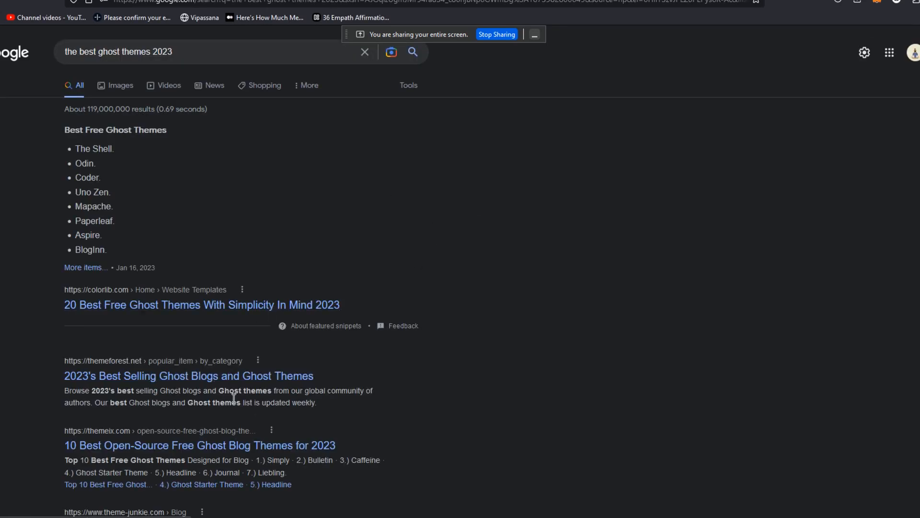
scroll(down, 3)
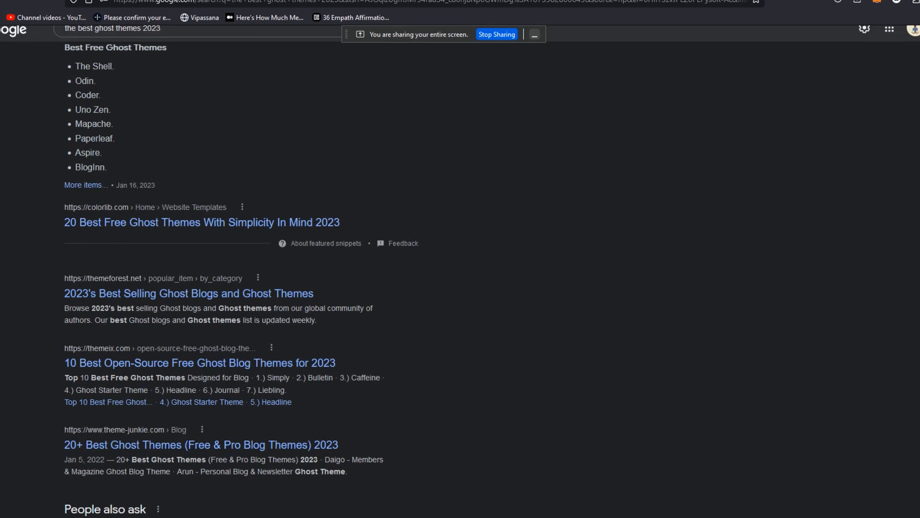
scroll(down, 3)
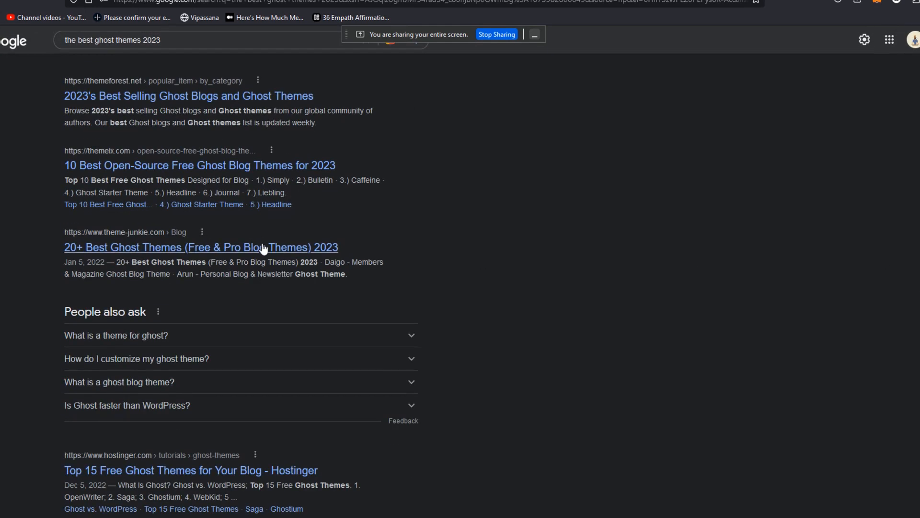
click(201, 246)
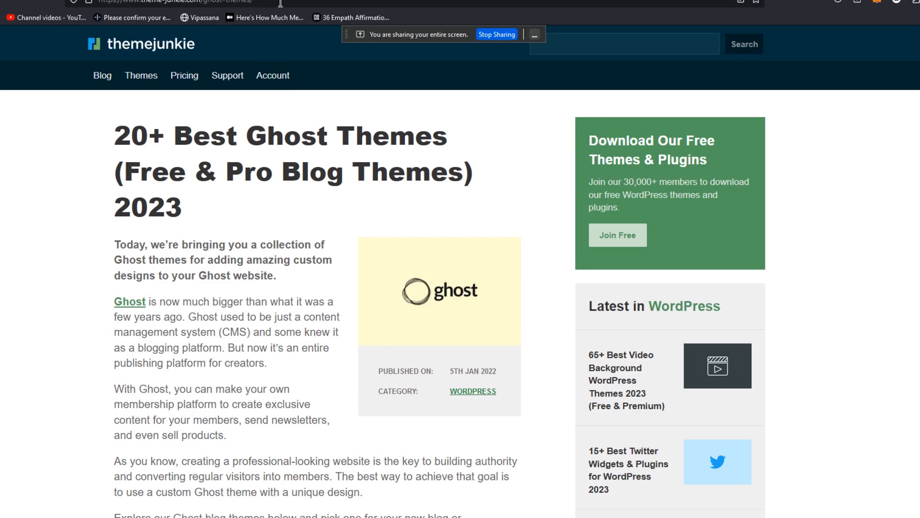
click(176, 2)
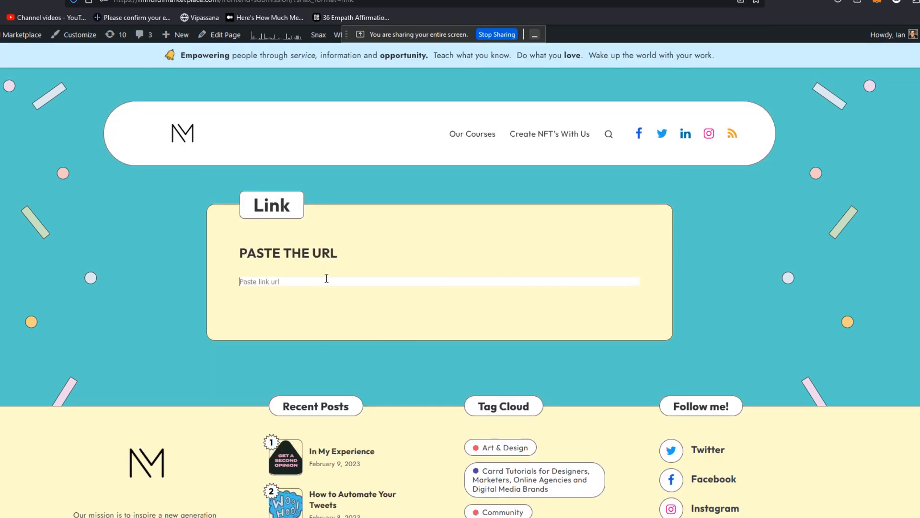
Paste the Theme Junkie Ghost themes URL and add a note recommending favourite themes under $100
text(https://www.theme-junkie.com/ghost-themes/)
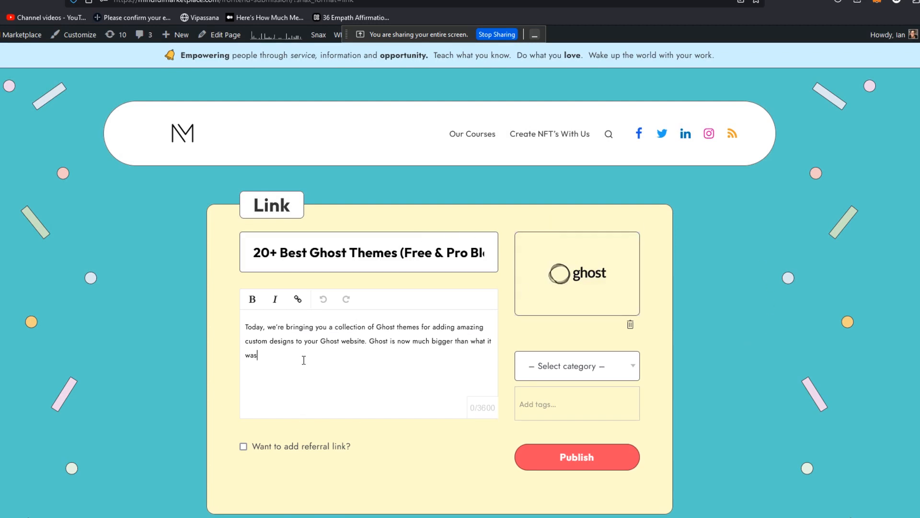
text(The best ghost themes f)
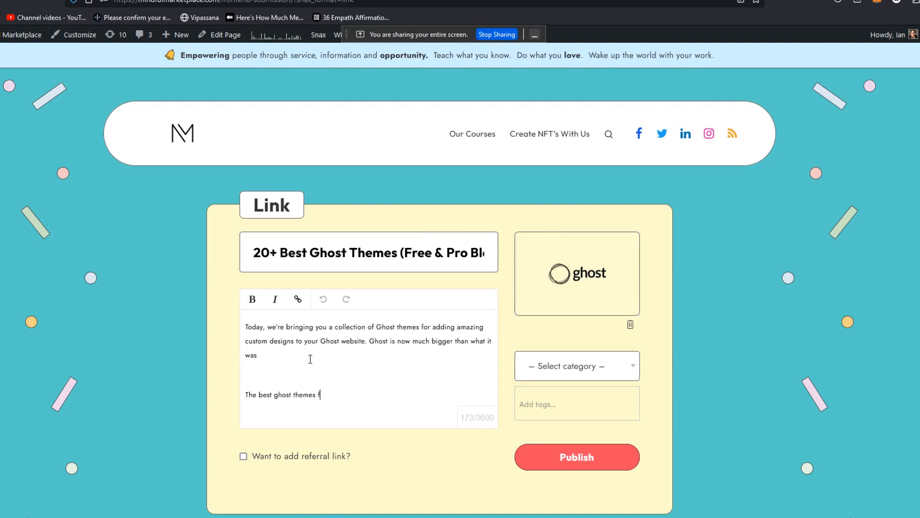
text(or 2023)
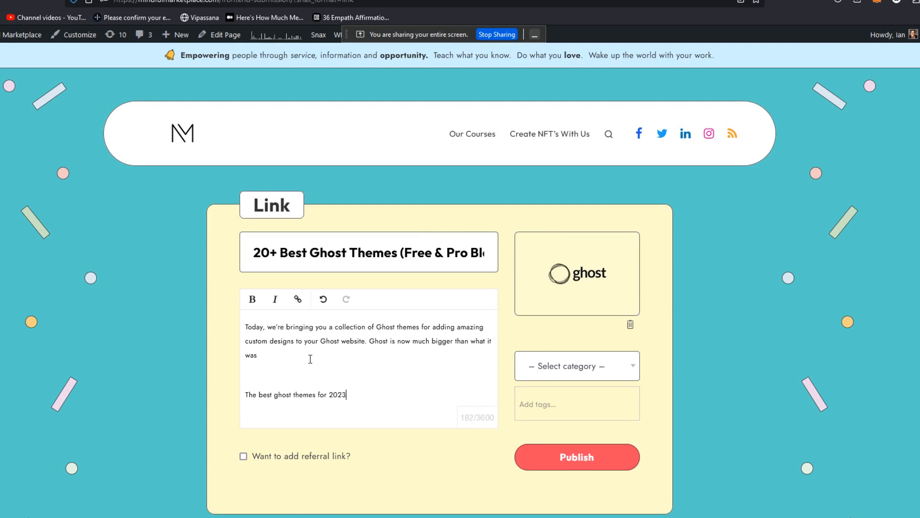
text(under)
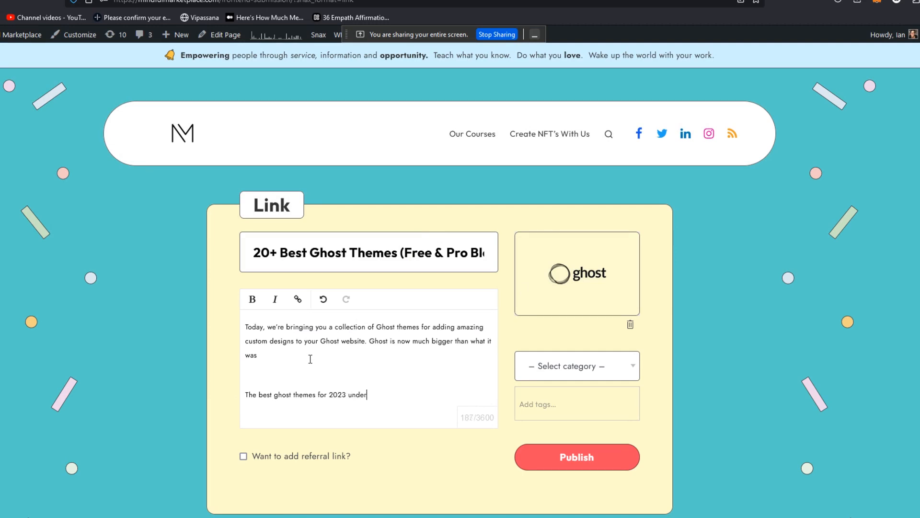
text($100)
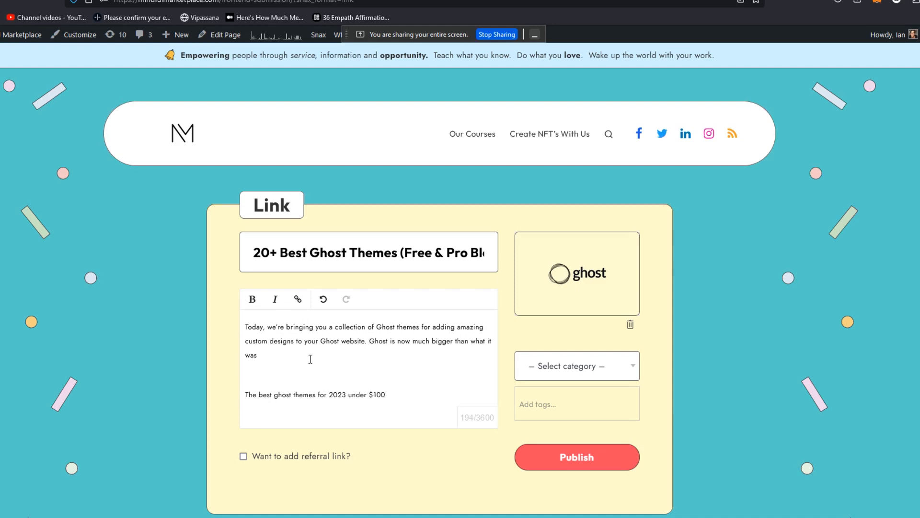
text(- some of m)
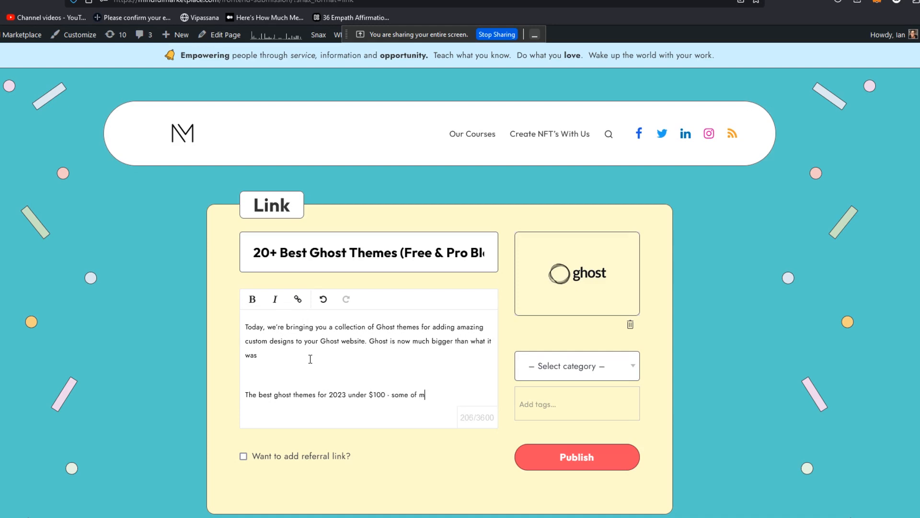
text(y favorites for those of you getting started with)
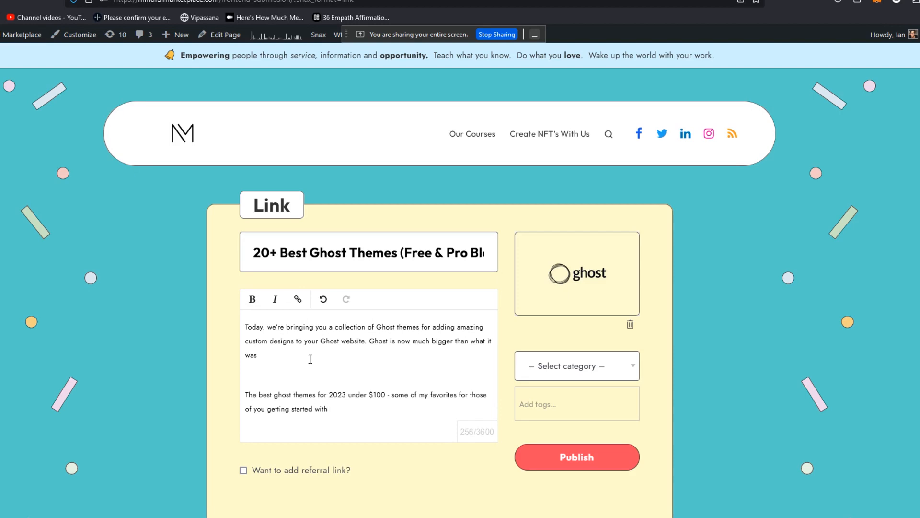
text(ghost!)
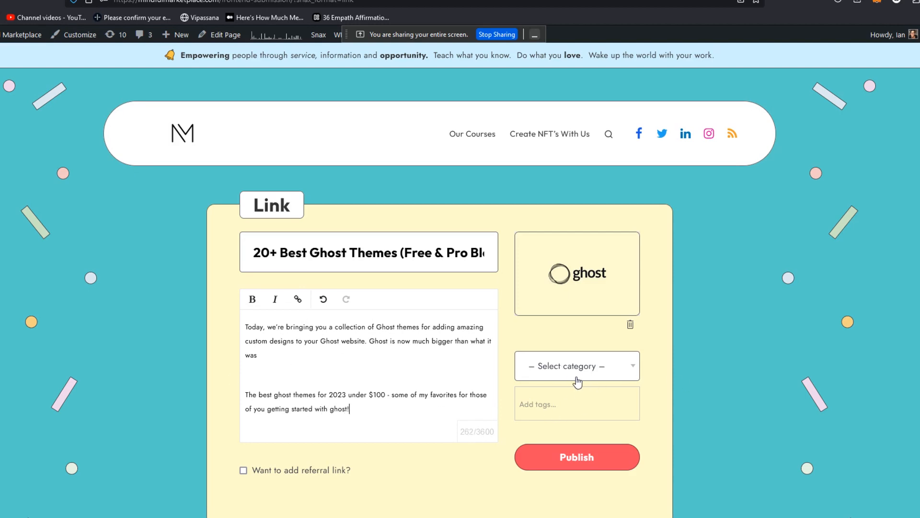
Enable the referral link, enter the Pathwright URL, and publish the Ghost themes post
click(243, 470)
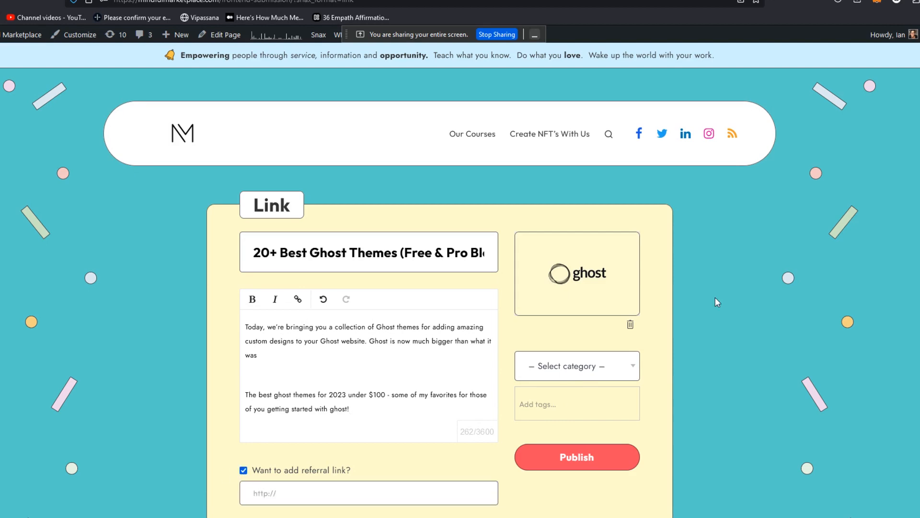
click(368, 493)
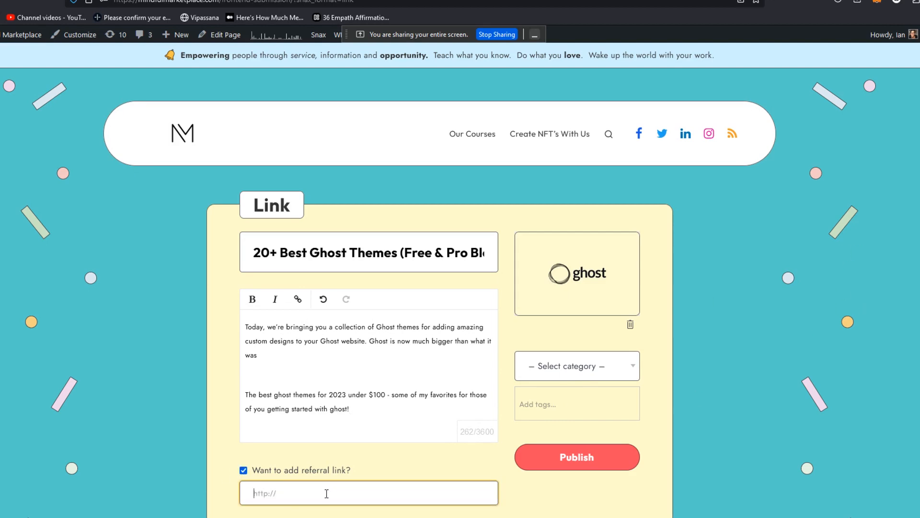
text(https://mindfulmarketpla)
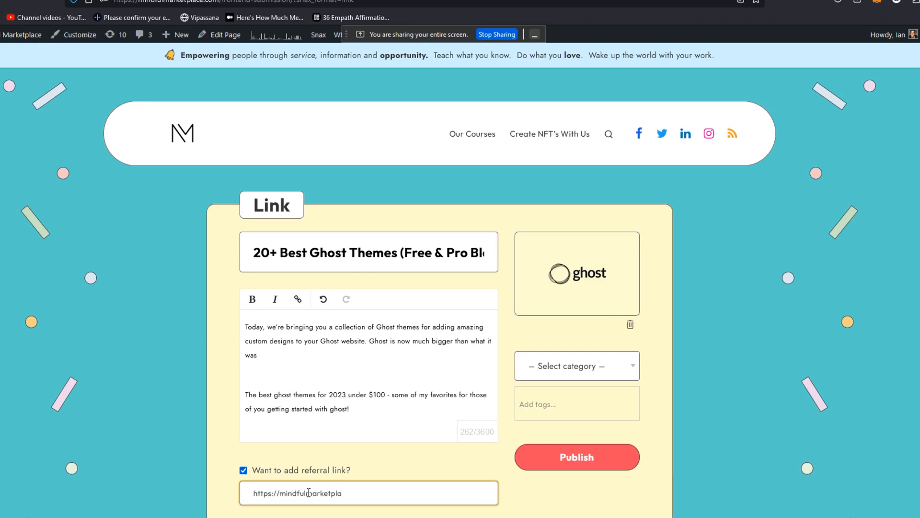
text(.pathwright.com)
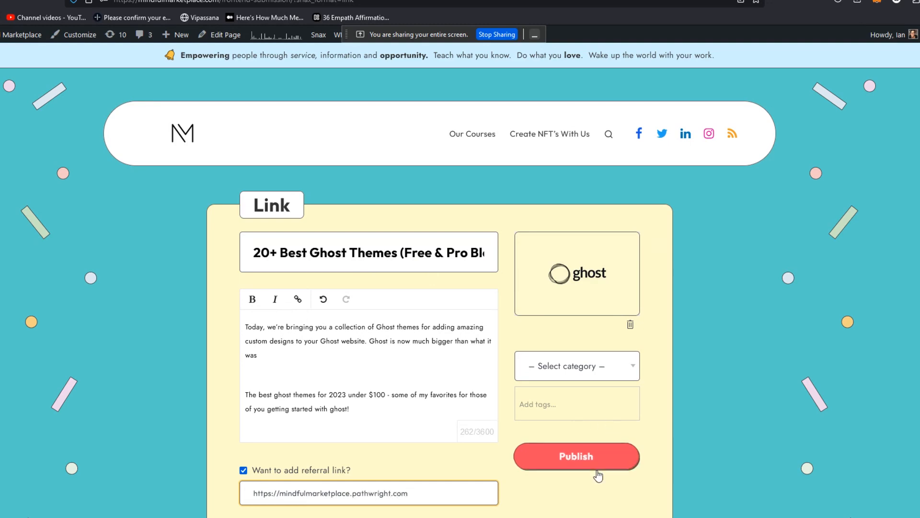
click(575, 455)
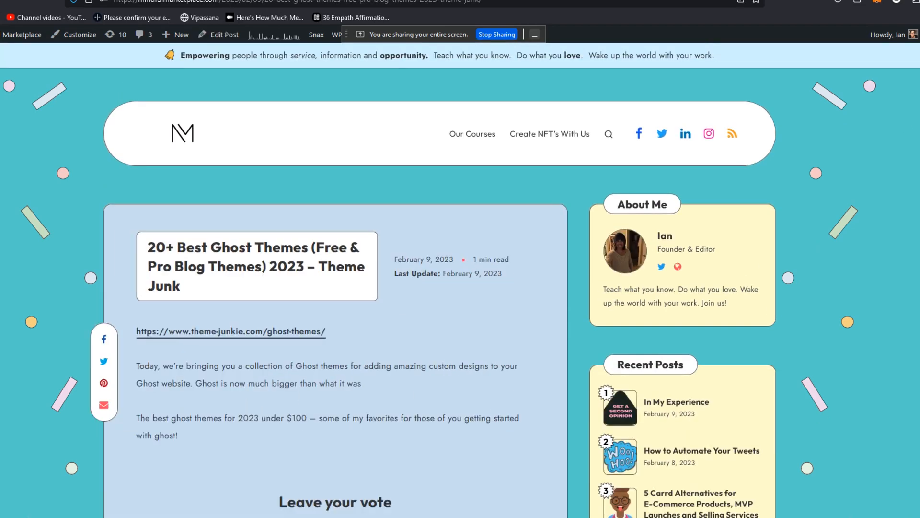
Scroll down the live Ghost themes post and upvote it to 1 point
scroll(down, 3)
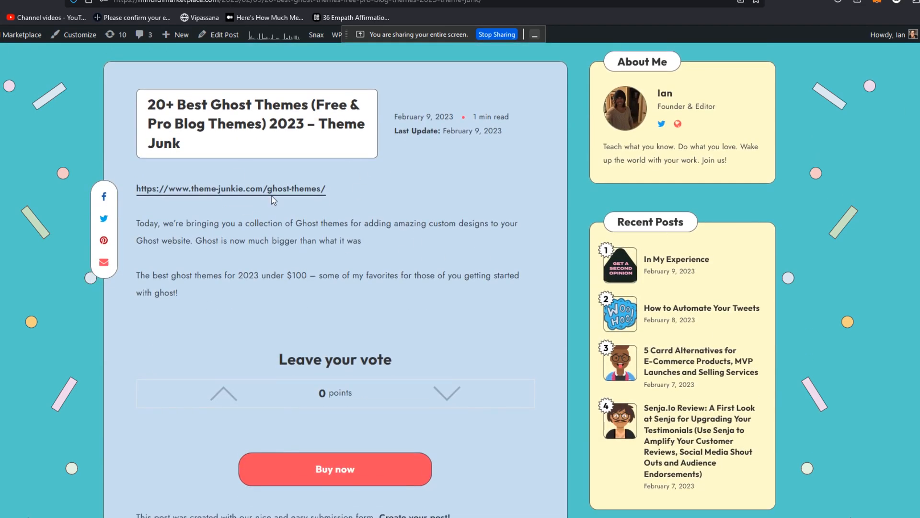
mouse_move(251, 210)
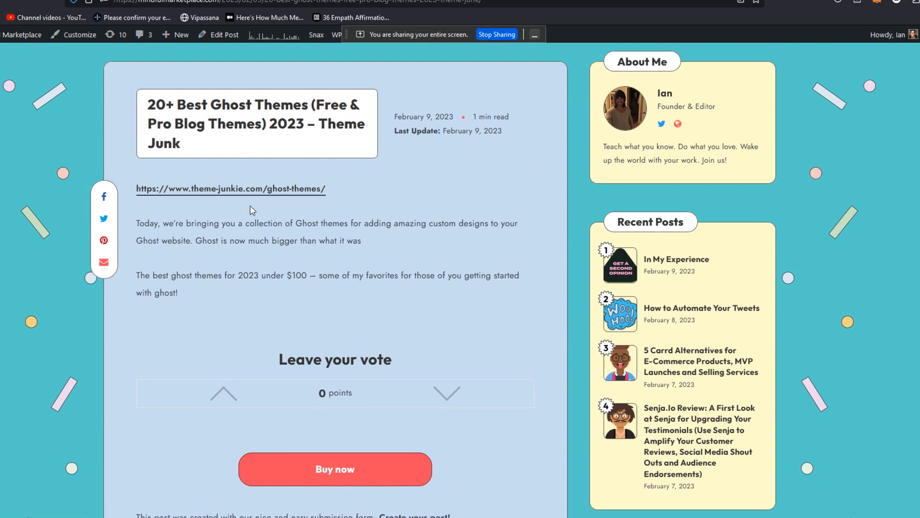
mouse_move(374, 253)
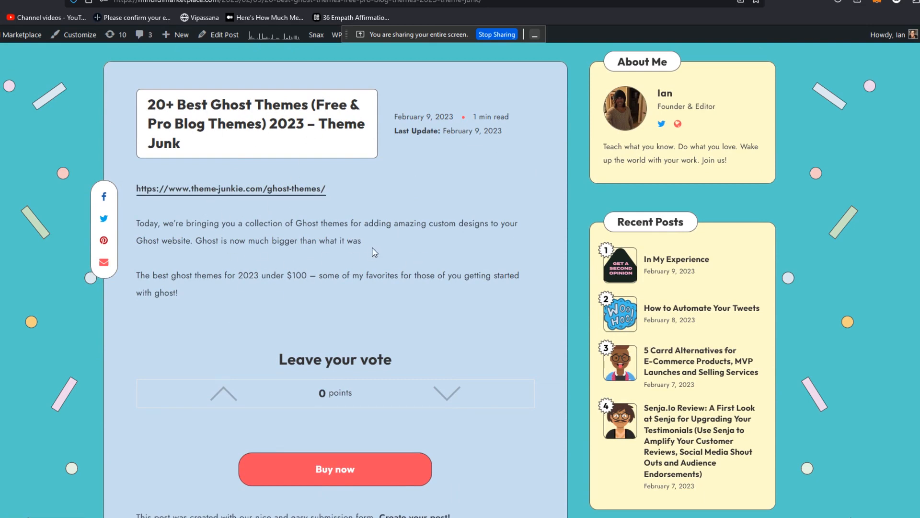
mouse_move(168, 306)
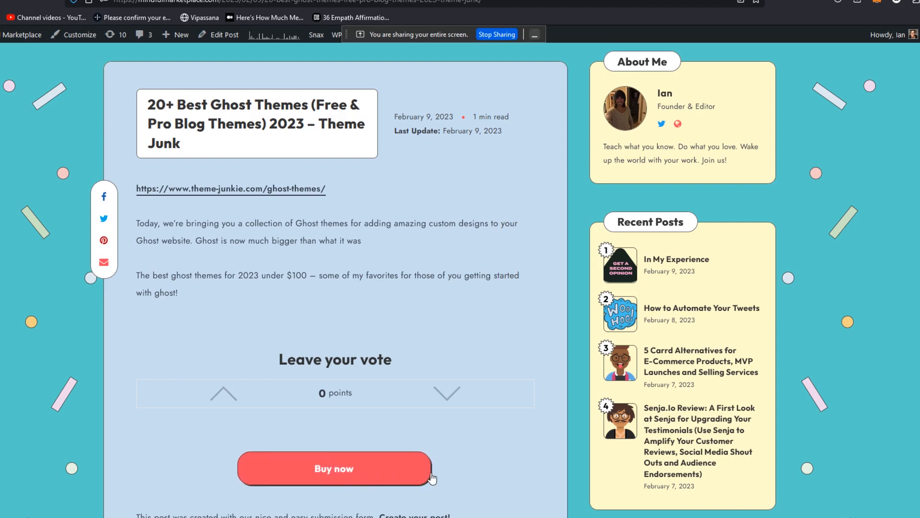
mouse_move(369, 467)
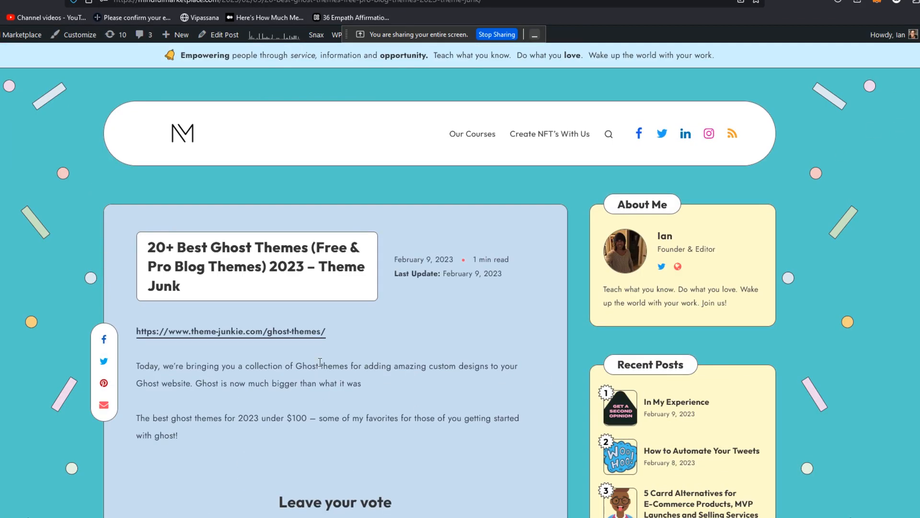
scroll(down, 3)
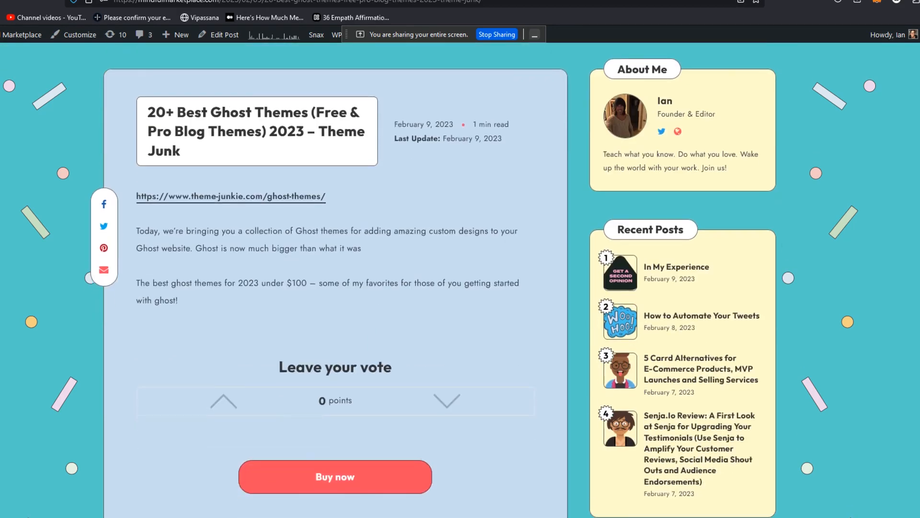
scroll(down, 3)
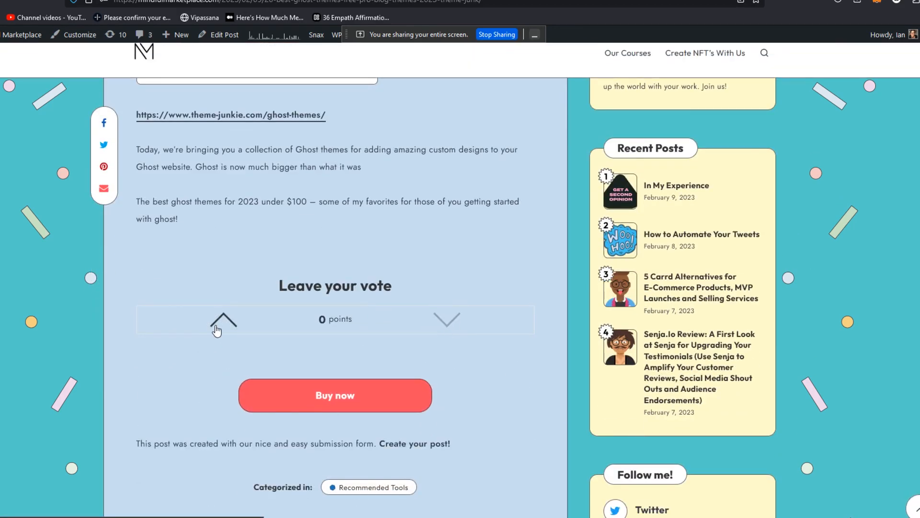
click(223, 319)
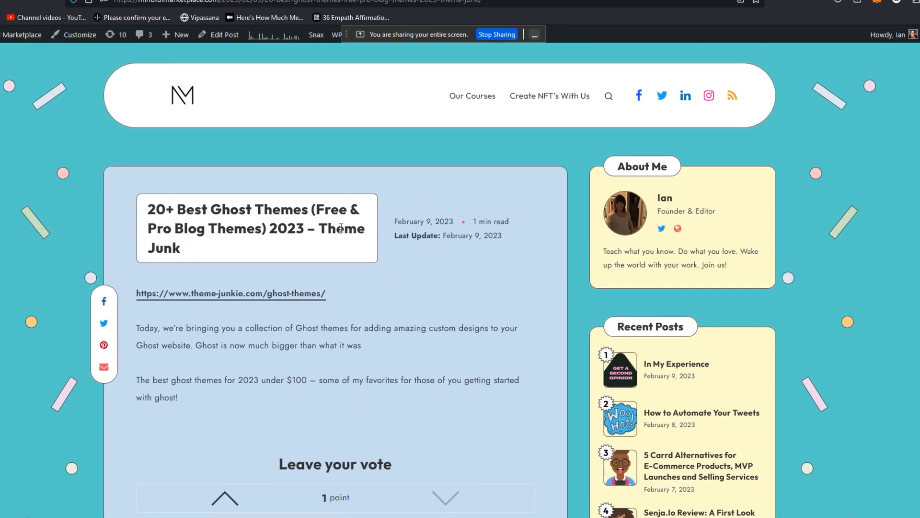
mouse_move(190, 126)
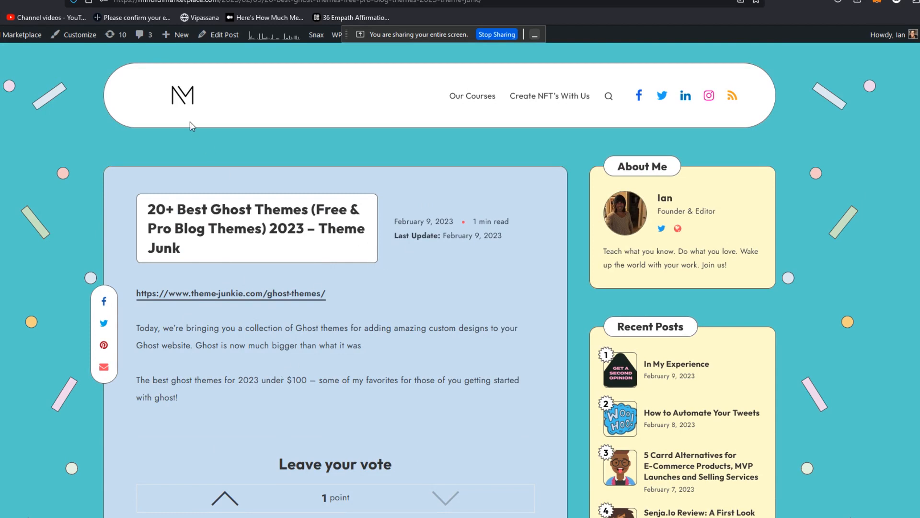
mouse_move(187, 99)
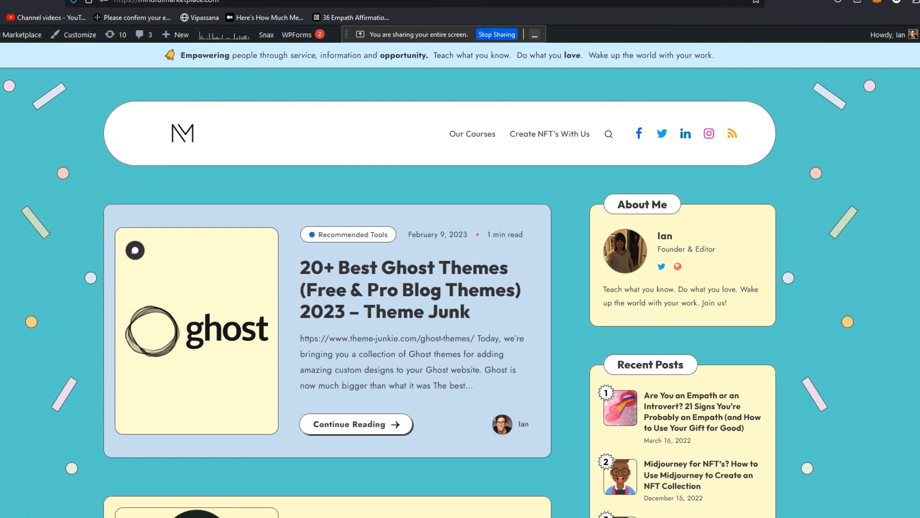
Open a new tab with a blank Google search page
click(348, 424)
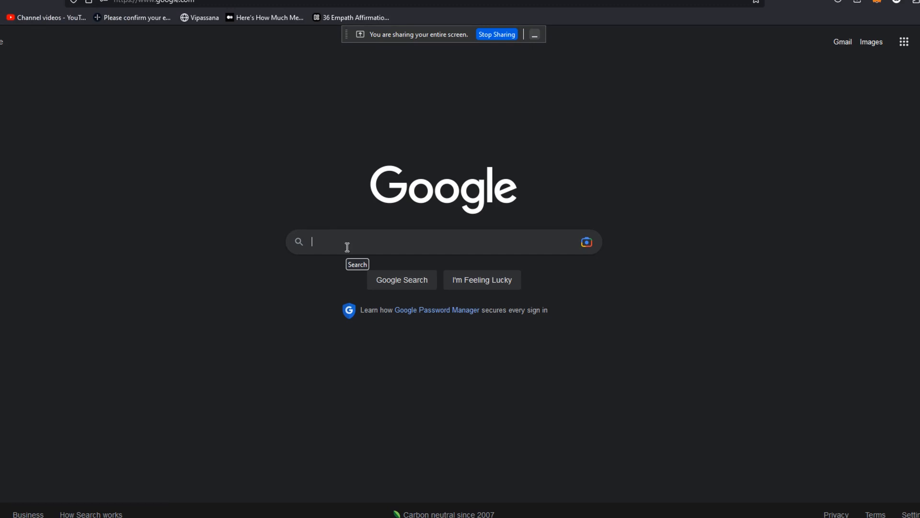
Search 'best online course platforms 2023', open Zapier's article, and select its URL
text(best online course platforms 2023)
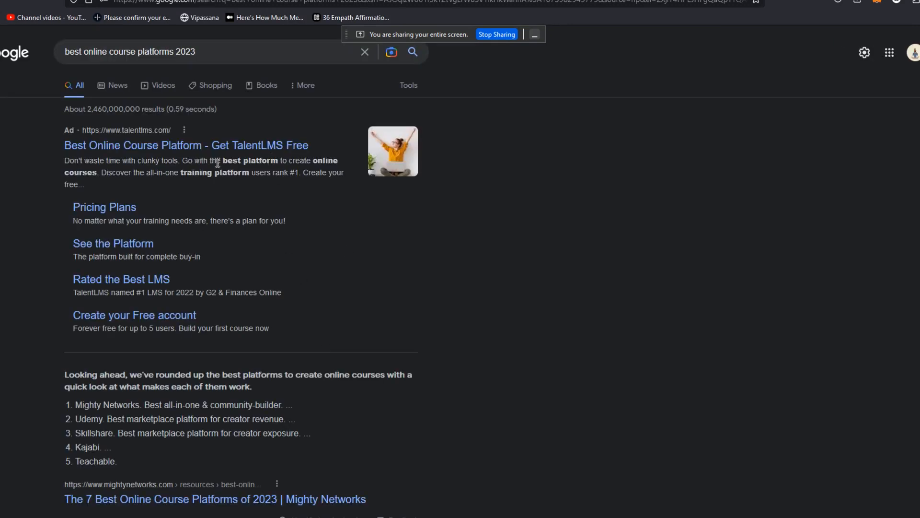
scroll(down, 3)
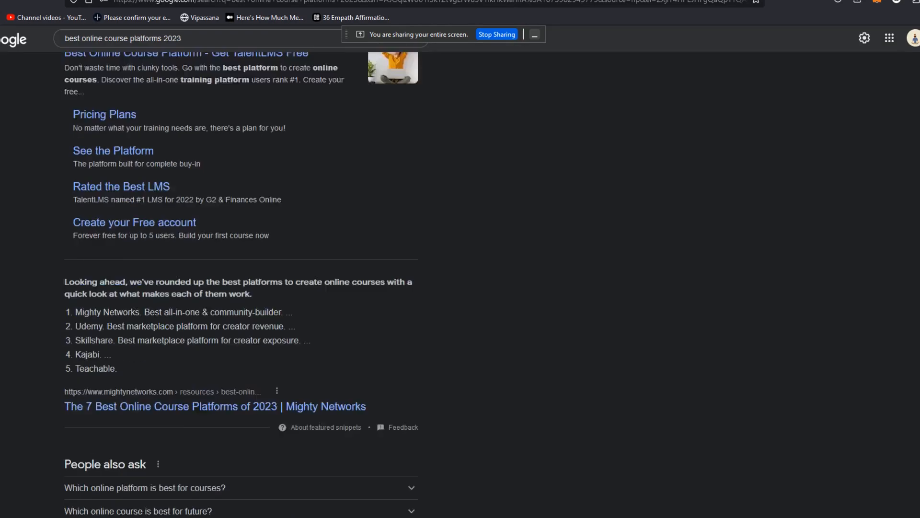
scroll(down, 3)
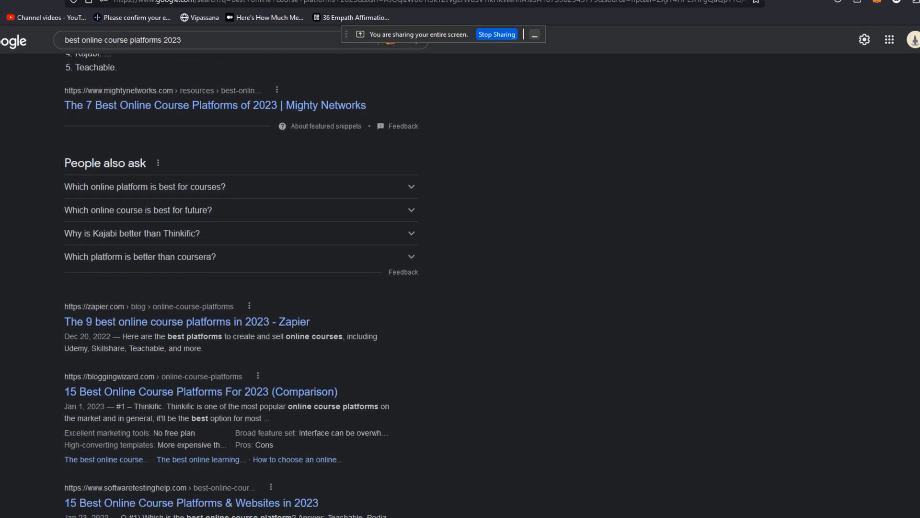
scroll(down, 3)
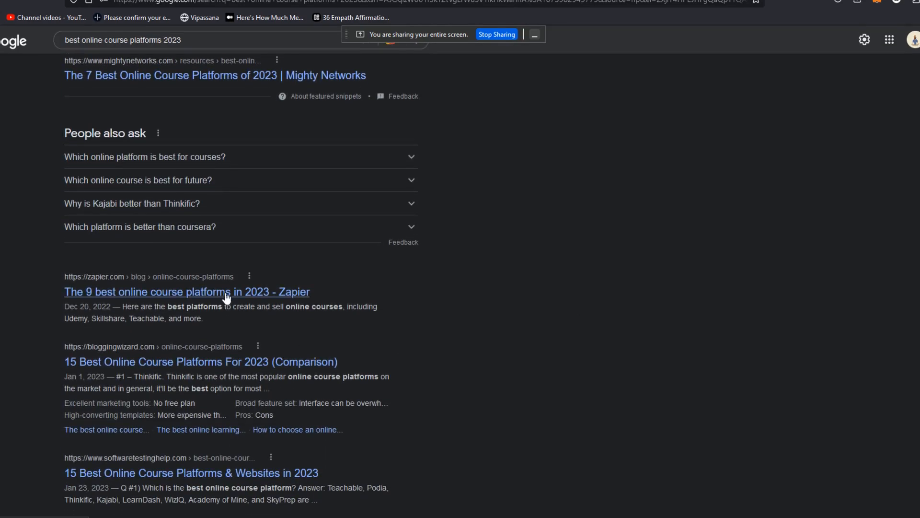
click(187, 292)
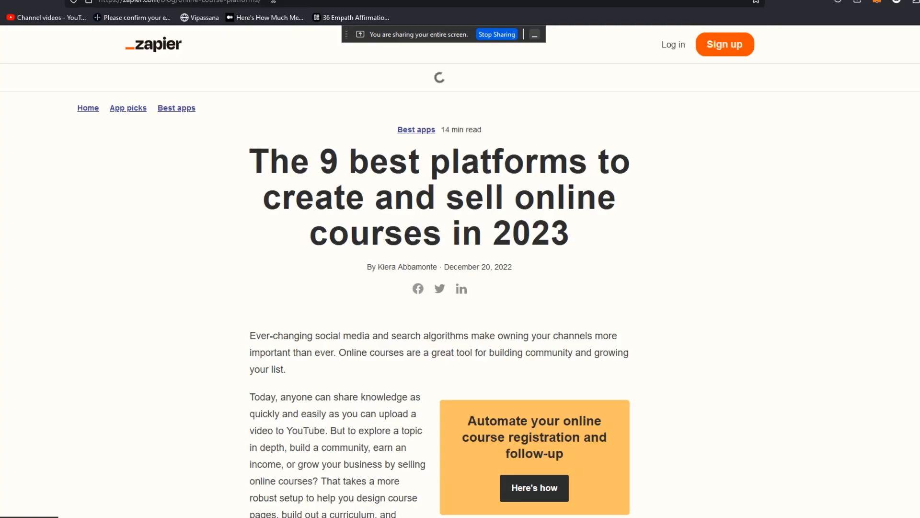
click(176, 2)
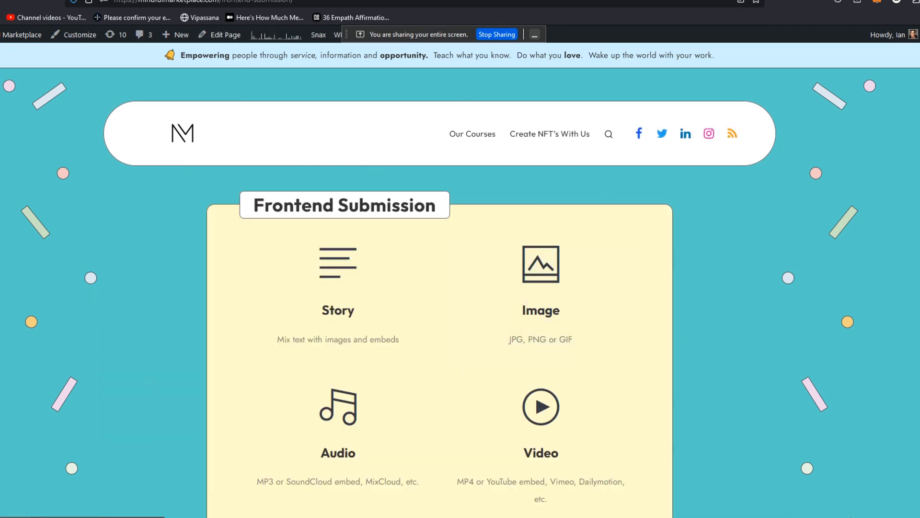
Paste the Zapier article URL and type the question about teaching an online course in 2023
scroll(down, 3)
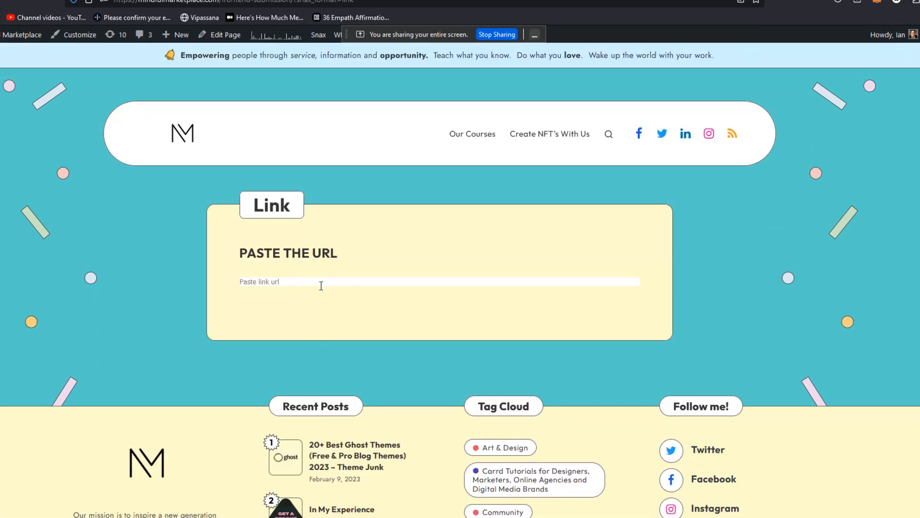
text(https://zapier.com/blog/online-course-platforms/)
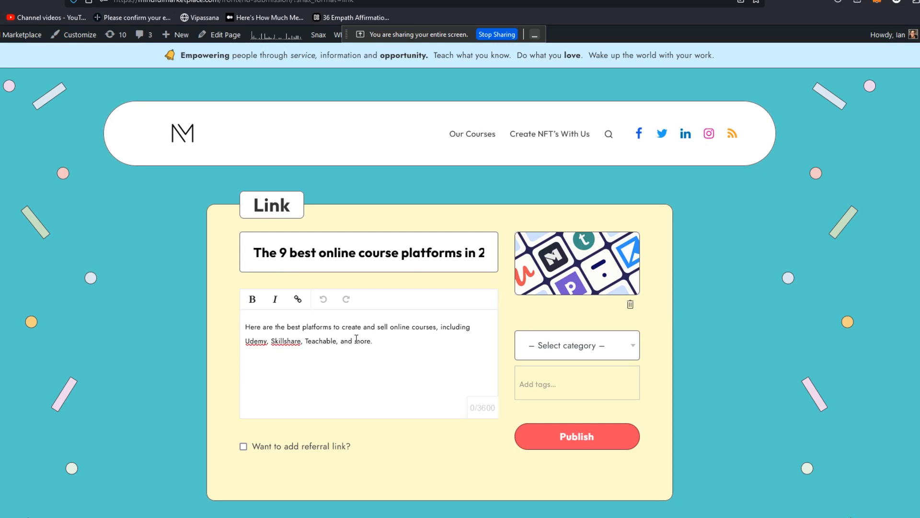
text(Thin)
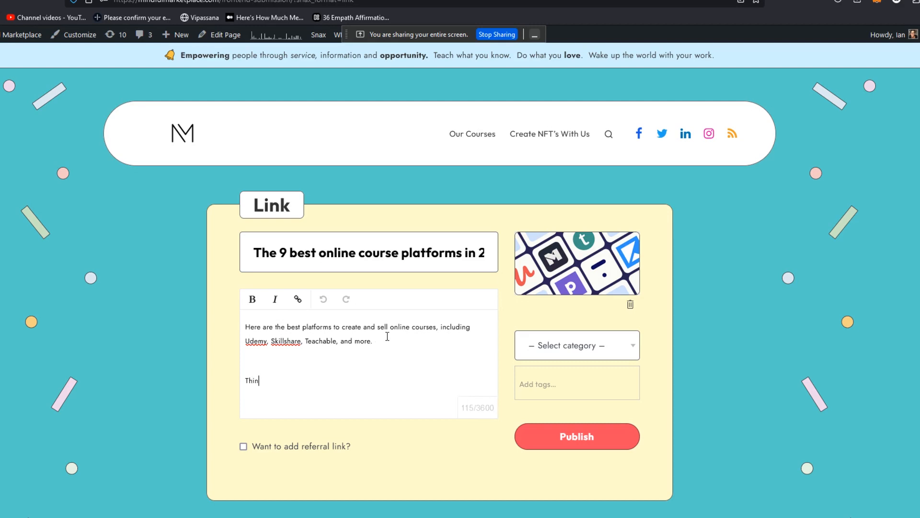
text(king about teaching)
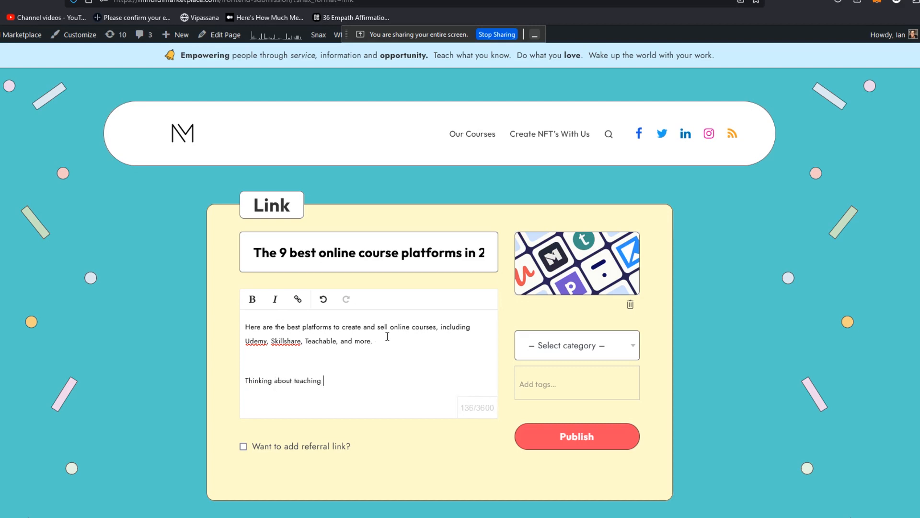
text(an online co)
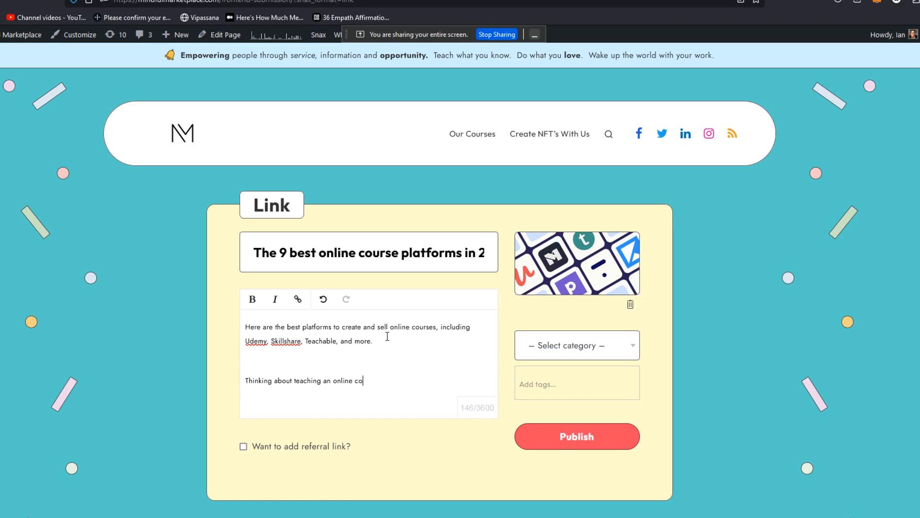
text(urse in 2023?)
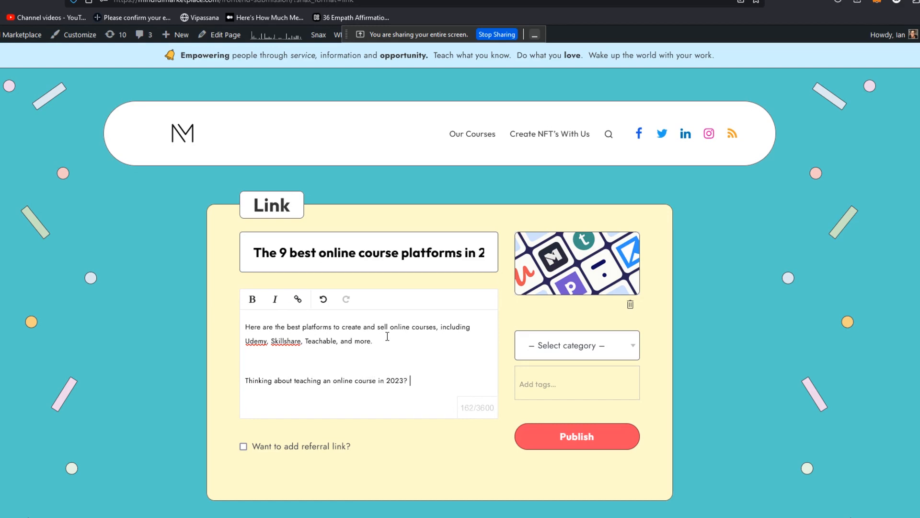
Add the Zapier recommendations line and note that Pathwright runs the site's own LMS
text(Here are some of the best recommendati)
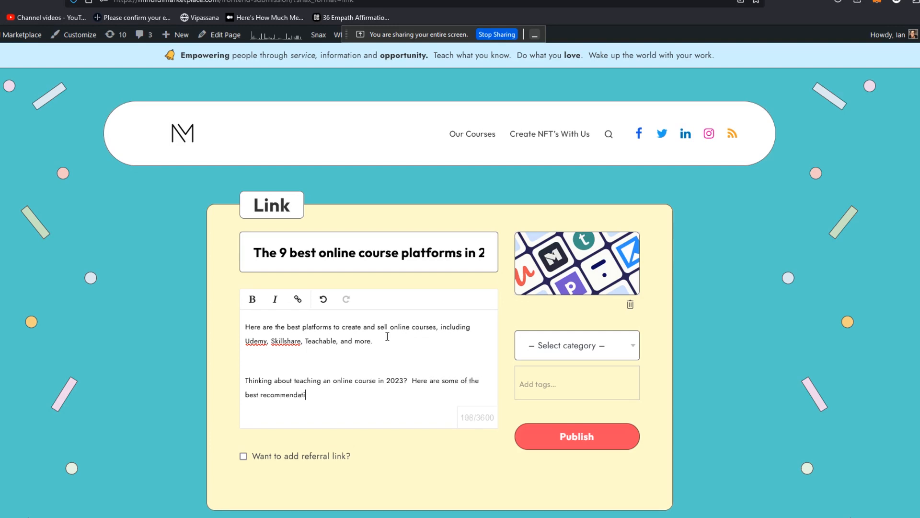
text(ons from Zapier - and some of our favorites are on this)
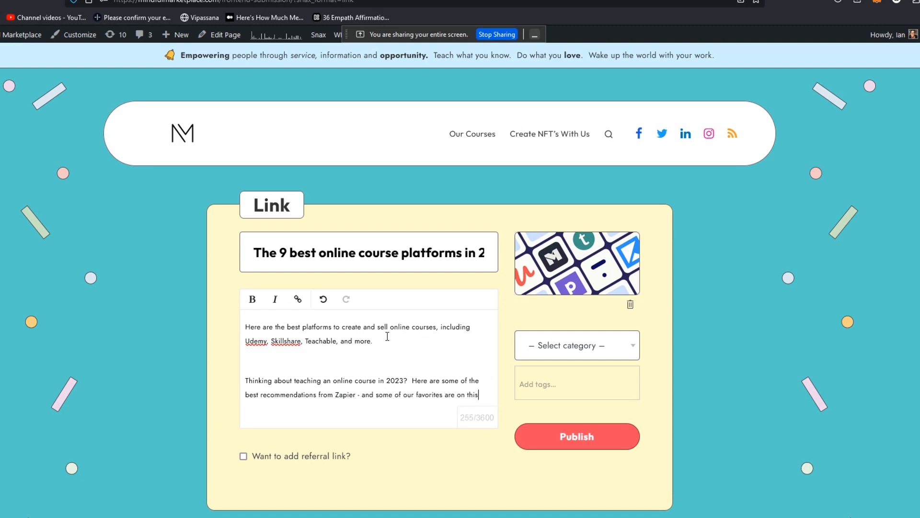
text(list as well!)
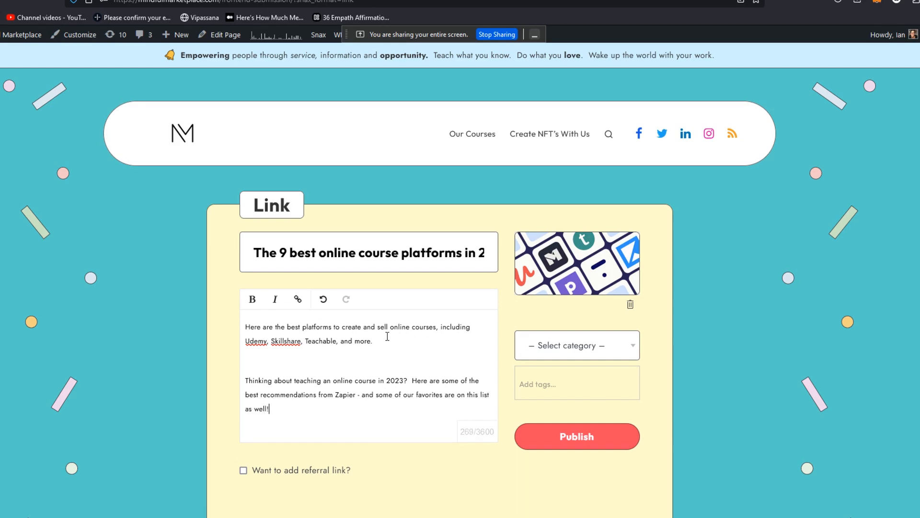
text((w)
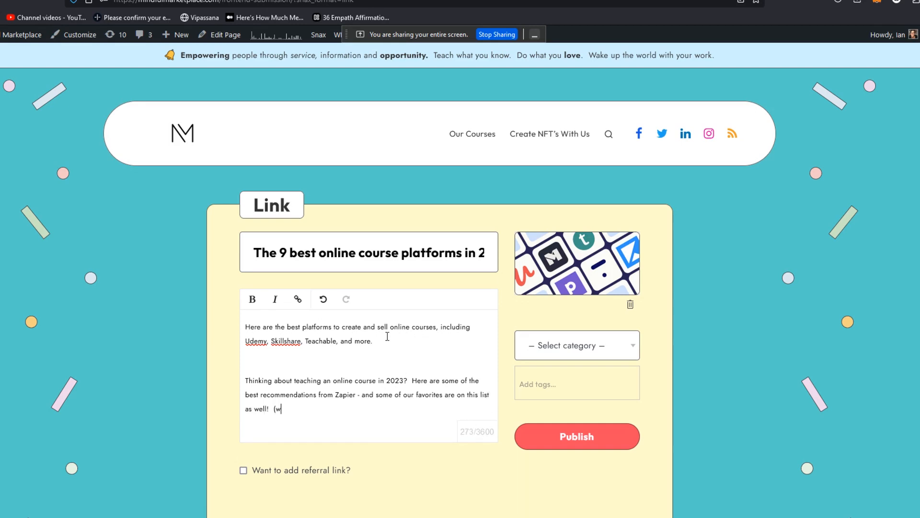
text(e use Pathwr)
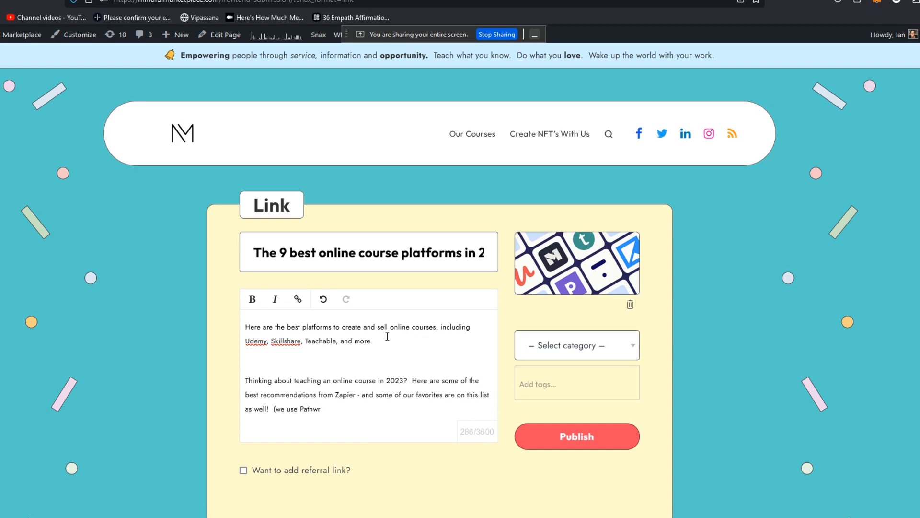
text(right for our own)
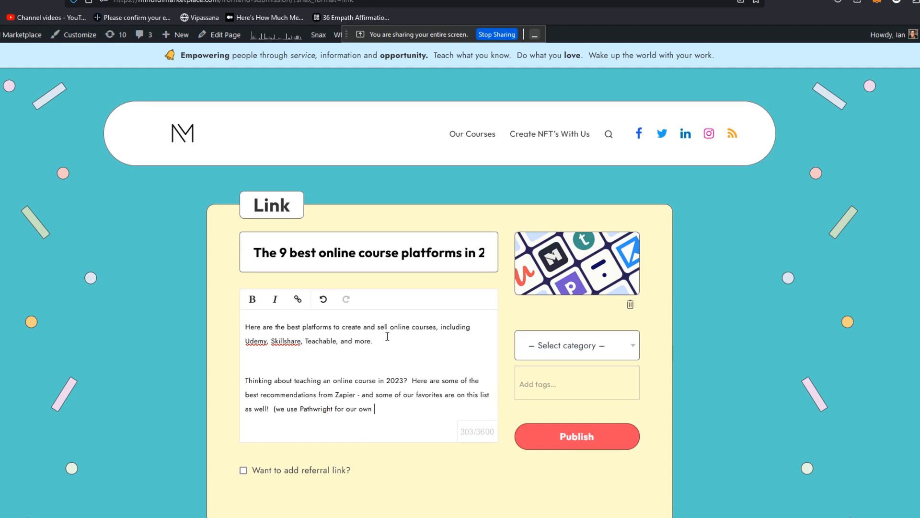
text(LMS, but)
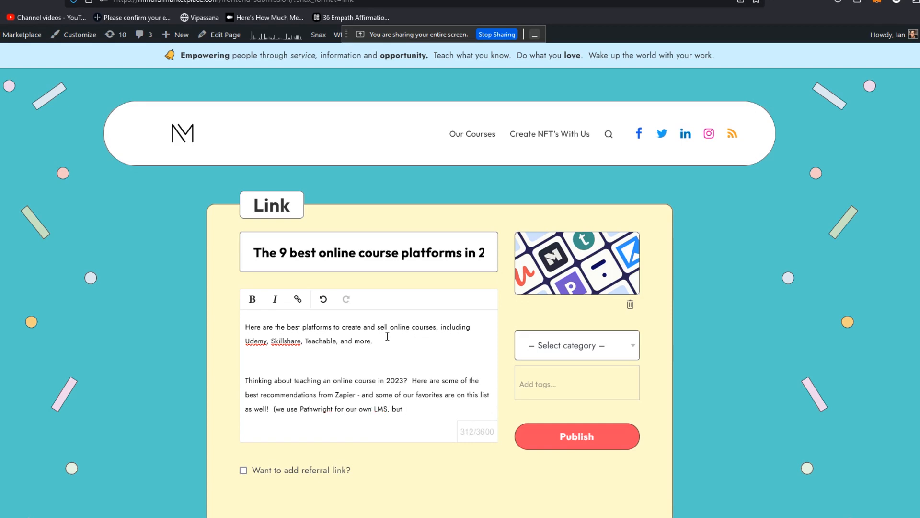
text(have tried many of the recommendations)
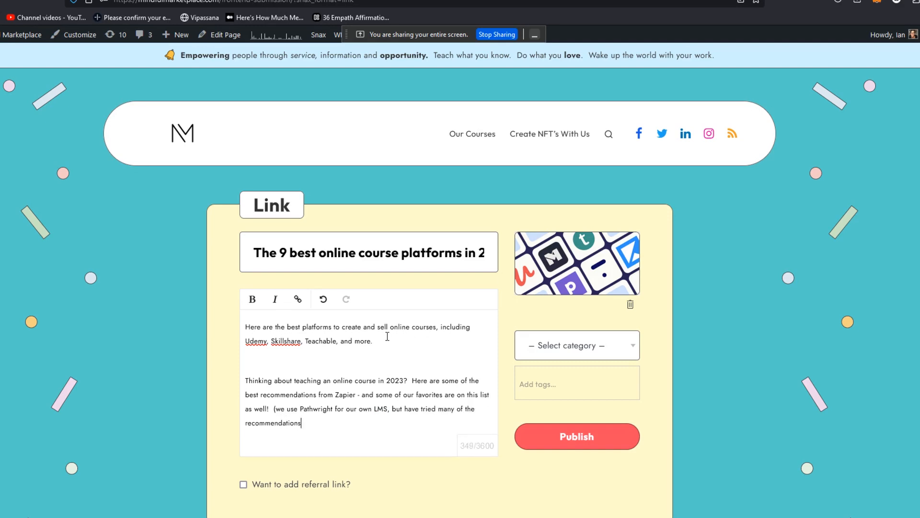
text(on the list, too)
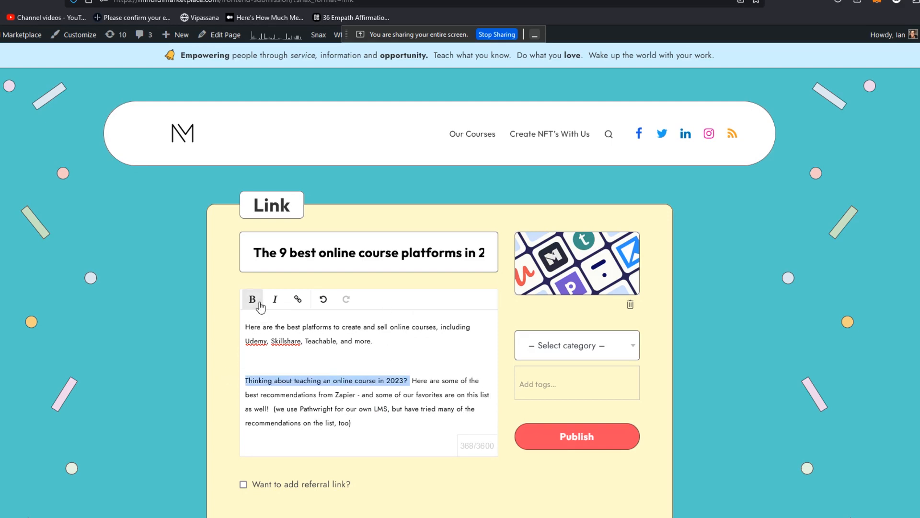
Bold the opening question, then switch the referral link option on and back off
click(252, 299)
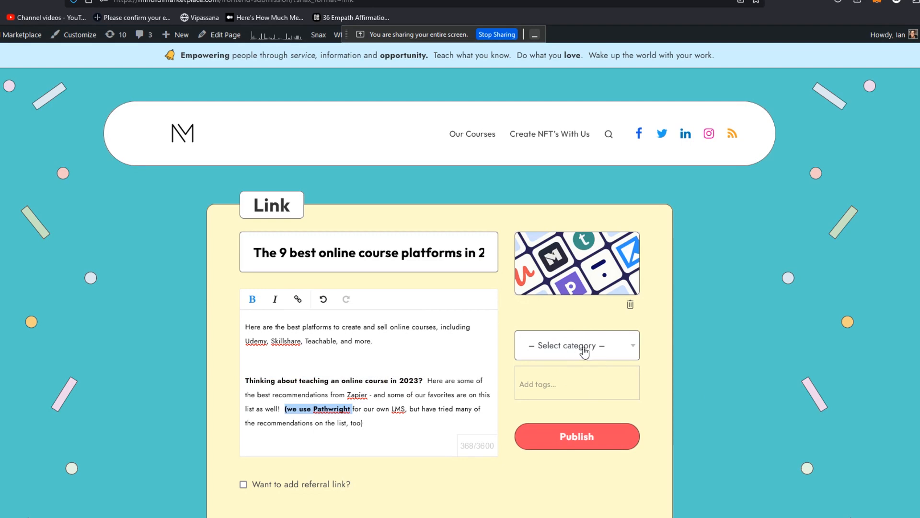
mouse_move(591, 354)
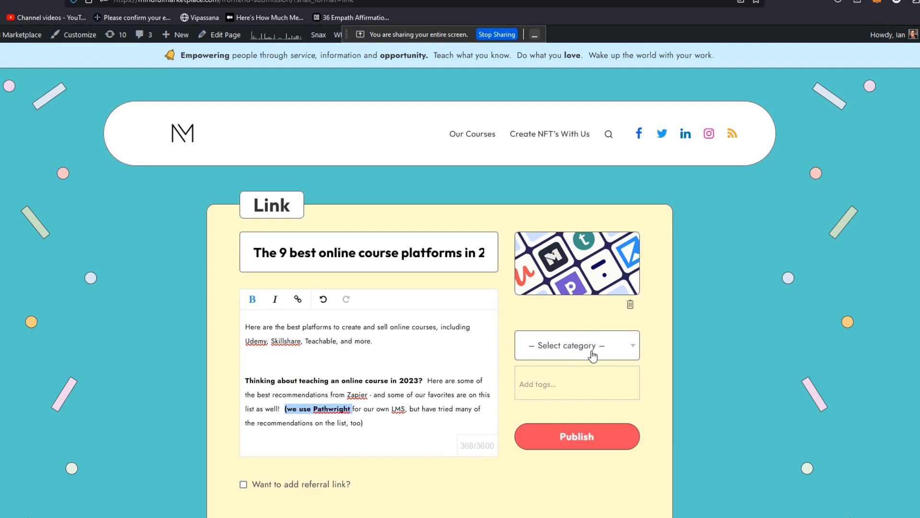
mouse_move(569, 349)
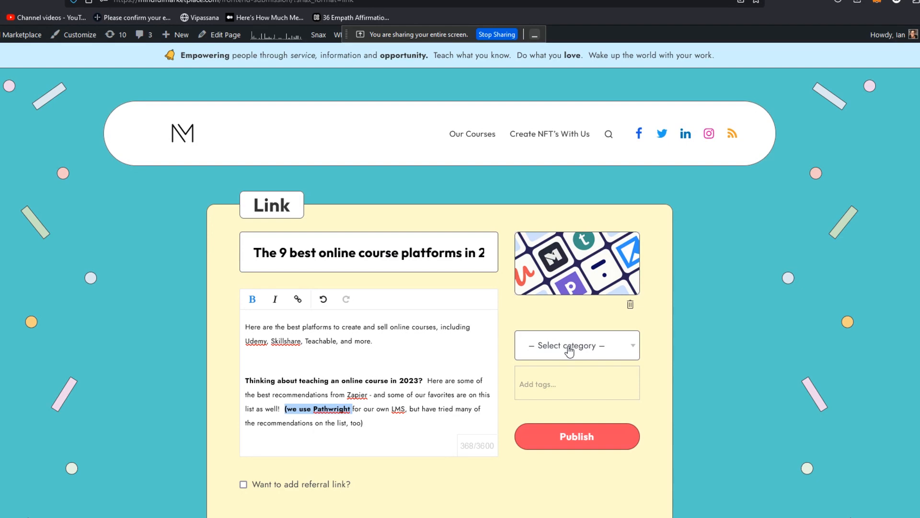
mouse_move(599, 360)
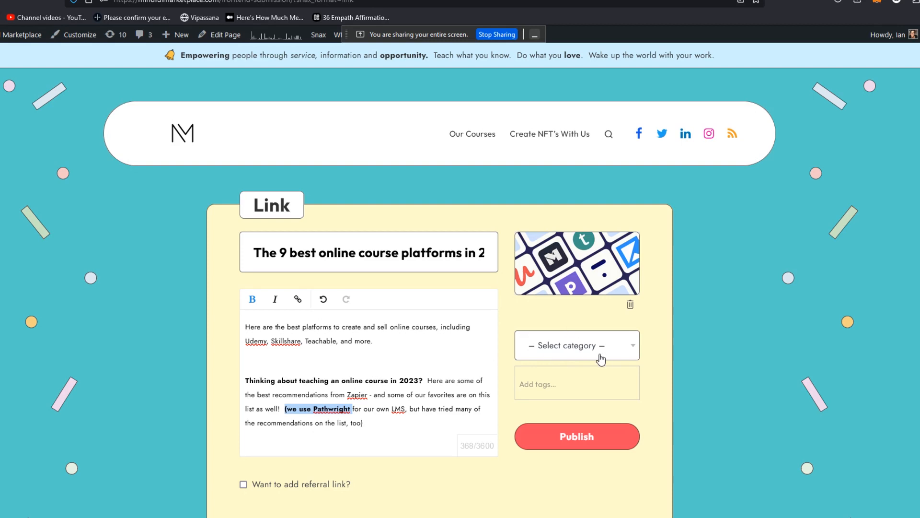
mouse_move(245, 496)
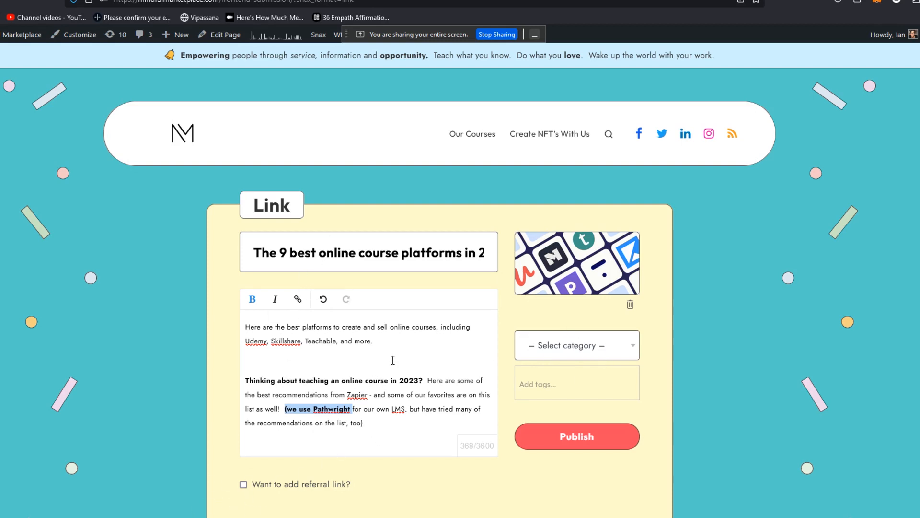
mouse_move(220, 515)
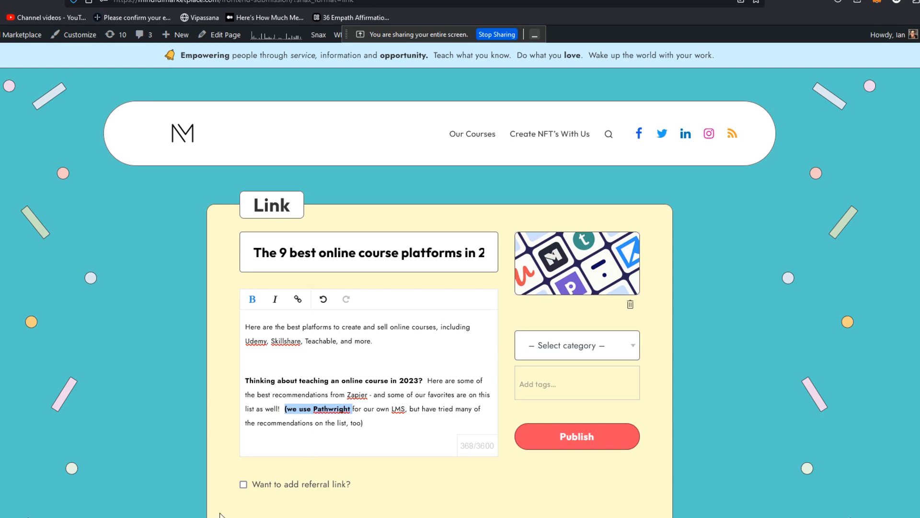
click(243, 484)
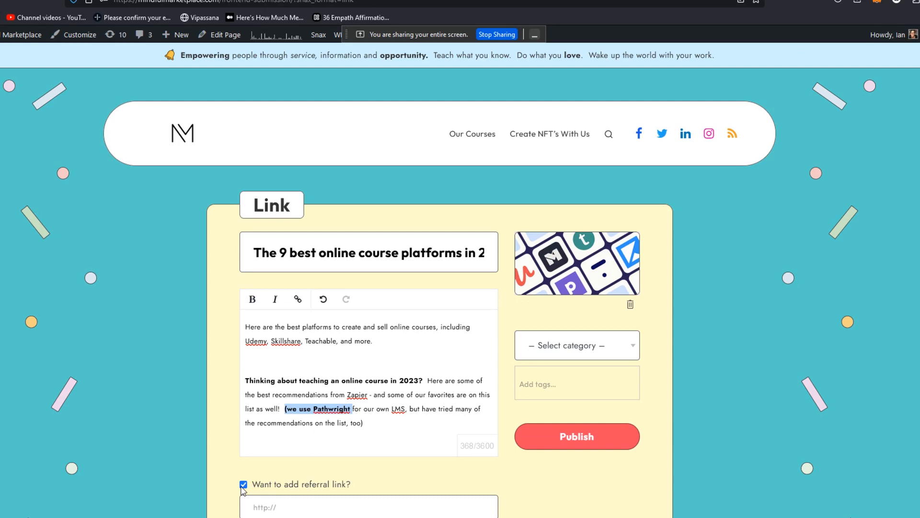
click(243, 484)
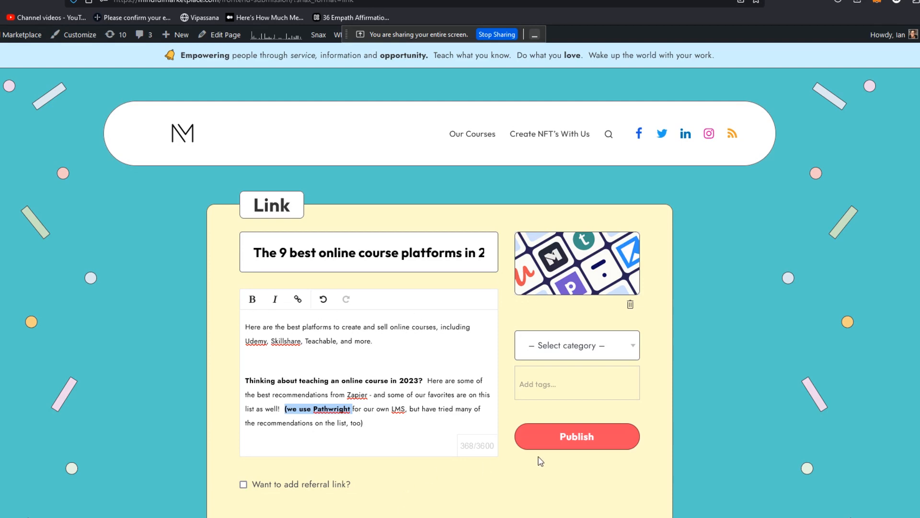
Publish the Zapier course platforms post, upvote it to 1 point, and return to Google
click(576, 436)
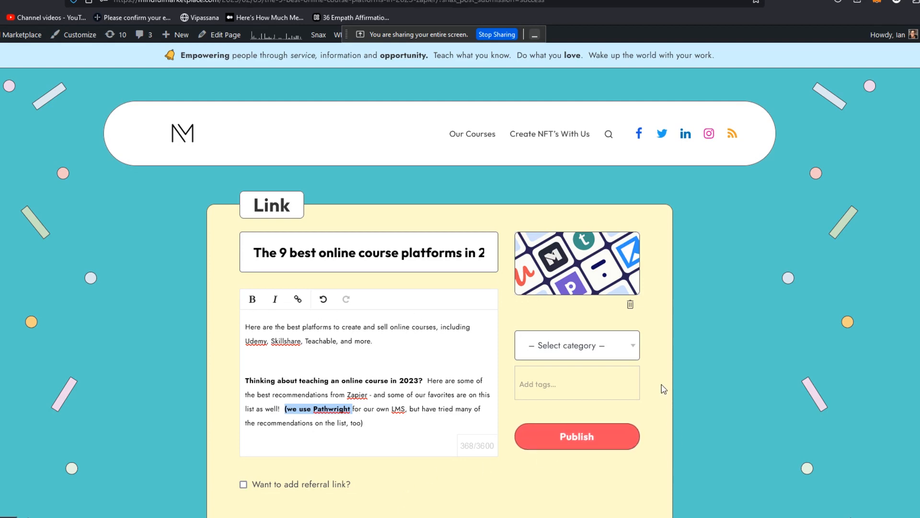
click(576, 436)
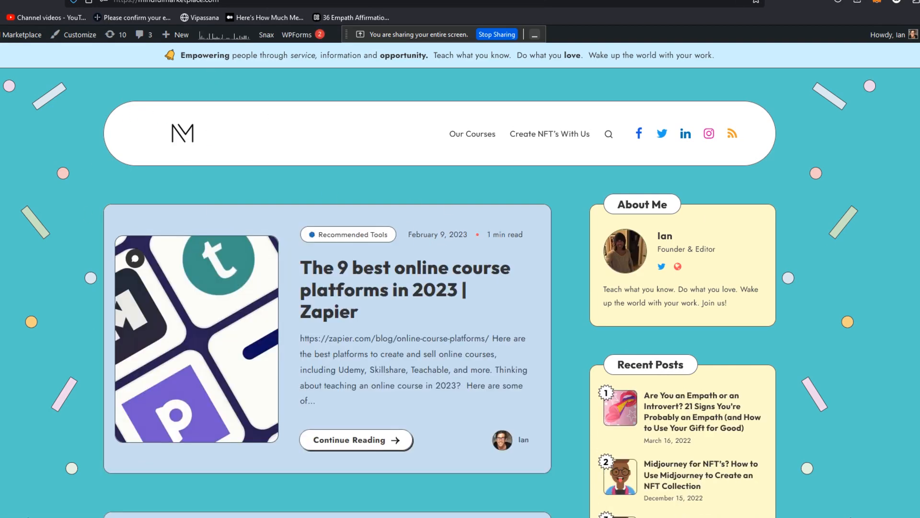
scroll(down, 3)
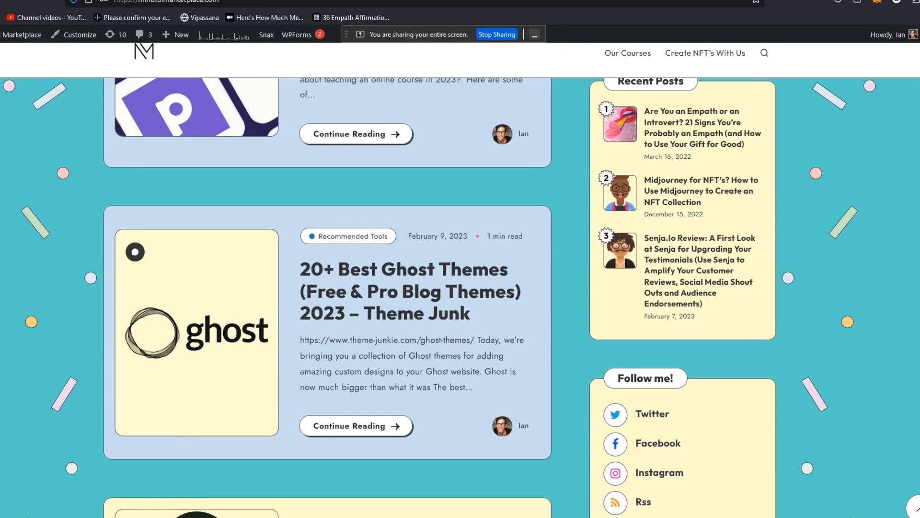
scroll(down, 3)
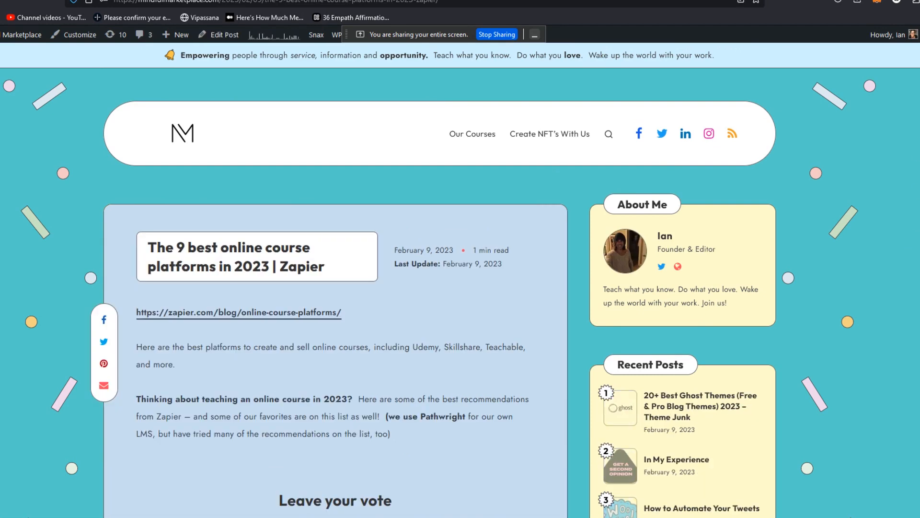
scroll(down, 3)
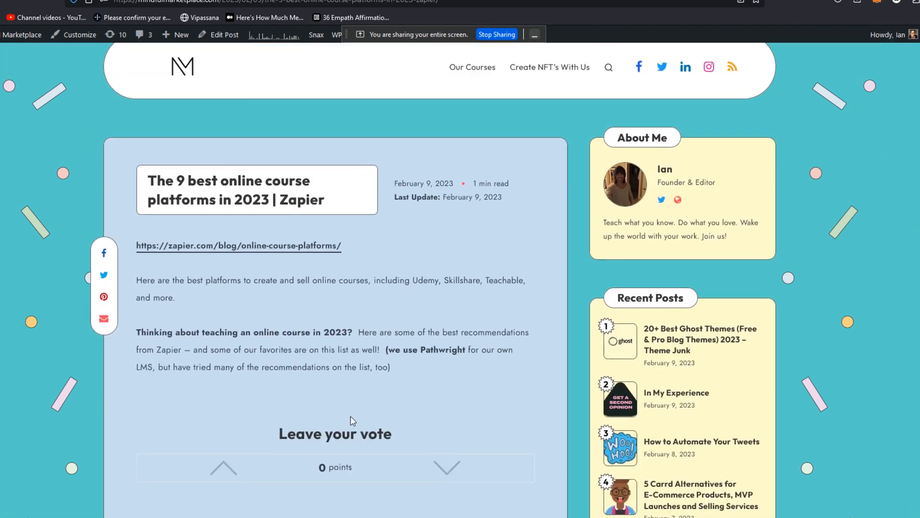
click(224, 467)
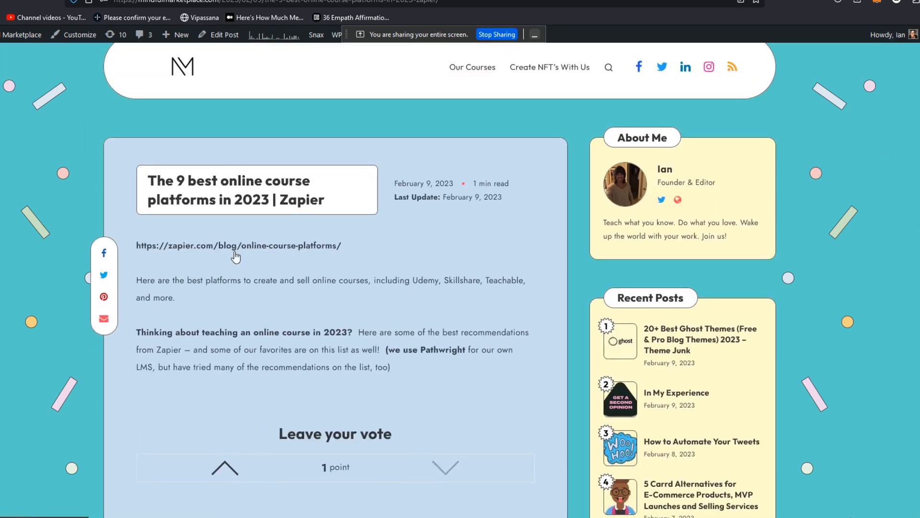
click(238, 246)
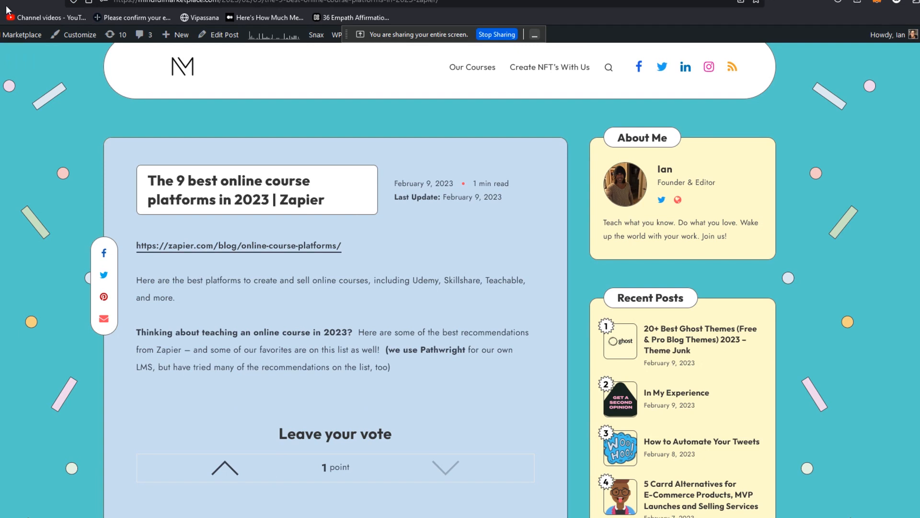
mouse_move(174, 29)
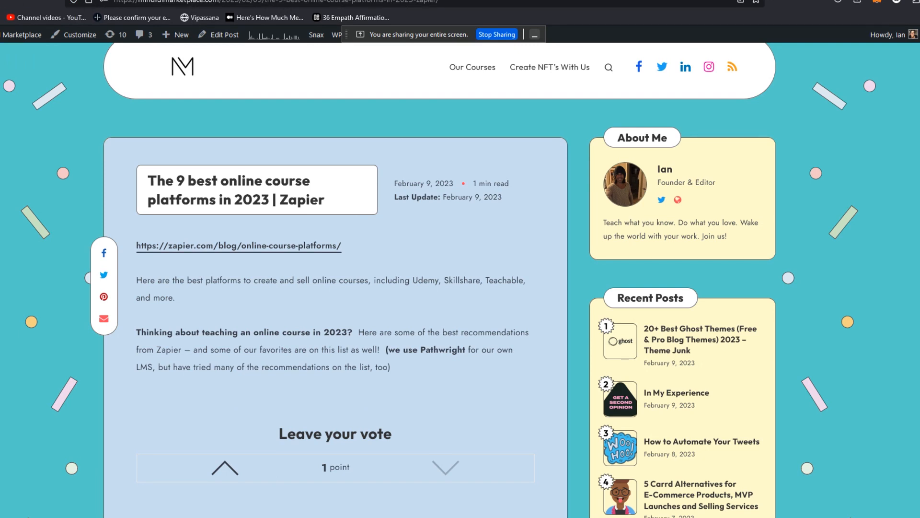
click(238, 245)
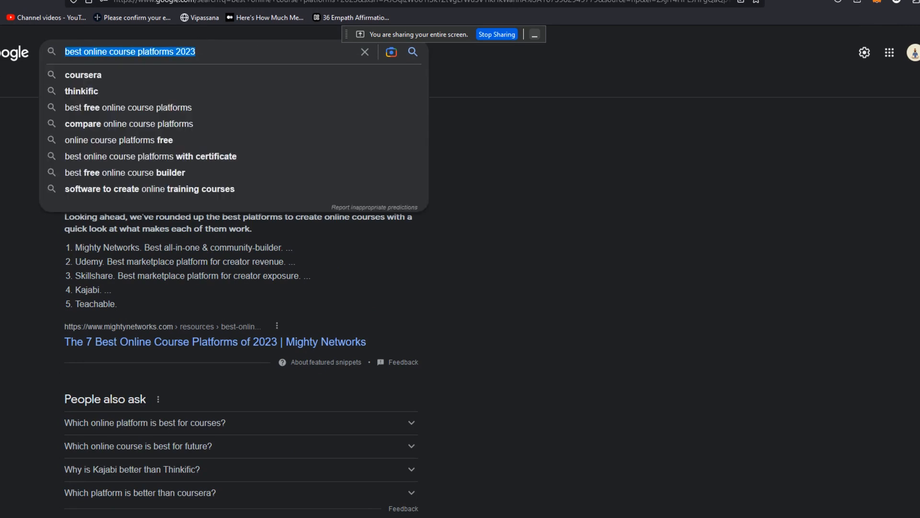
mouse_move(217, 57)
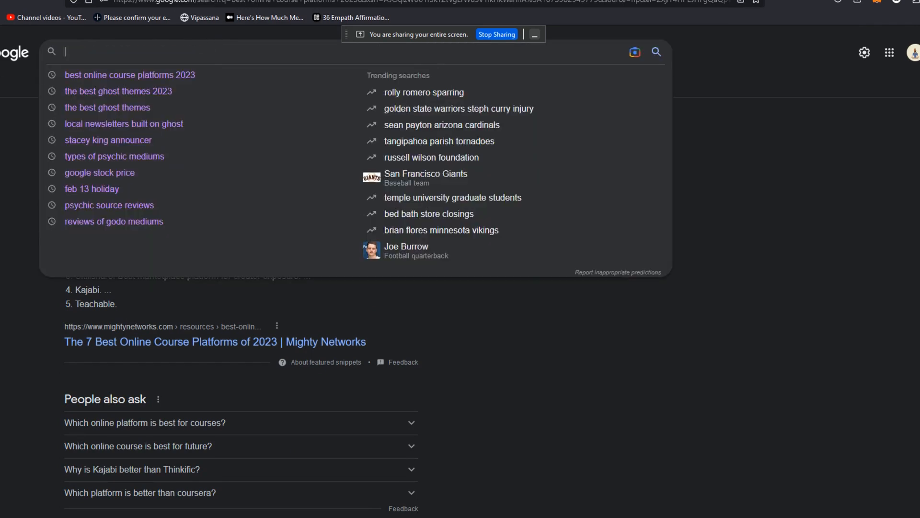
Type 'podia' as a new Google search query
text(podi)
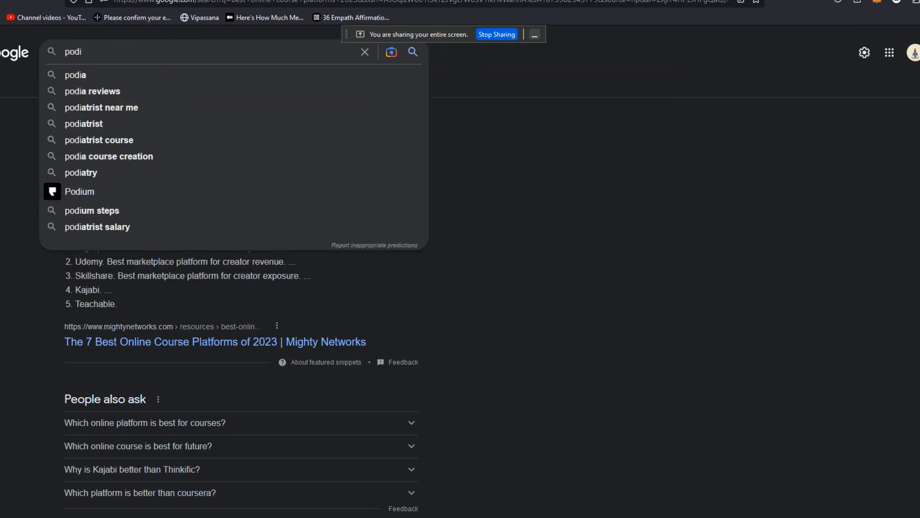
text(a)
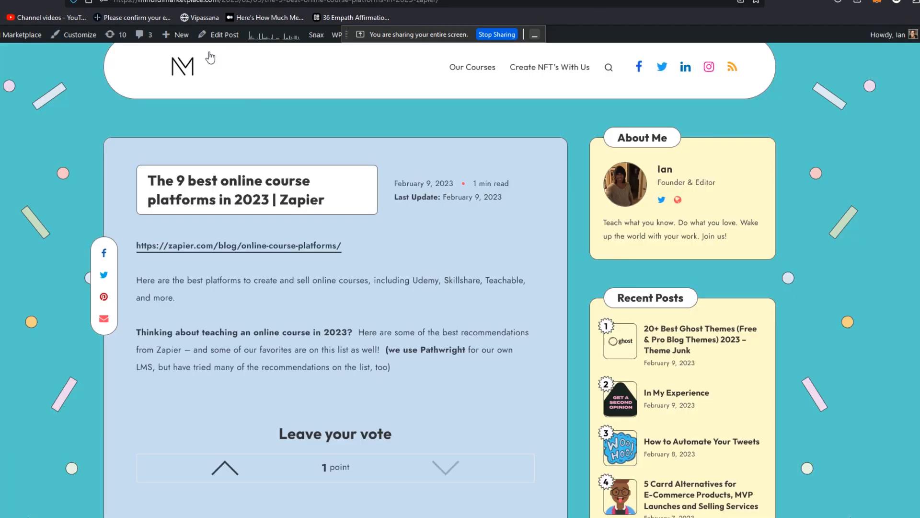
Scroll through the Mindful Marketplace homepage feed to the Senja.Io review post
scroll(down, 3)
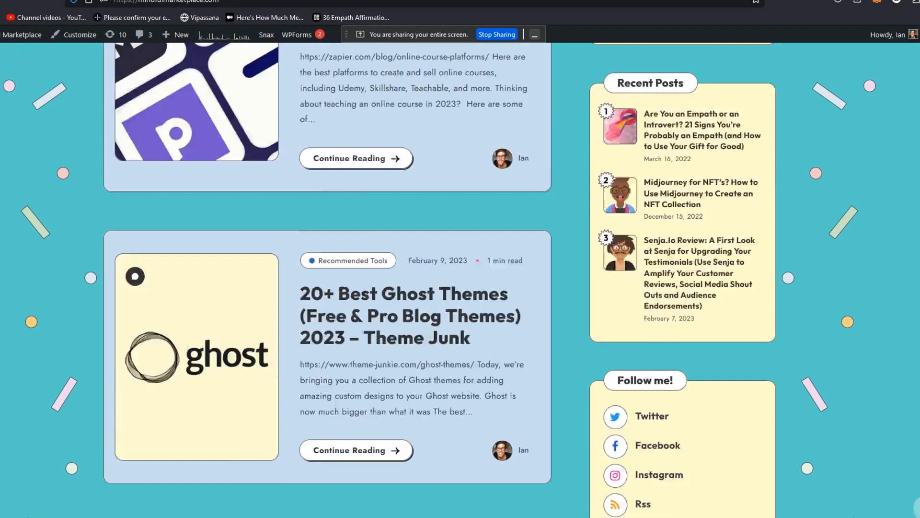
scroll(down, 3)
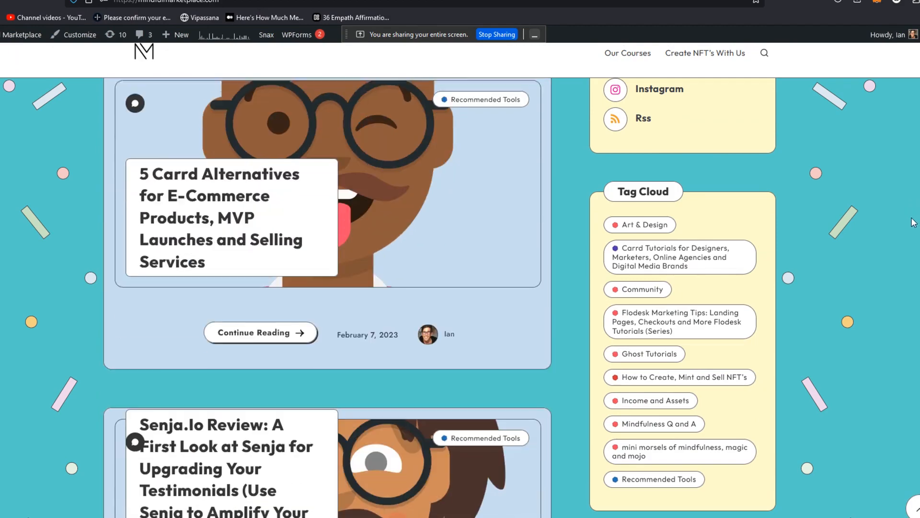
scroll(down, 3)
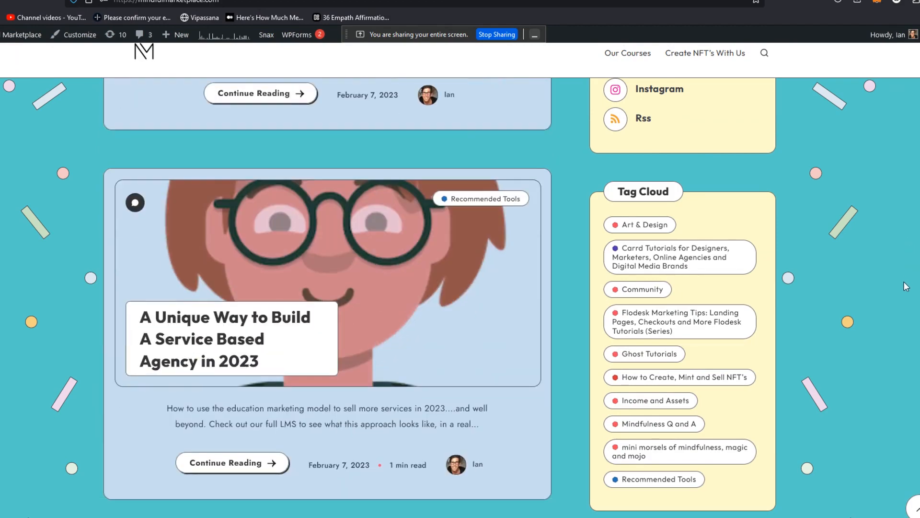
scroll(down, 3)
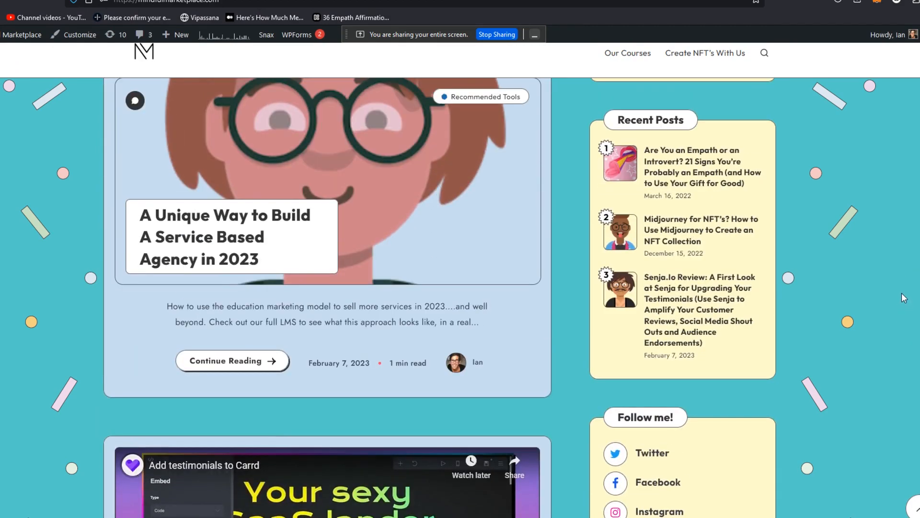
scroll(down, 3)
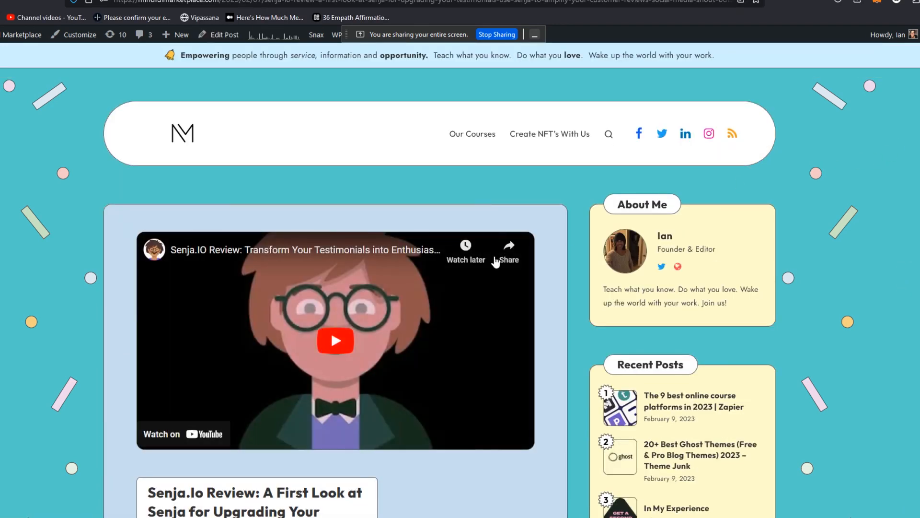
mouse_move(495, 262)
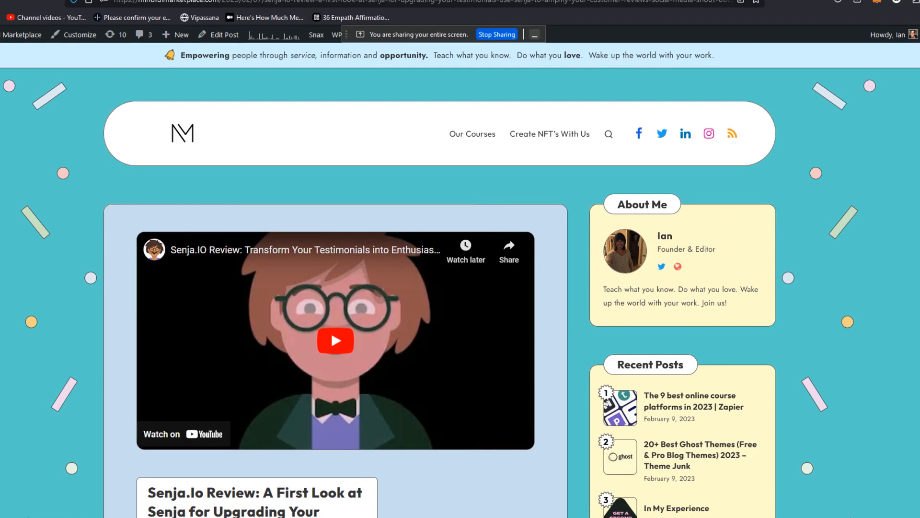
scroll(down, 3)
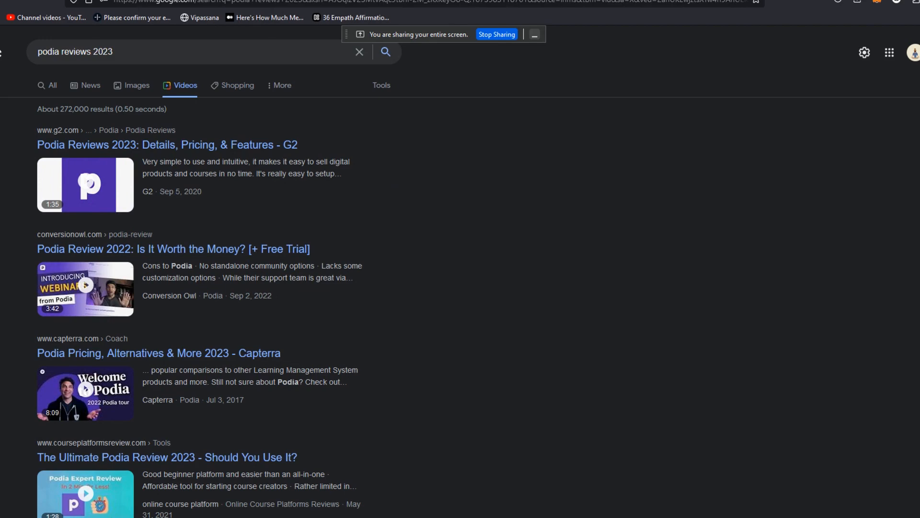
Narrow results to 'podia reviews 2023 youtube' and open 'Introducing Access duration - YouTube'
scroll(down, 3)
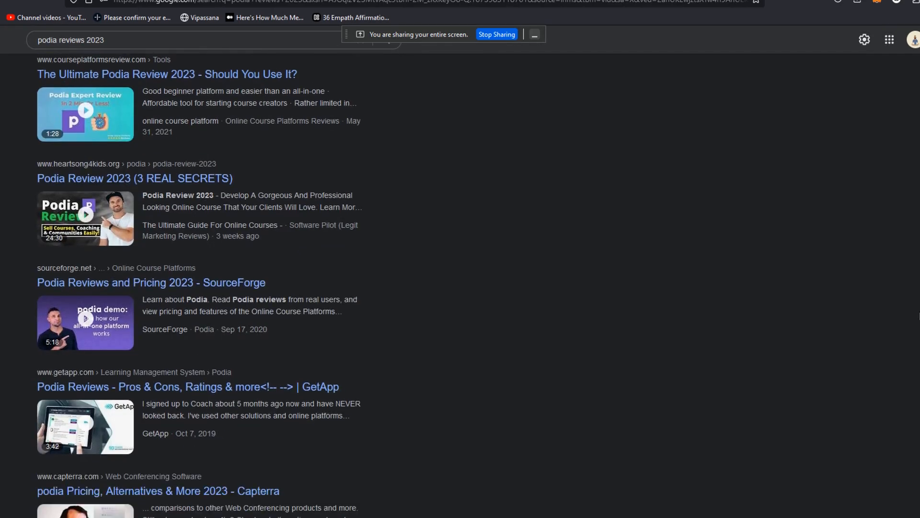
mouse_move(304, 268)
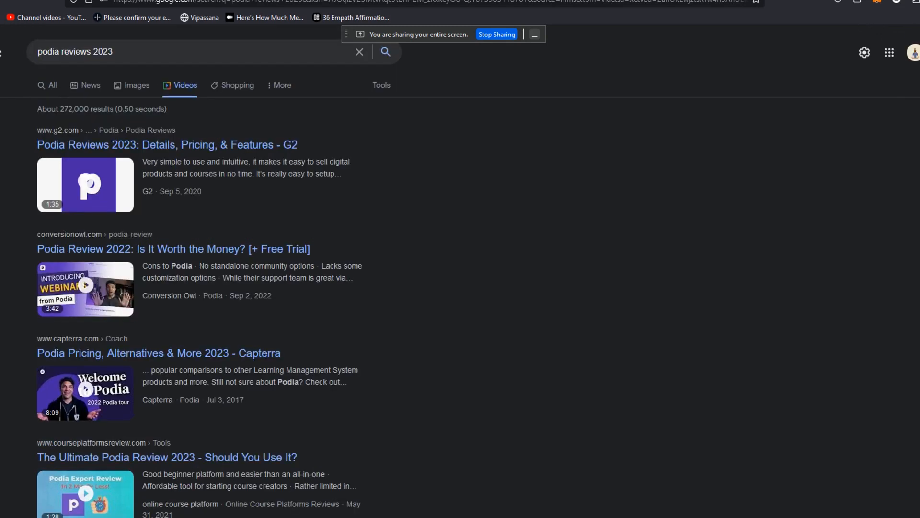
text(youtube)
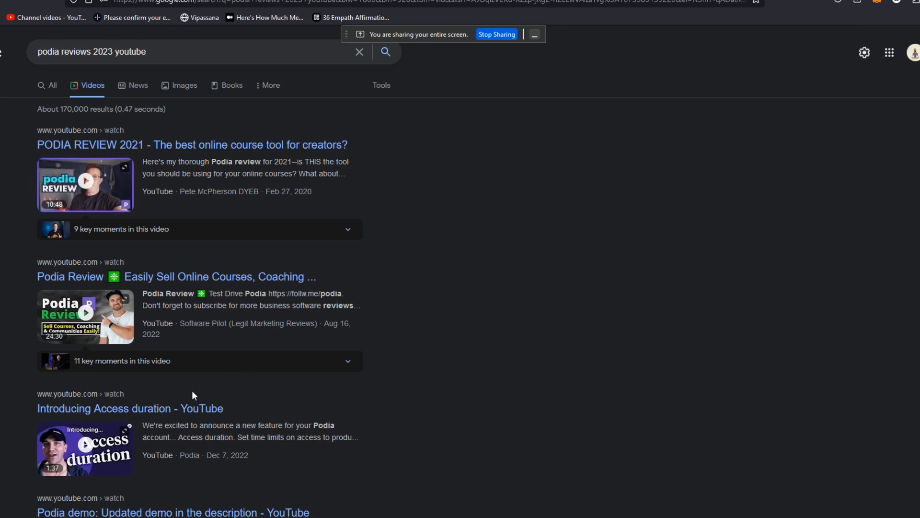
mouse_move(269, 272)
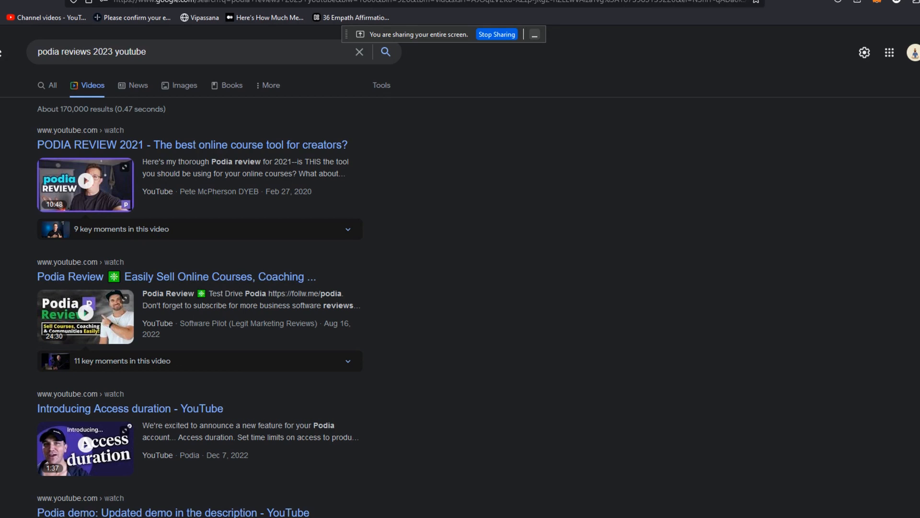
scroll(down, 3)
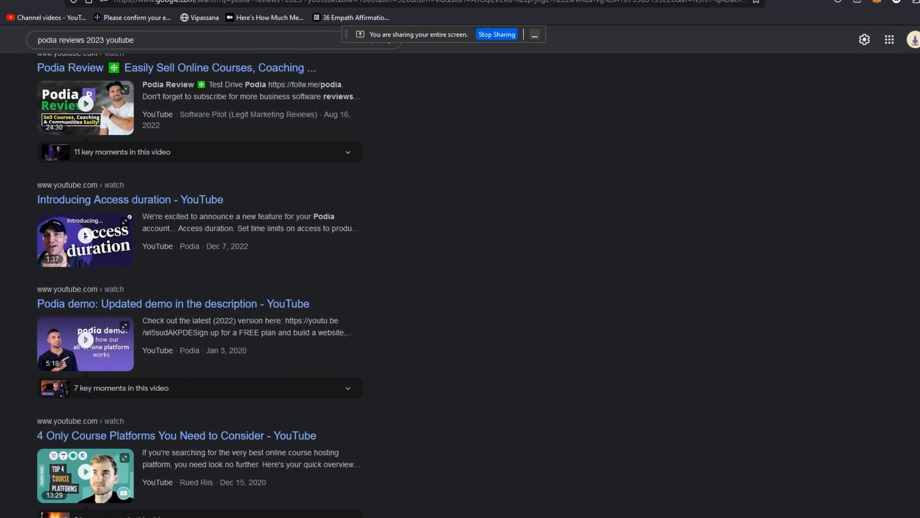
scroll(down, 3)
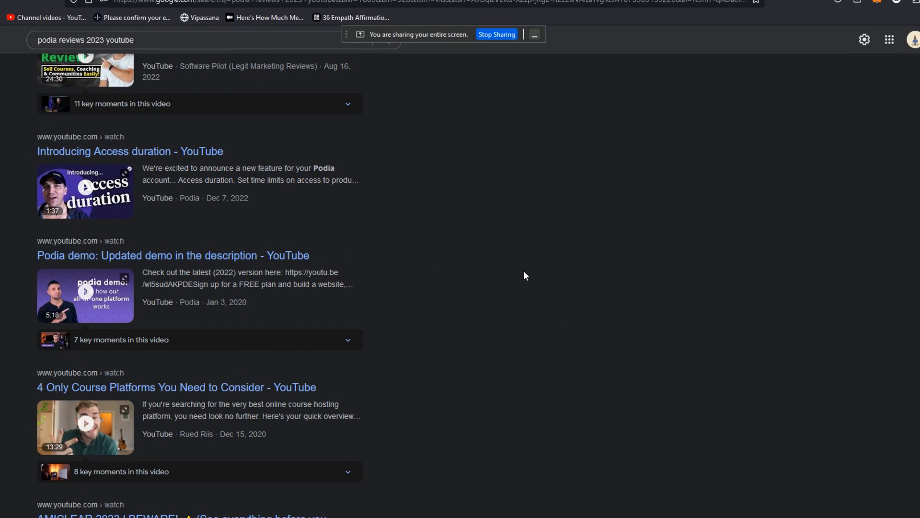
mouse_move(174, 155)
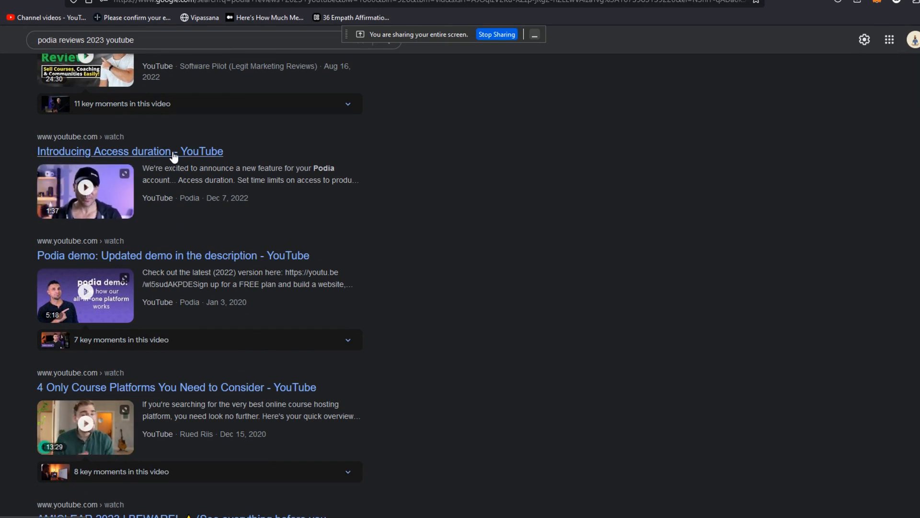
click(129, 151)
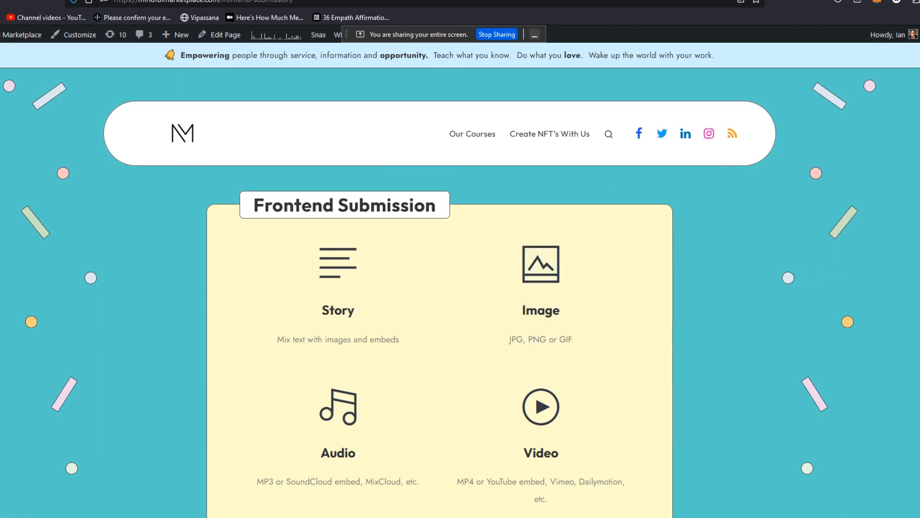
Begin a Snax Video post using embed code for the Introducing Access duration link
scroll(down, 3)
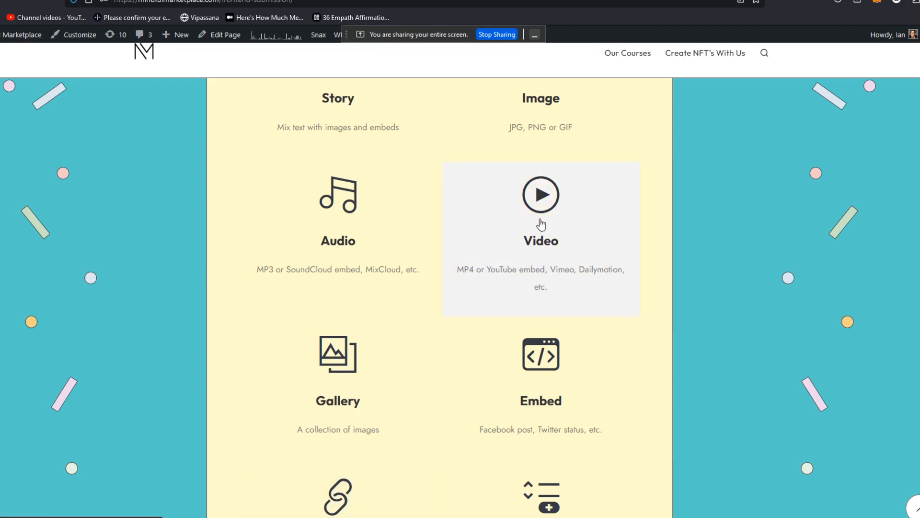
click(539, 194)
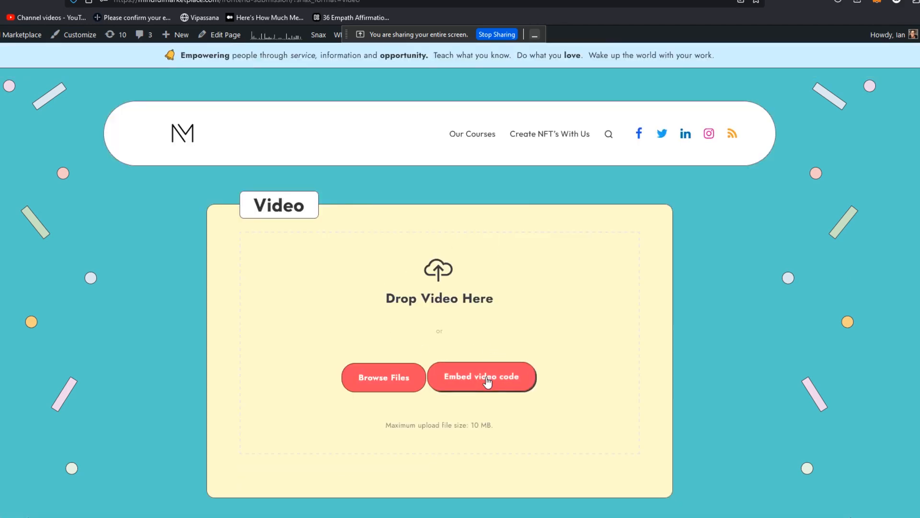
click(481, 376)
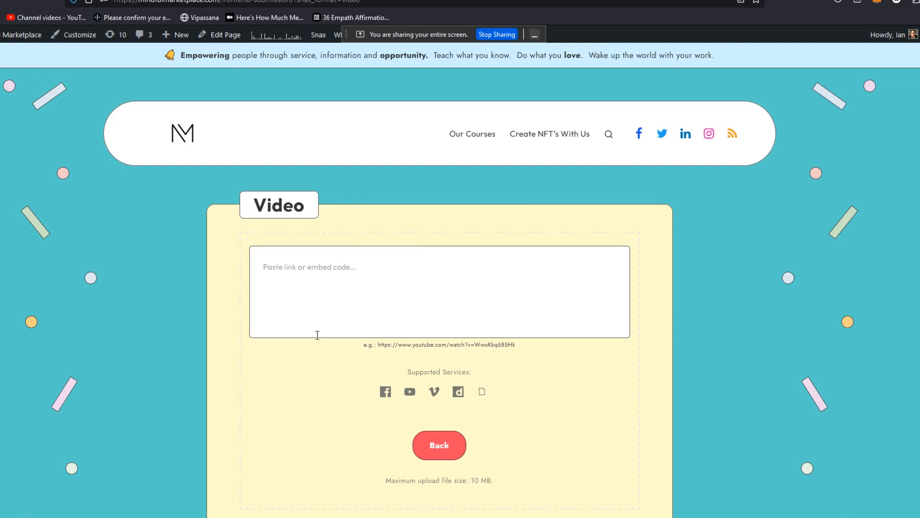
mouse_move(464, 343)
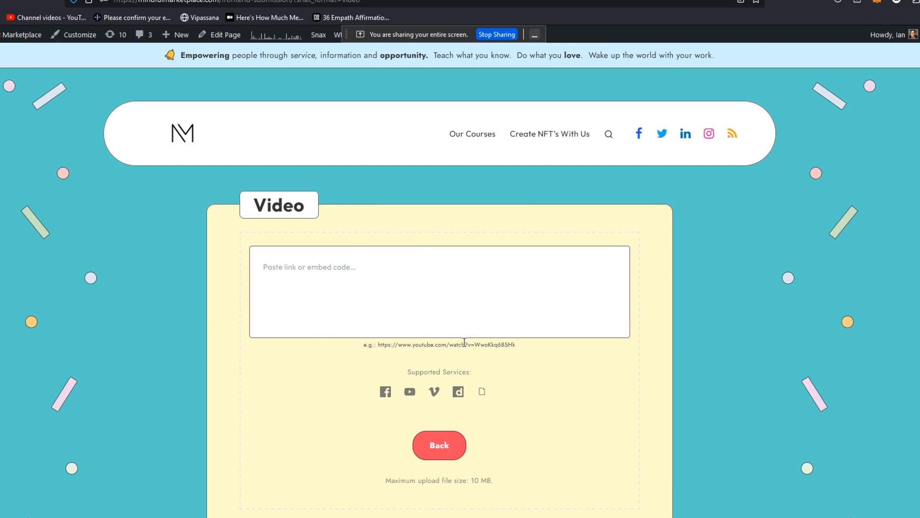
click(416, 292)
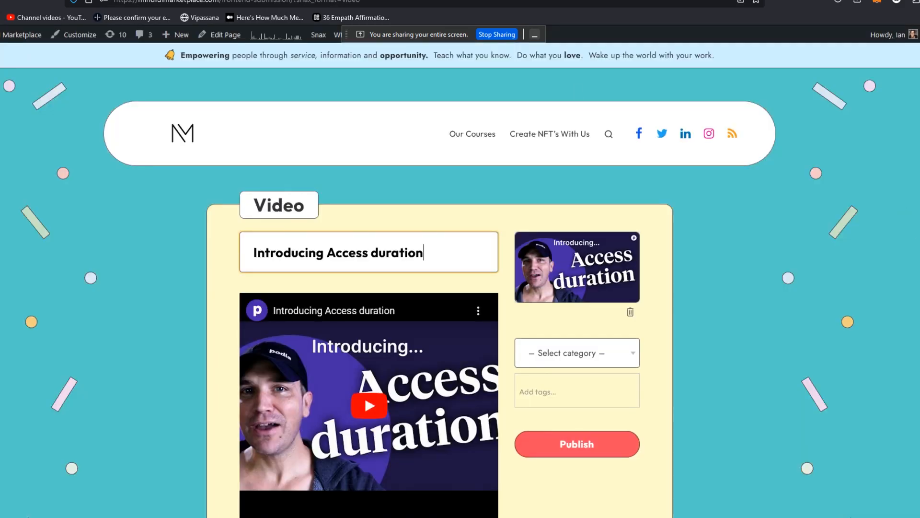
Write the description 'A quick review of Podia, by one of the folks bey…form!'
scroll(down, 3)
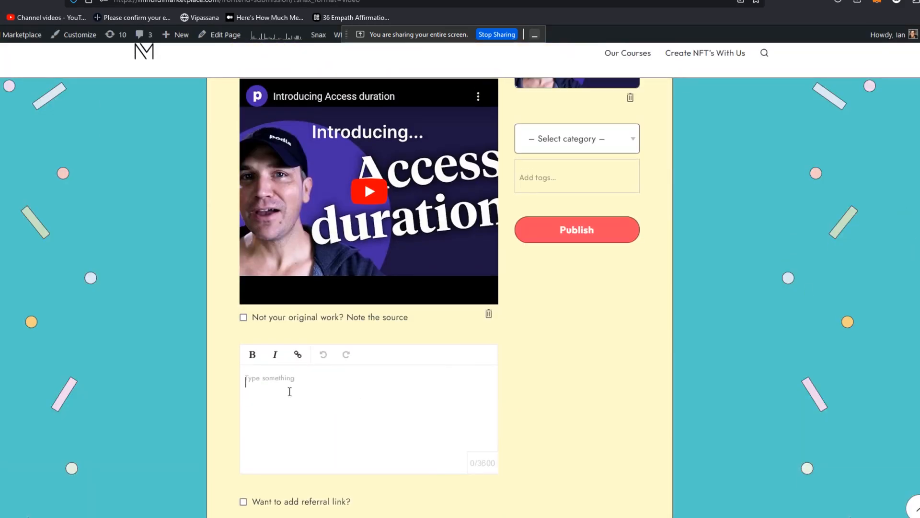
text(A quick)
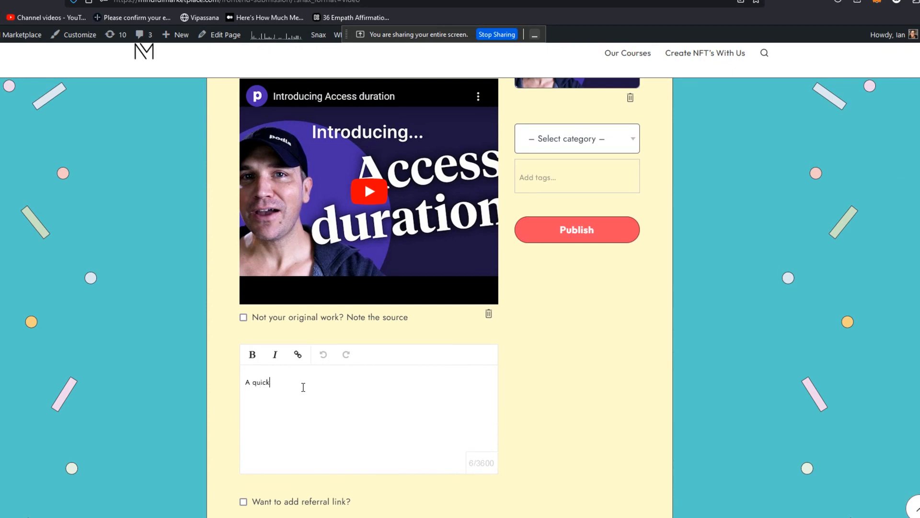
text(review of P)
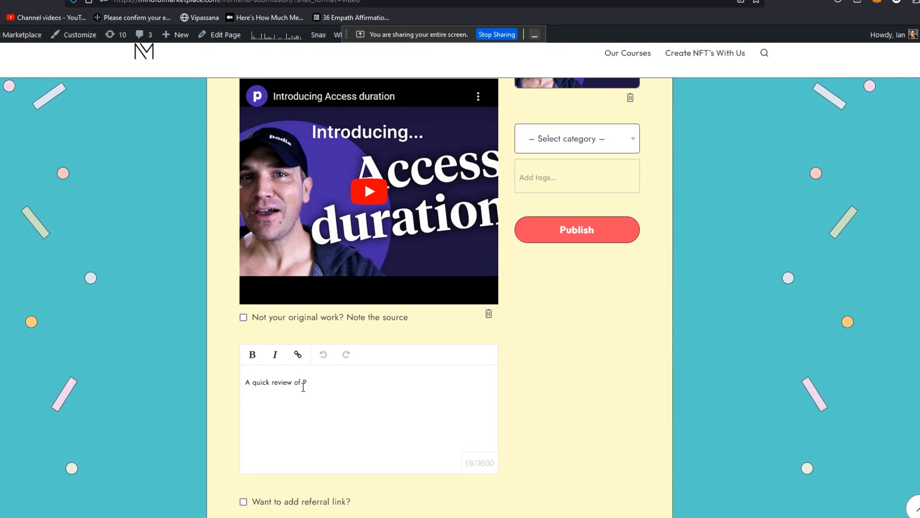
text(odia, by one)
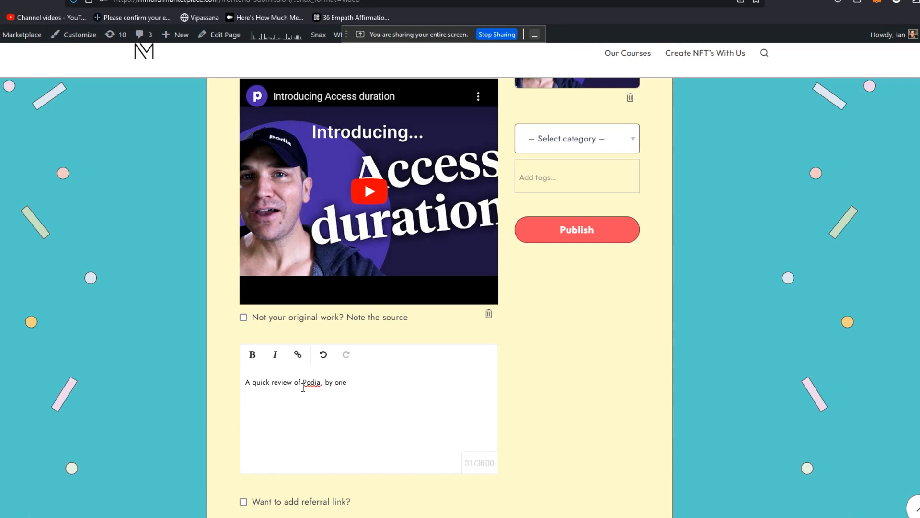
text(of the folks bey)
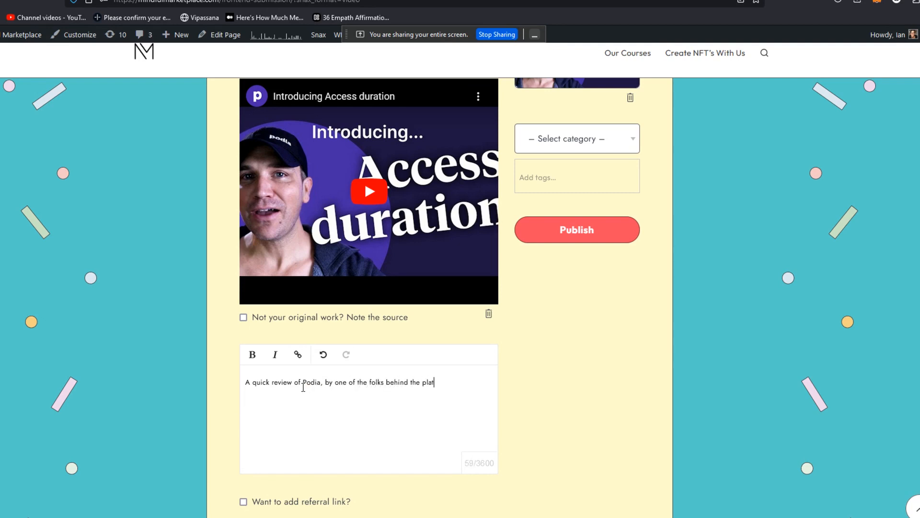
text(form!)
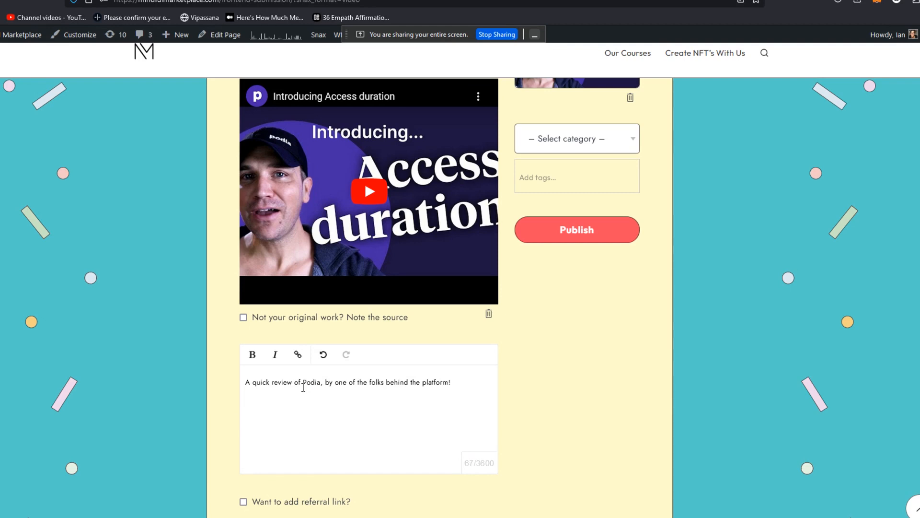
mouse_move(307, 394)
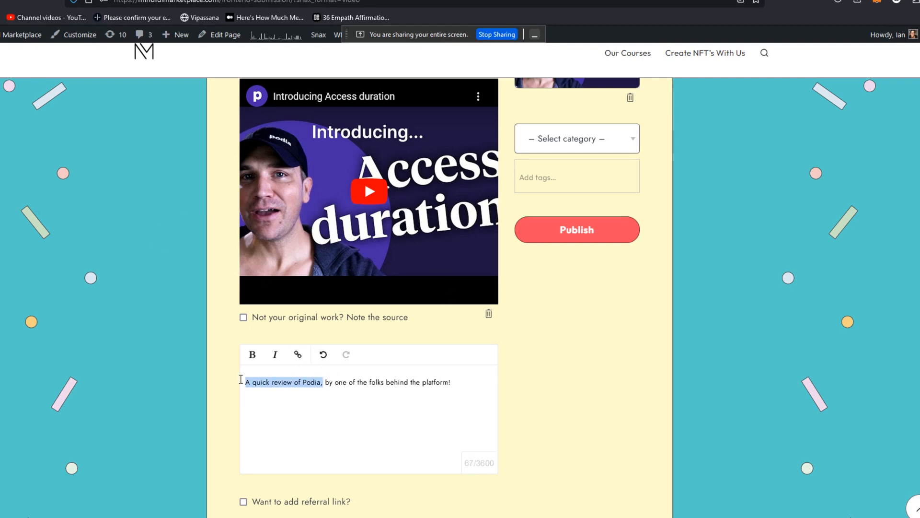
click(252, 354)
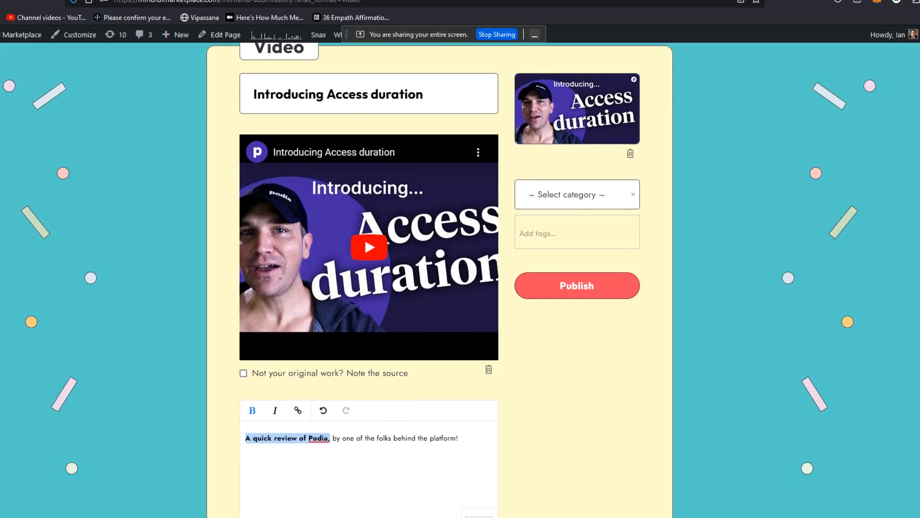
scroll(down, 3)
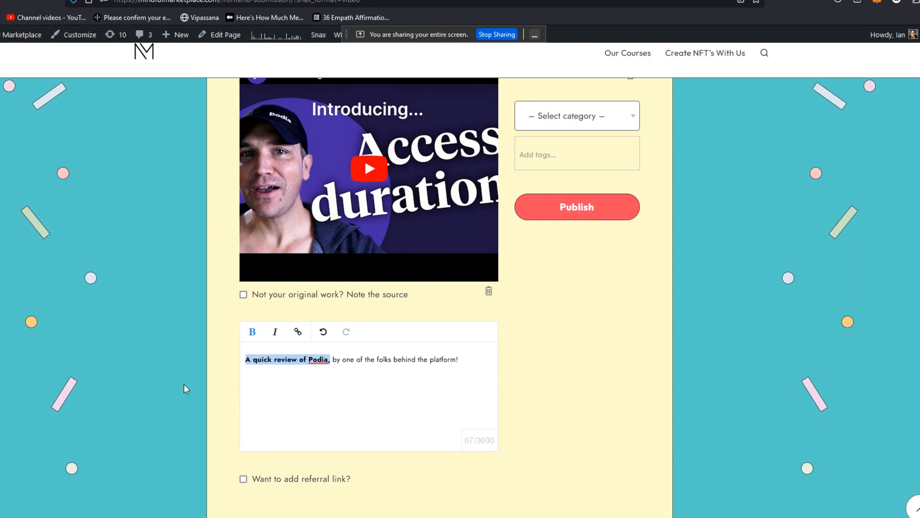
mouse_move(297, 331)
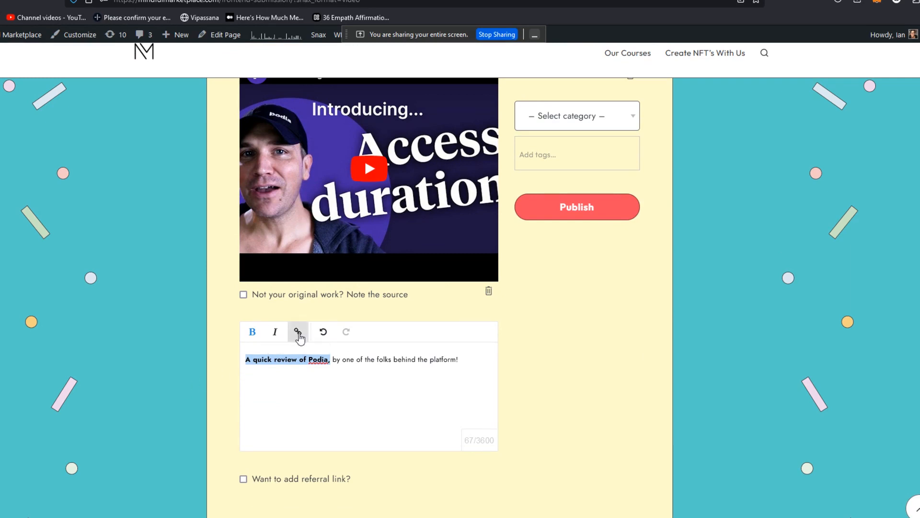
click(298, 332)
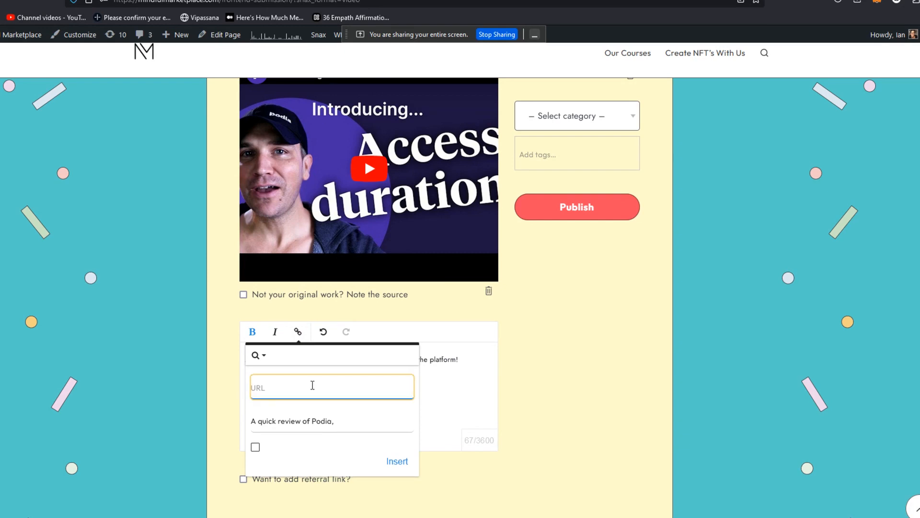
text(http://goodkarma.link/)
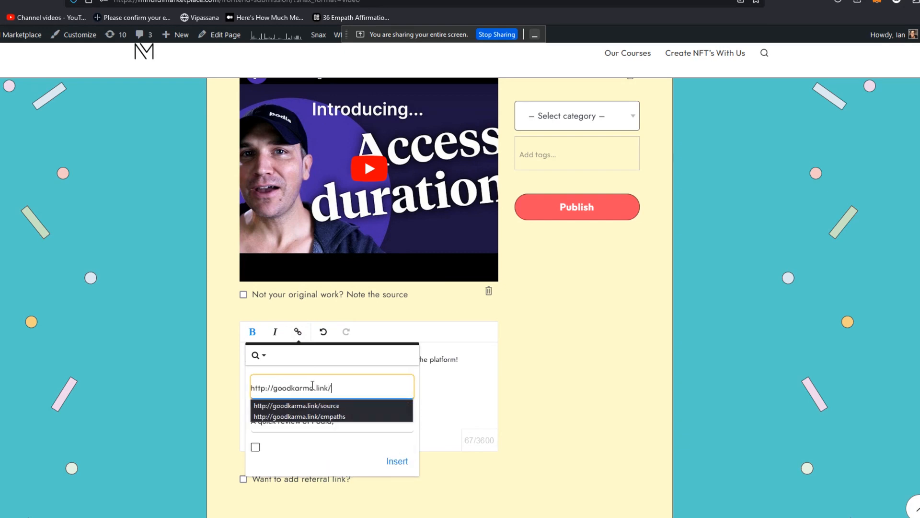
text(podia)
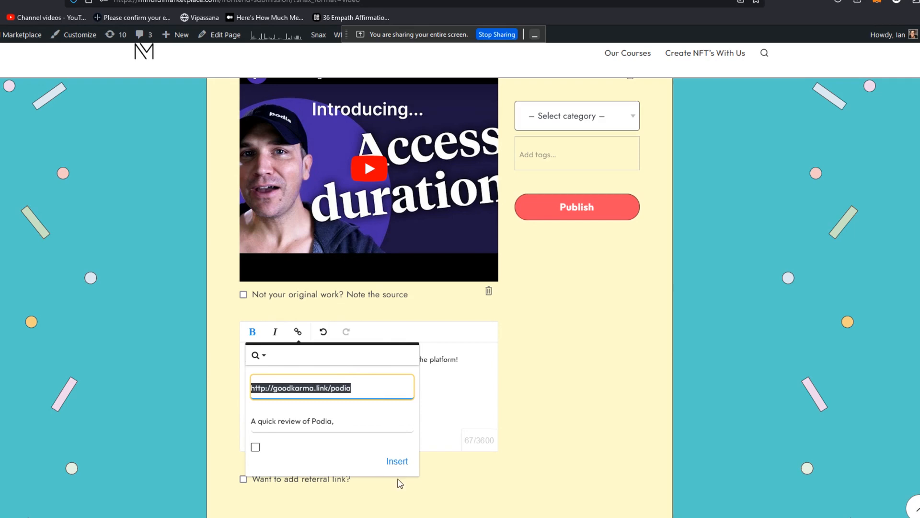
click(397, 460)
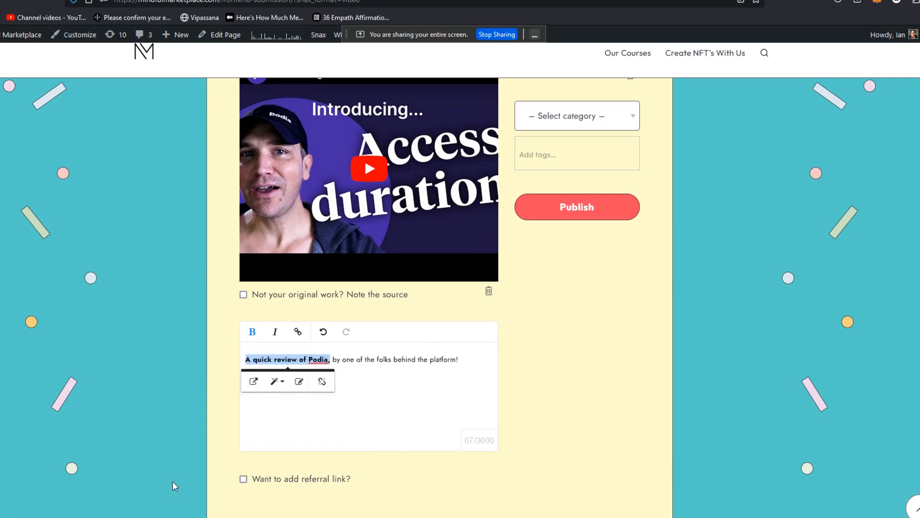
click(243, 479)
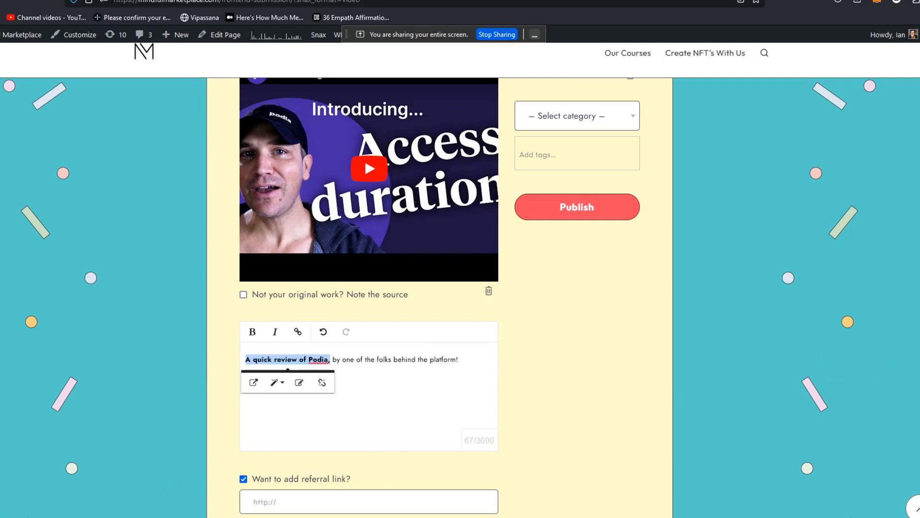
scroll(down, 3)
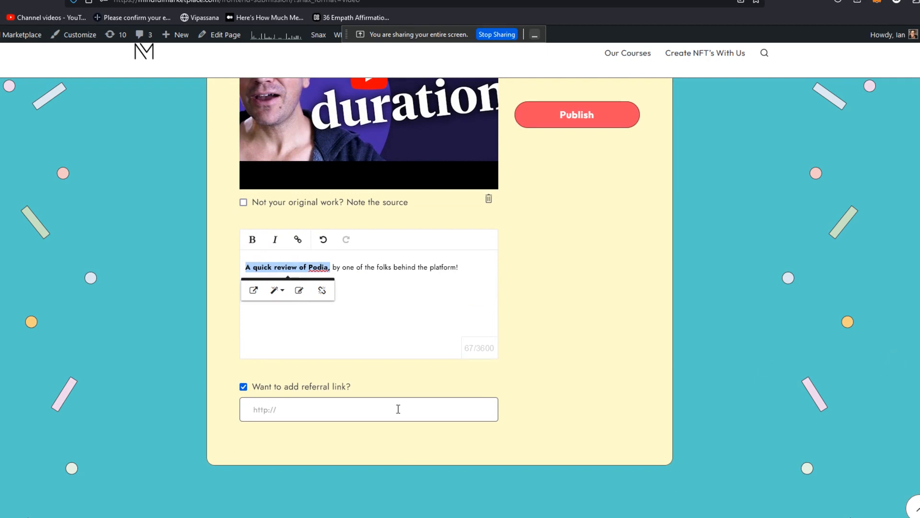
click(368, 408)
text(http://goodkarma.link)
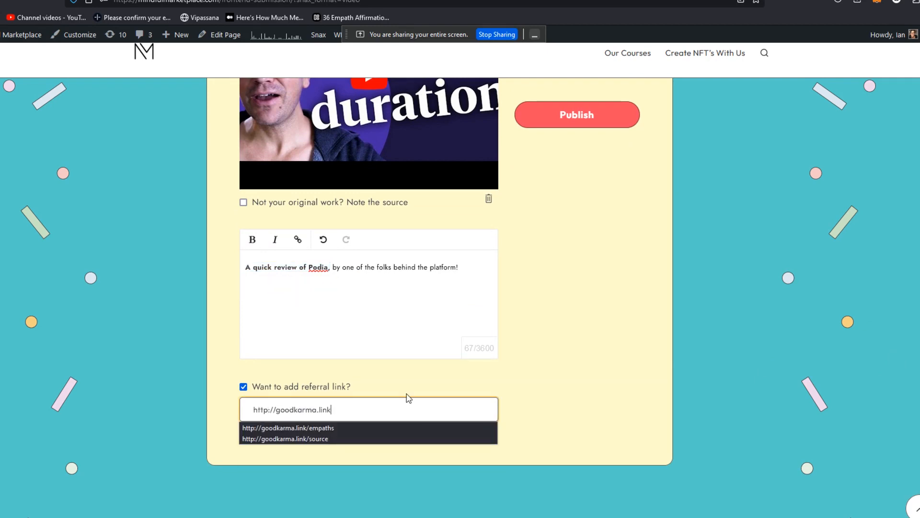
text(/podia)
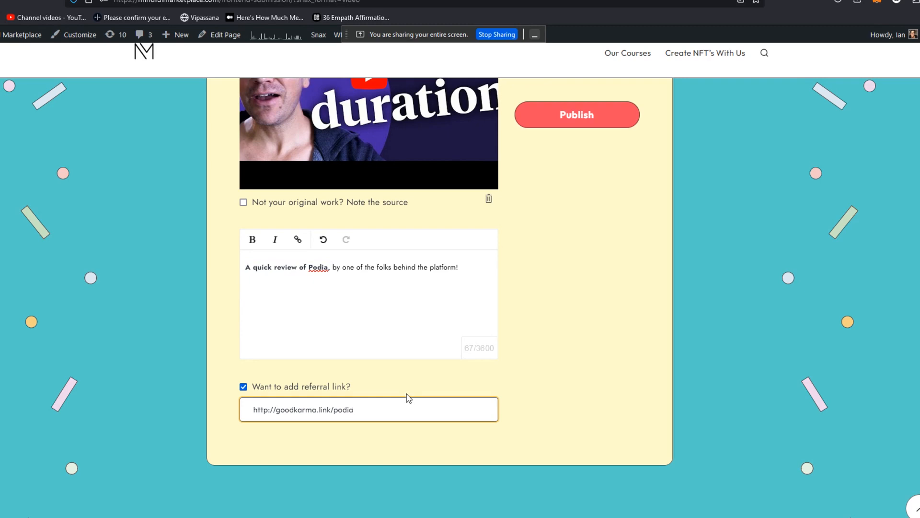
click(576, 115)
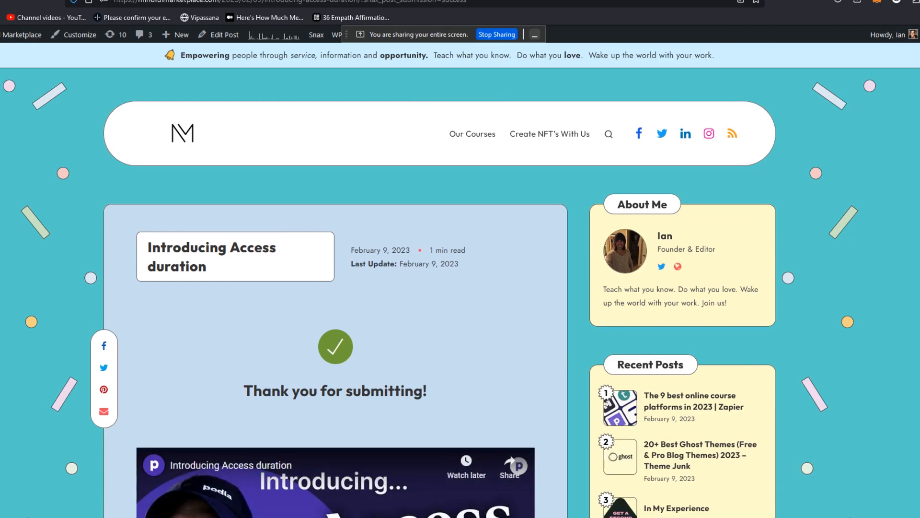
From the thank-you page, open the new Podia post topping the homepage feed
scroll(down, 3)
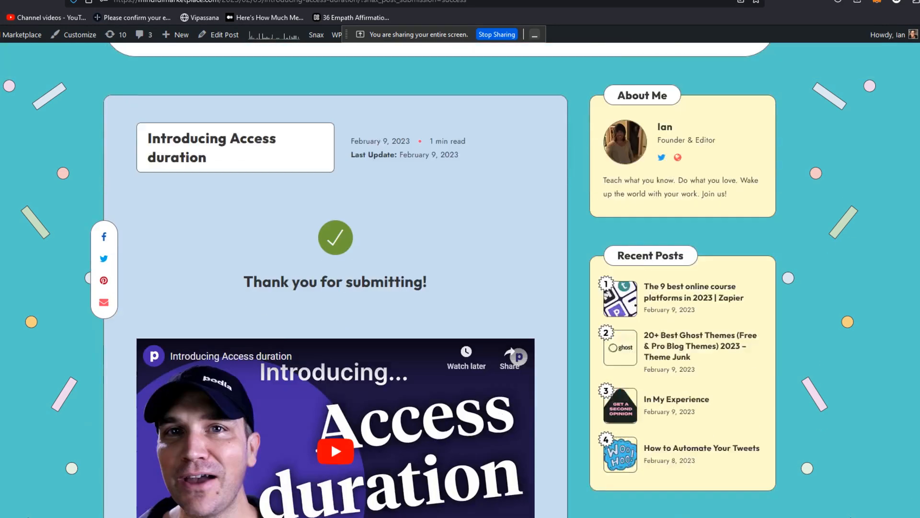
scroll(down, 3)
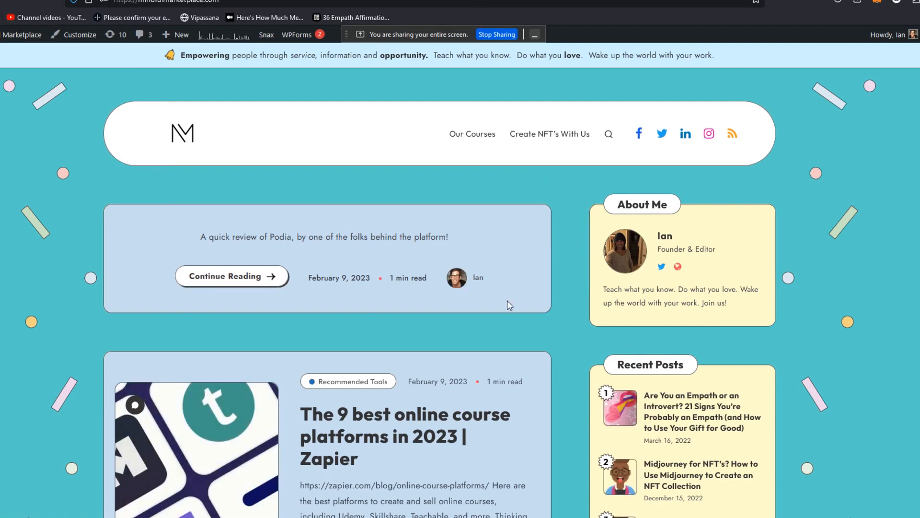
mouse_move(259, 279)
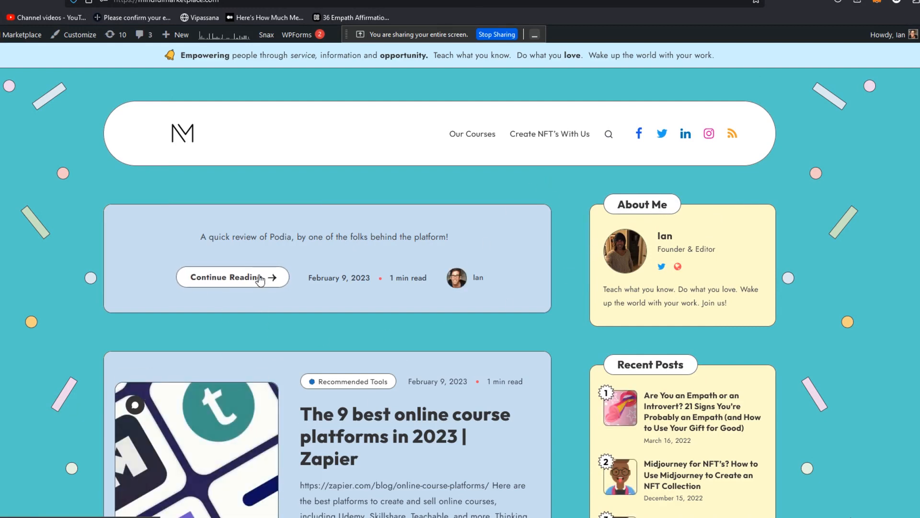
click(232, 277)
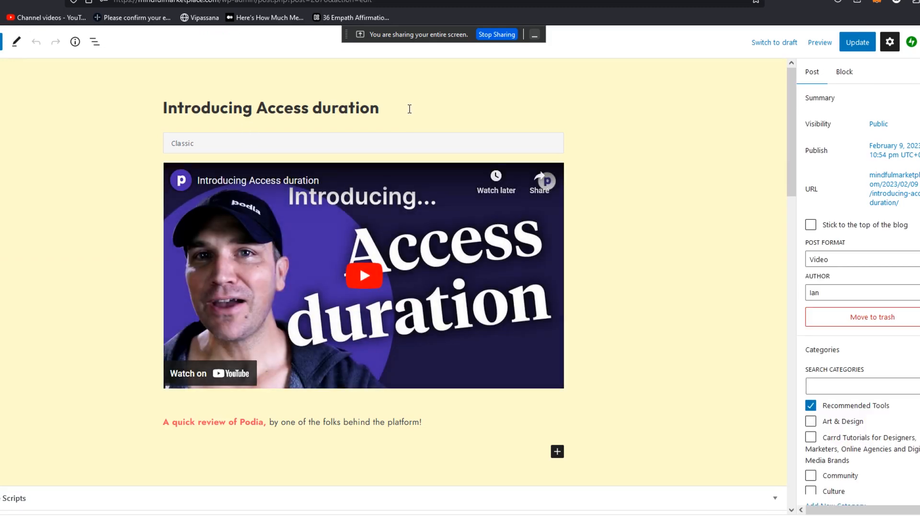
Retitle the post 'A 2023 Review of Podia' and save it
triple_click(269, 108)
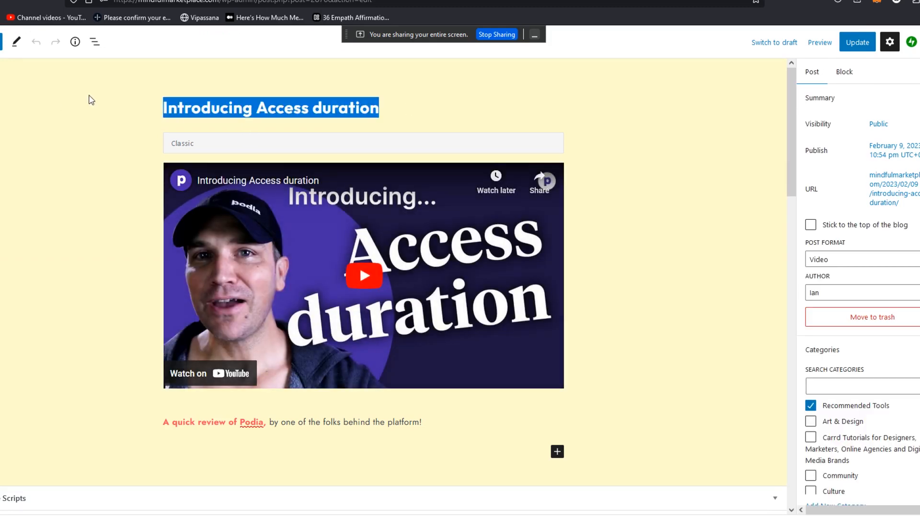
text(A 2023 Review of)
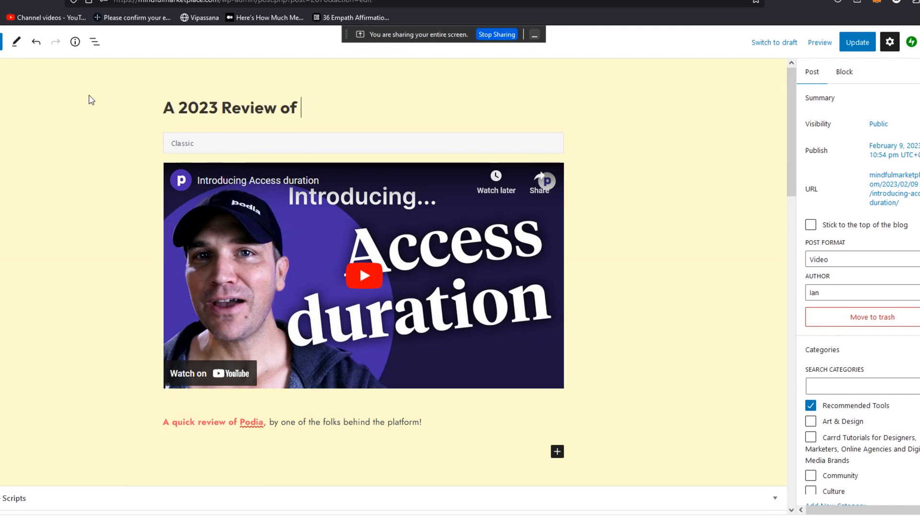
text(Podia)
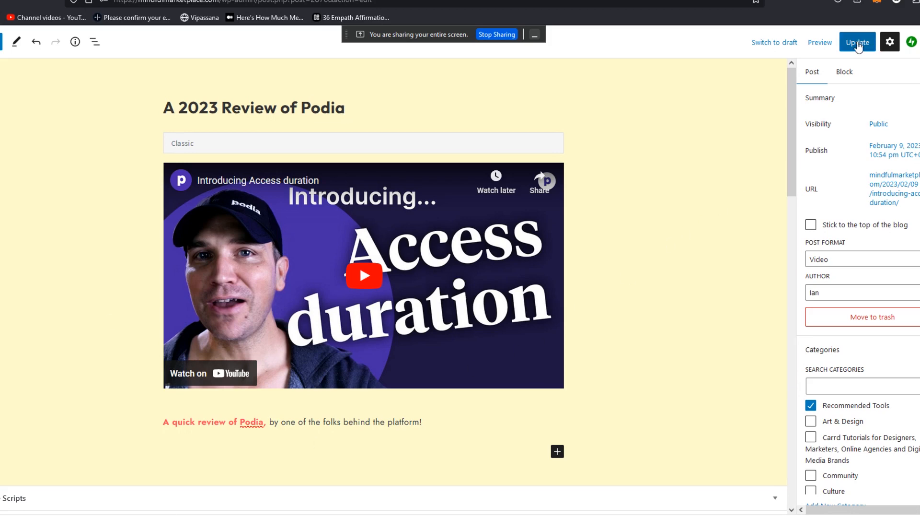
click(857, 41)
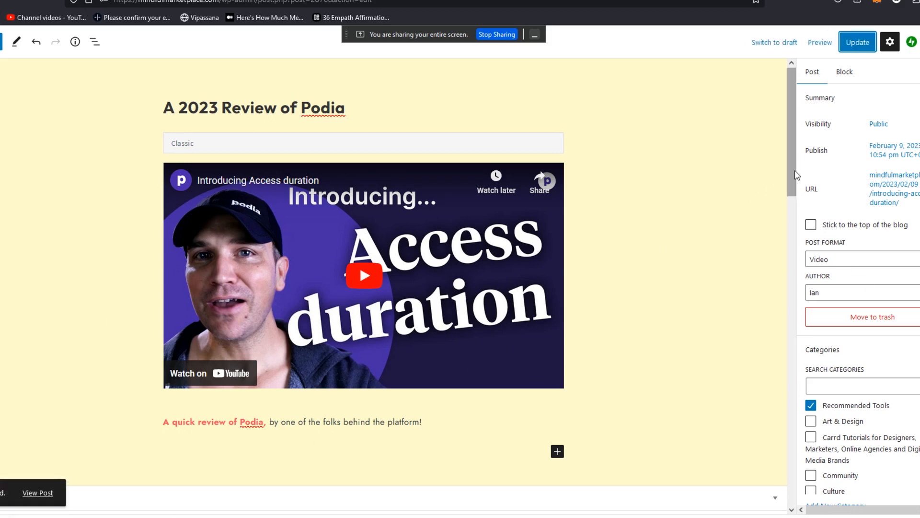
scroll(down, 3)
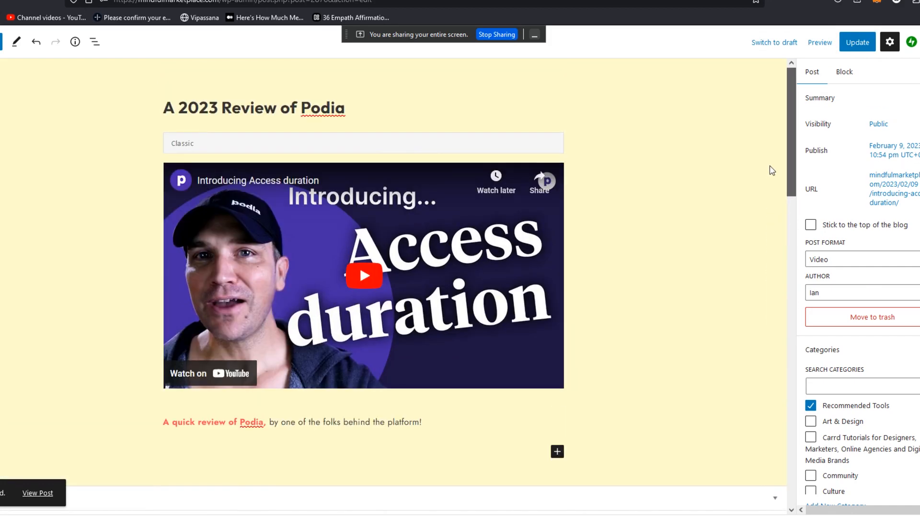
mouse_move(411, 264)
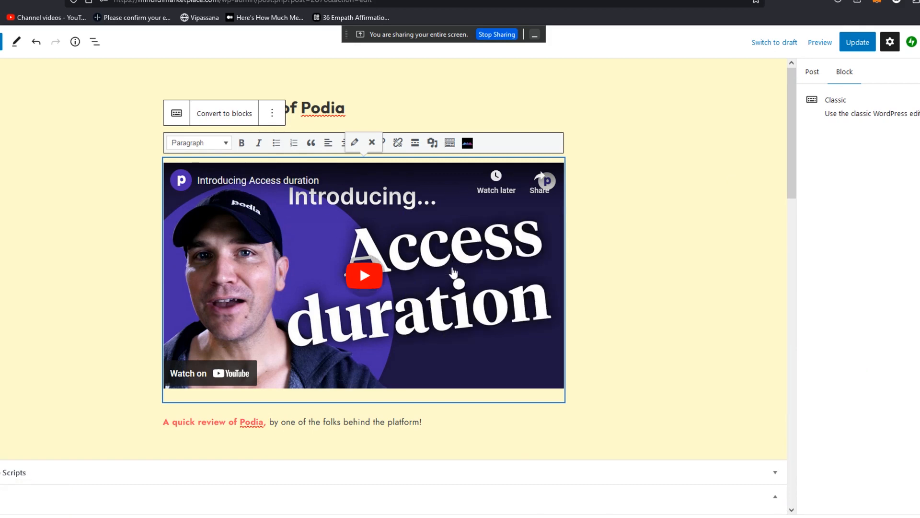
mouse_move(312, 219)
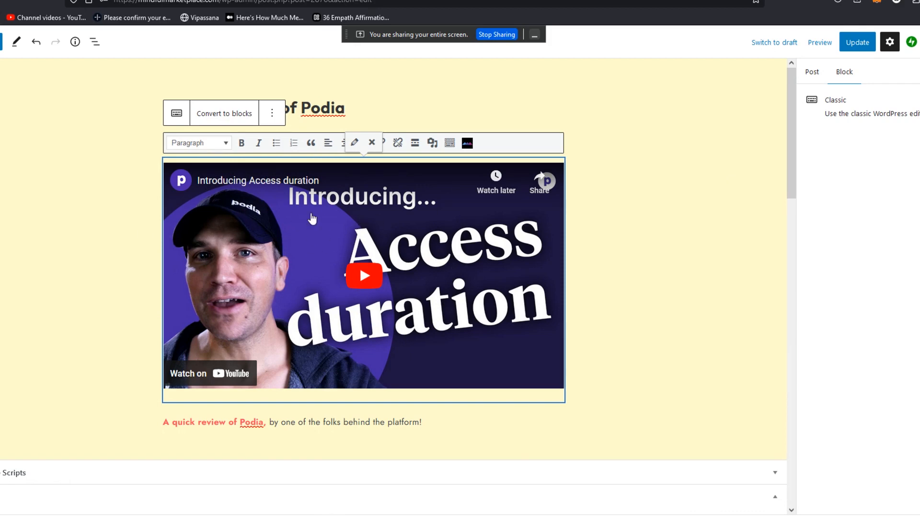
scroll(down, 3)
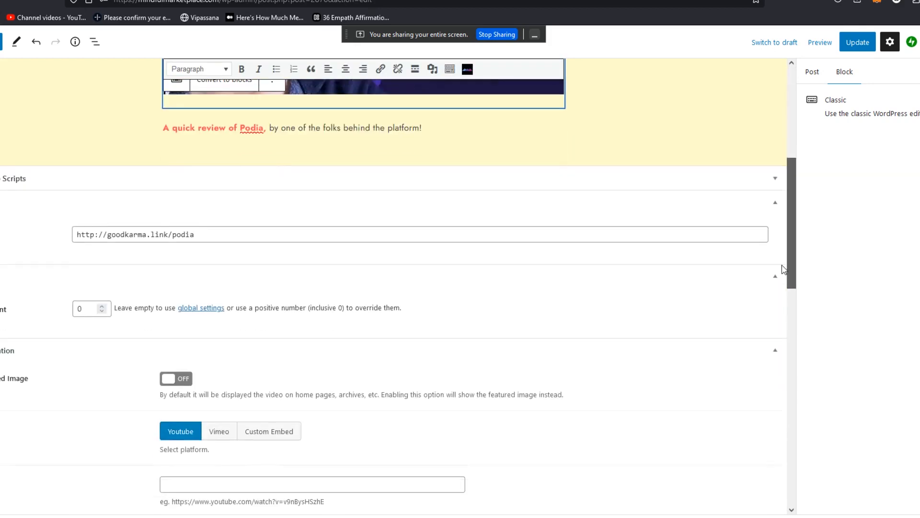
scroll(down, 3)
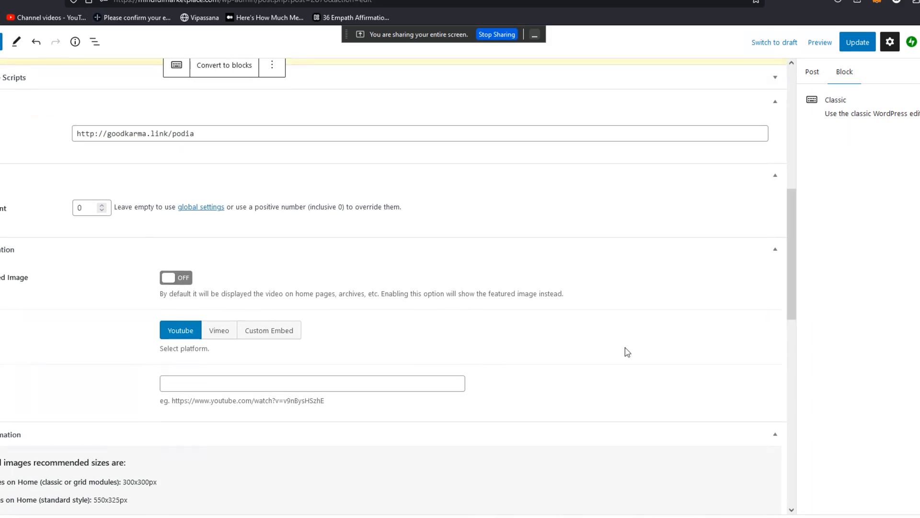
text(https://youtu.be/vzkK0adI9qc)
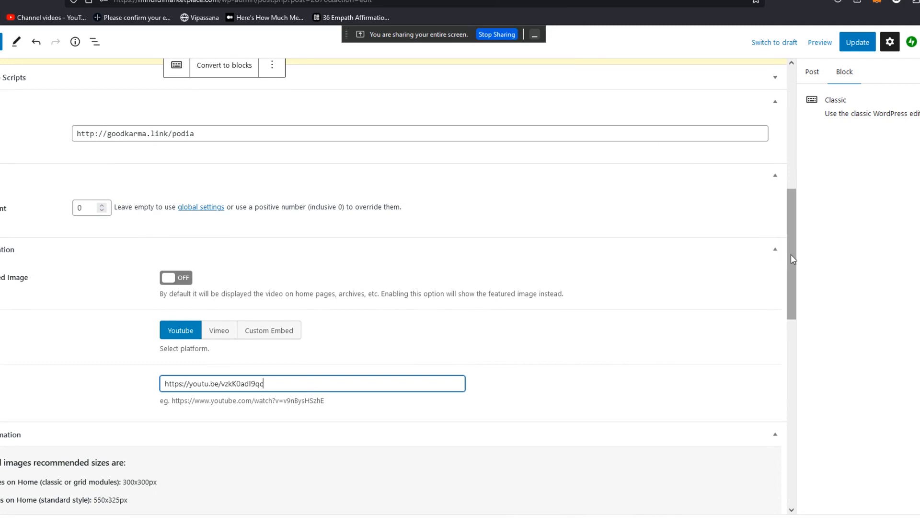
click(856, 42)
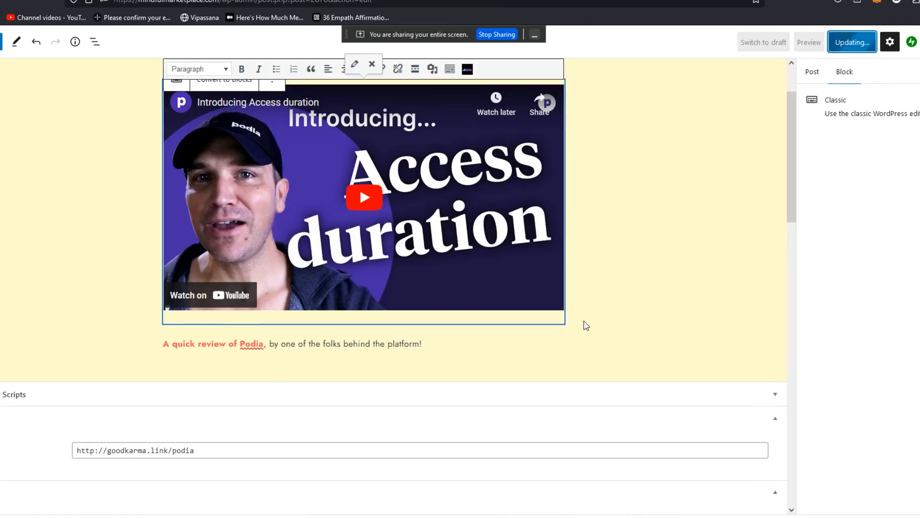
click(852, 42)
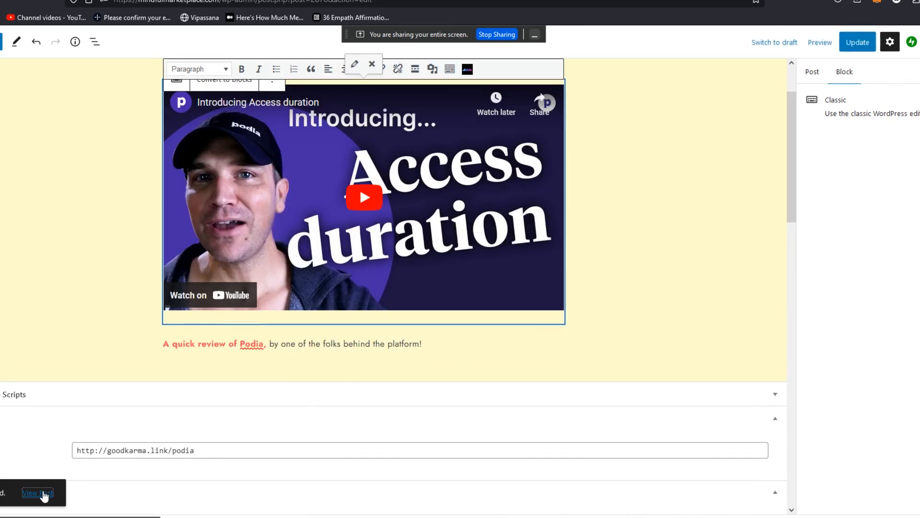
View the live post and review its video, linked description, vote box and Buy now
click(38, 492)
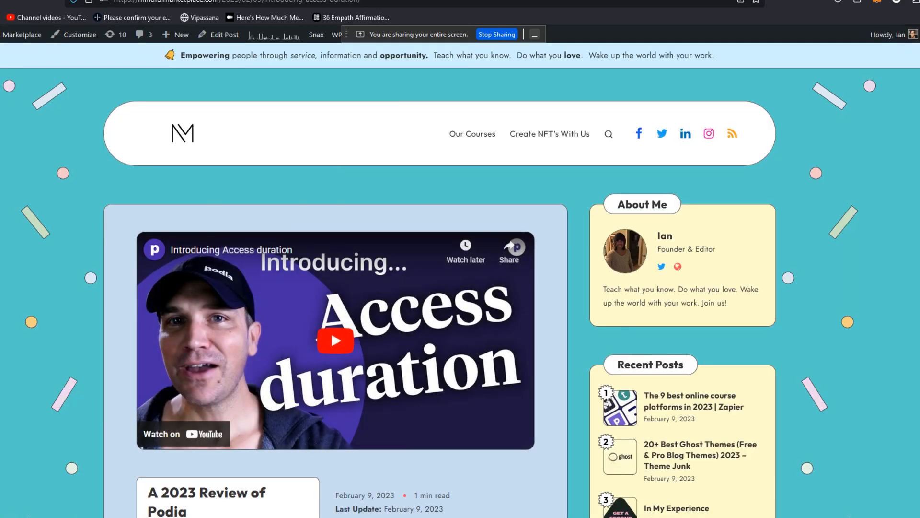
scroll(down, 3)
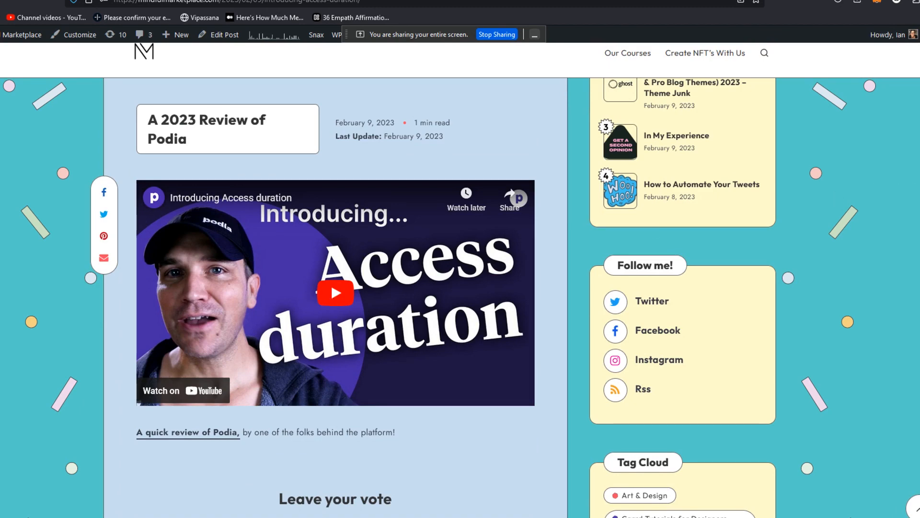
scroll(down, 3)
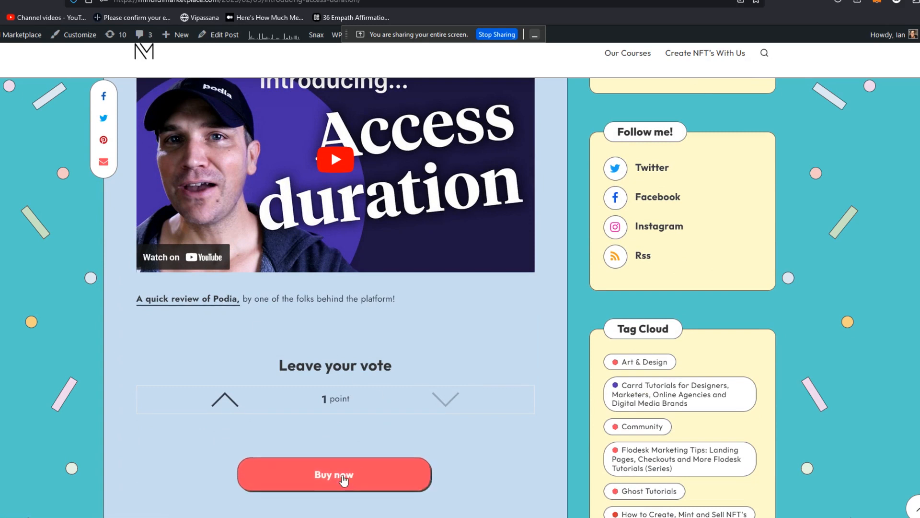
scroll(down, 3)
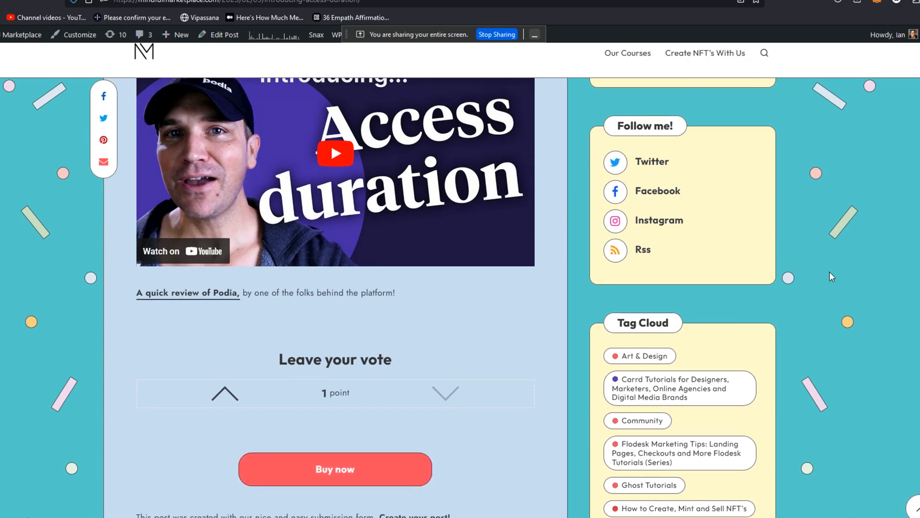
mouse_move(368, 467)
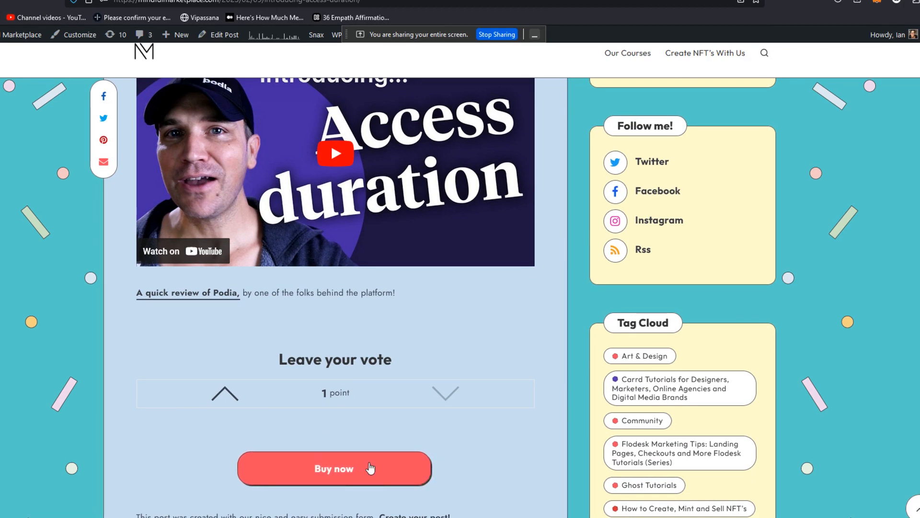
mouse_move(362, 506)
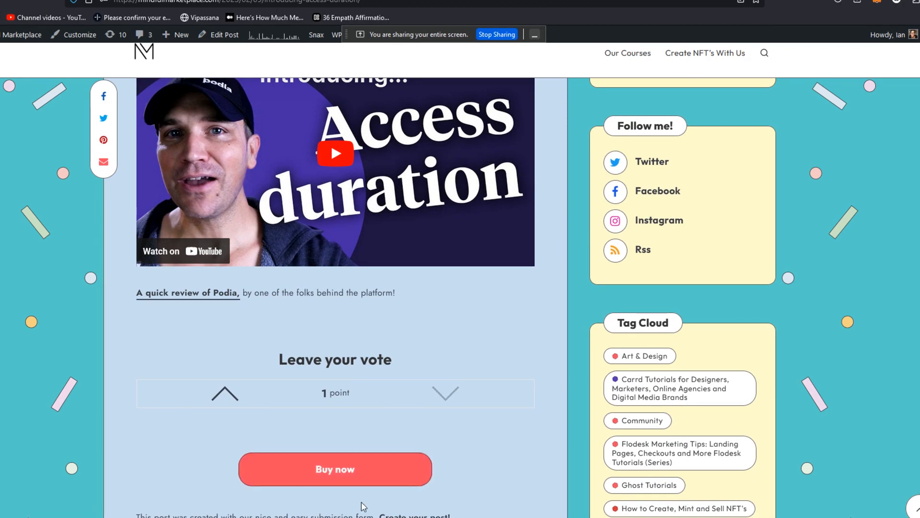
mouse_move(440, 201)
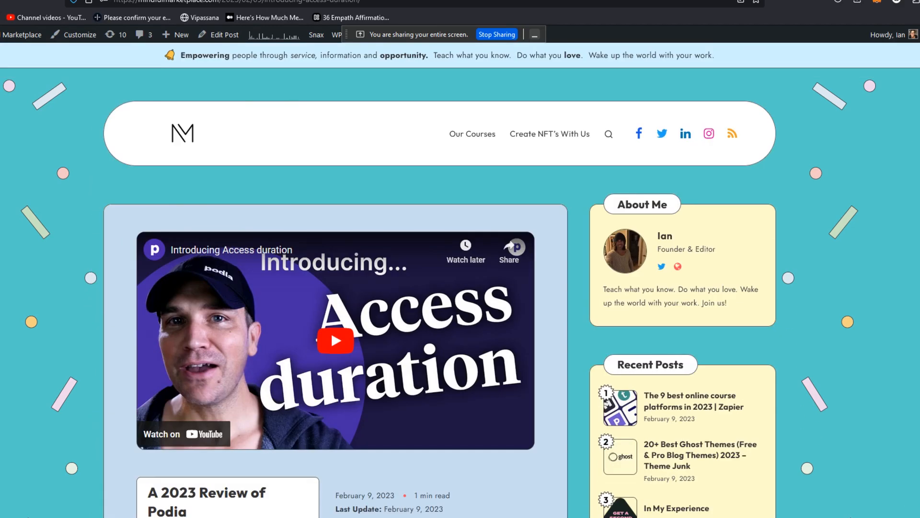
Reopen the post editor, update again, and view the homepage led by the Podia review
click(222, 34)
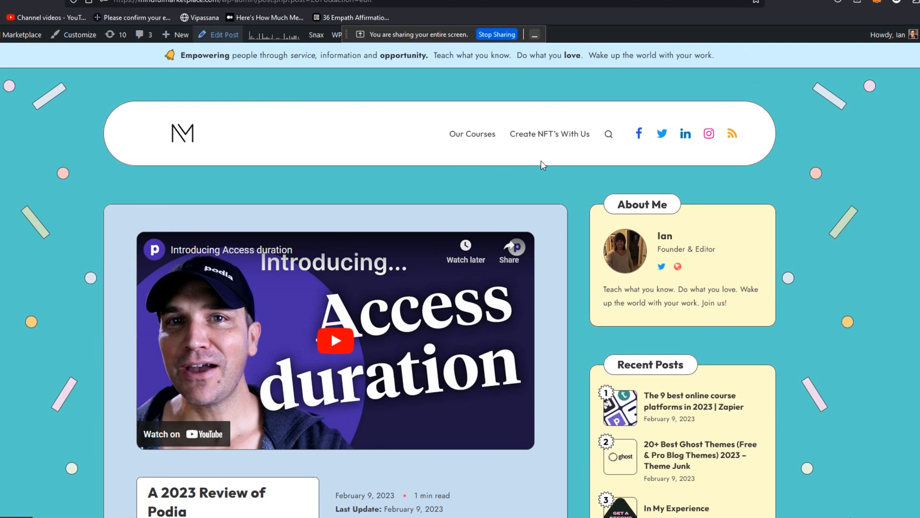
click(223, 34)
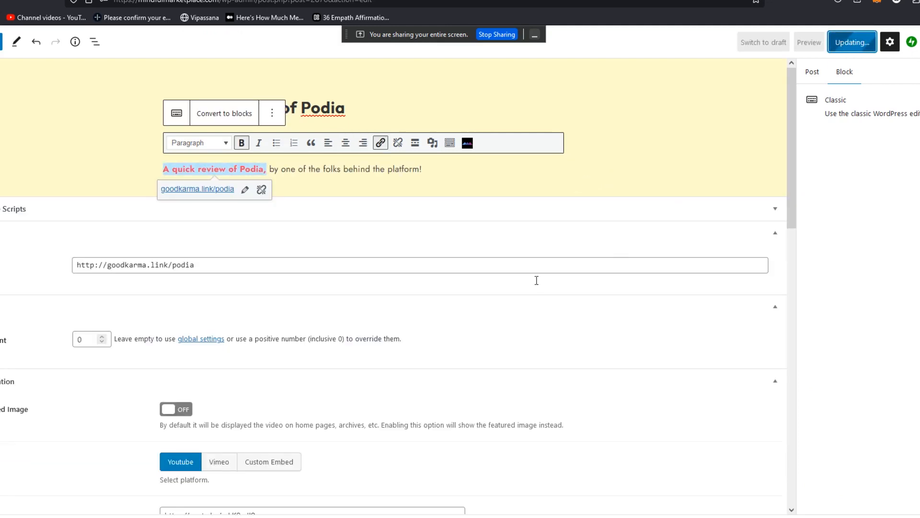
click(852, 42)
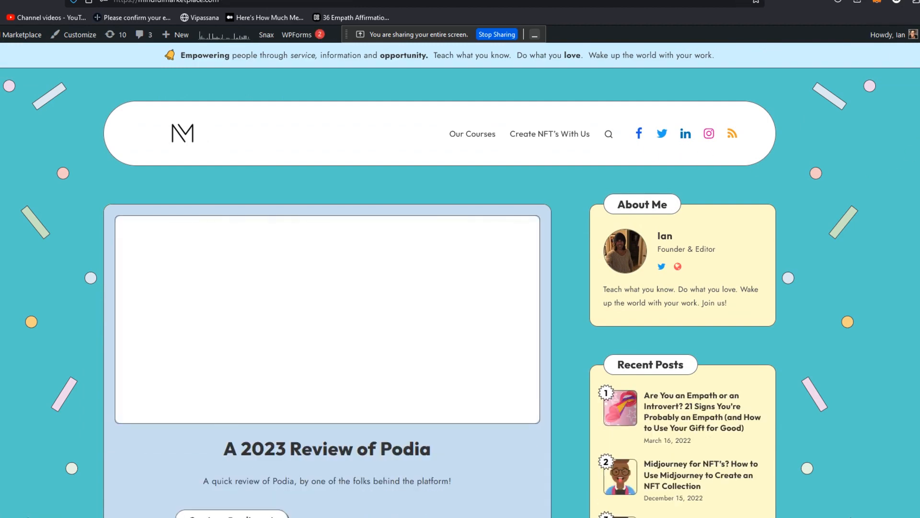
Briefly play the Podia review's featured YouTube header video on the homepage, then pause it
scroll(down, 3)
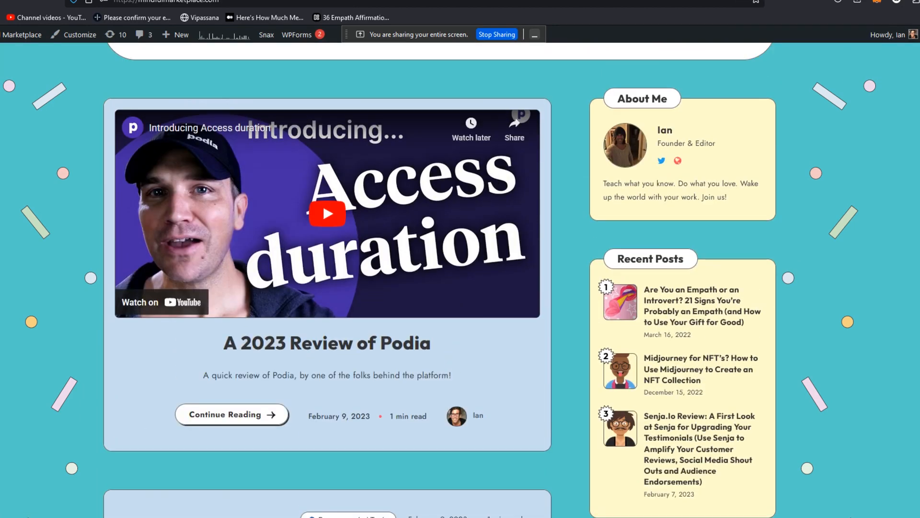
scroll(up, 3)
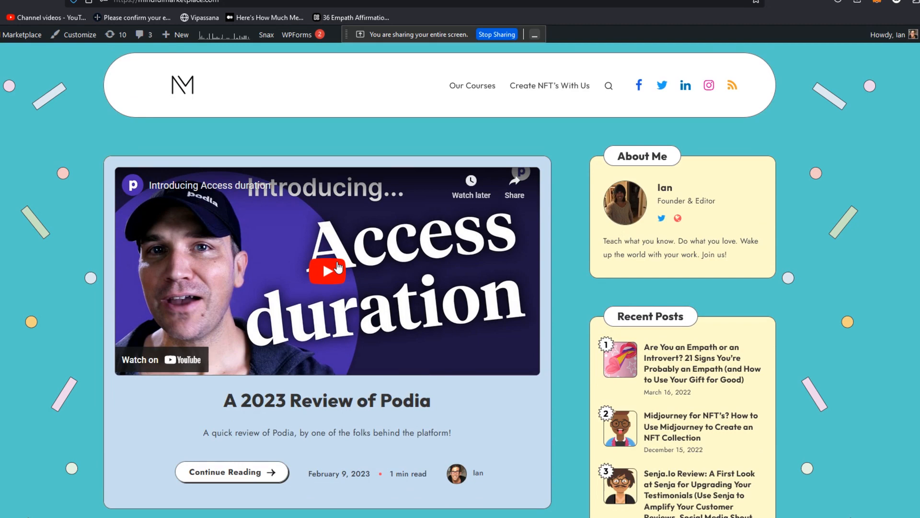
click(326, 270)
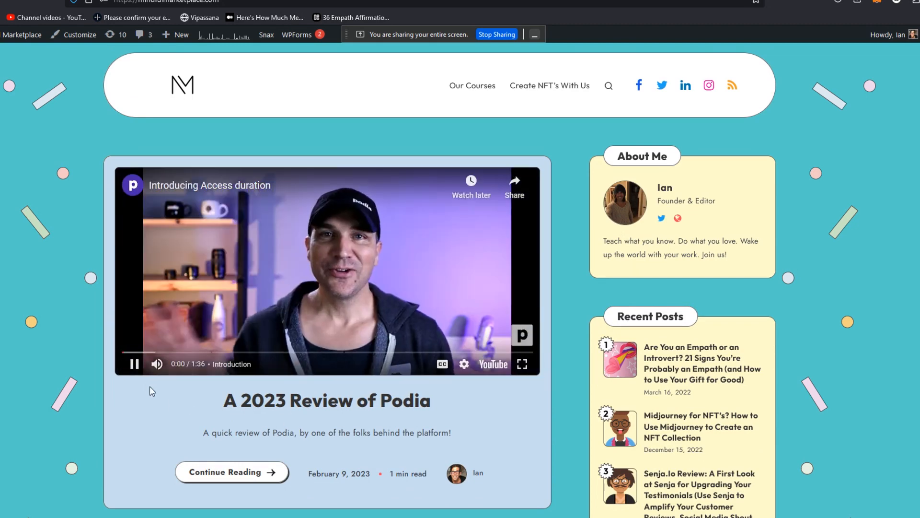
click(134, 363)
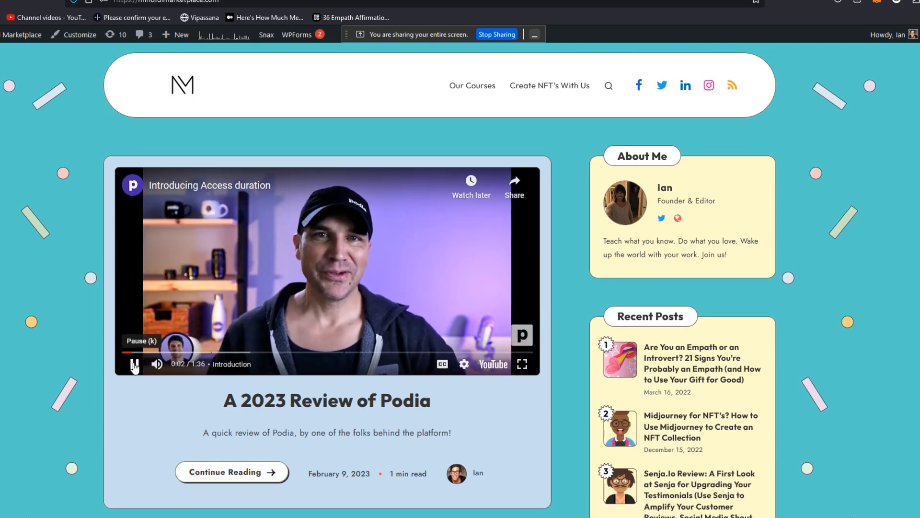
click(133, 363)
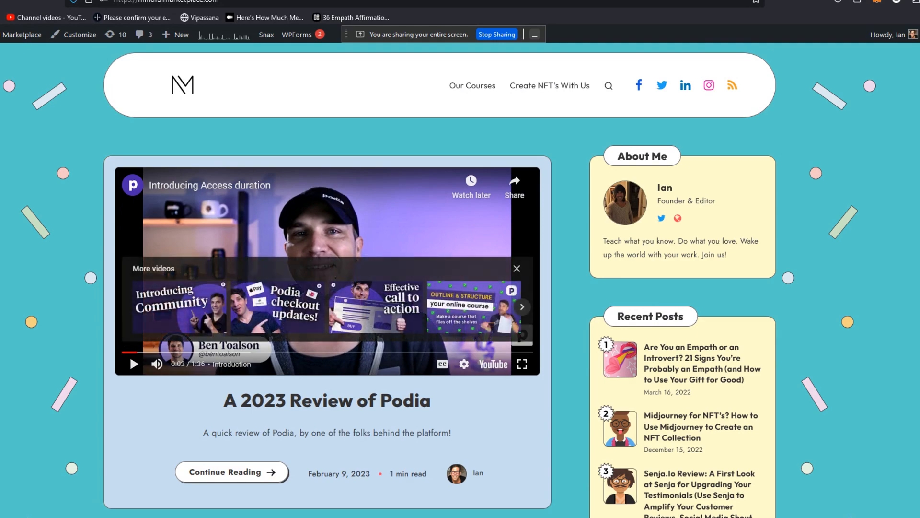
Scroll down the homepage through the posts listed below the featured Podia review
scroll(down, 3)
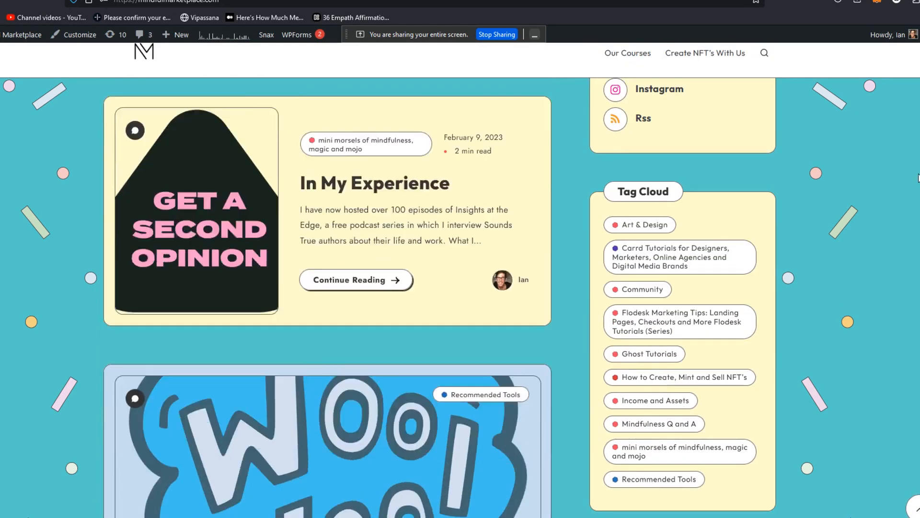
scroll(down, 3)
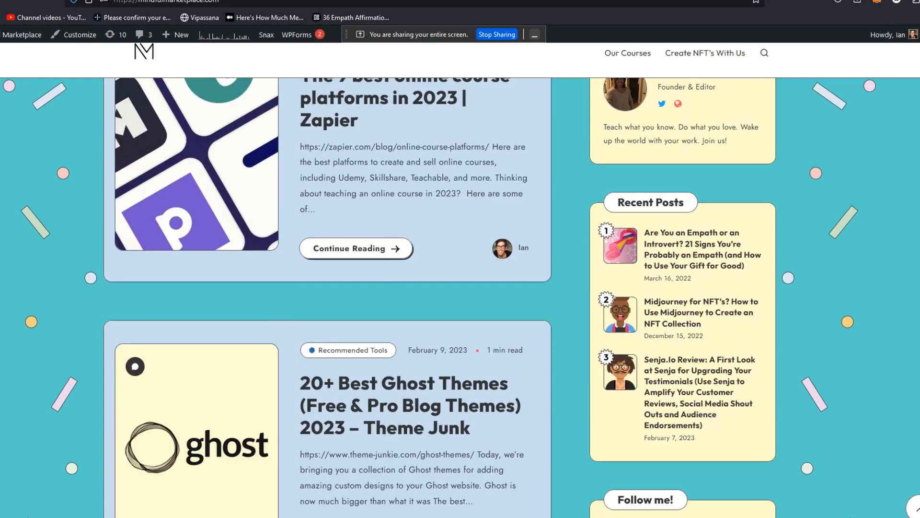
scroll(down, 3)
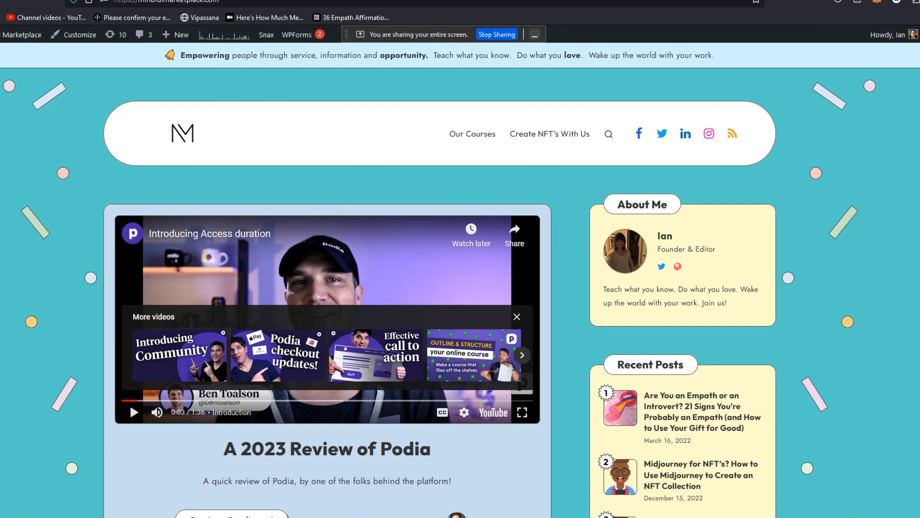
mouse_move(742, 147)
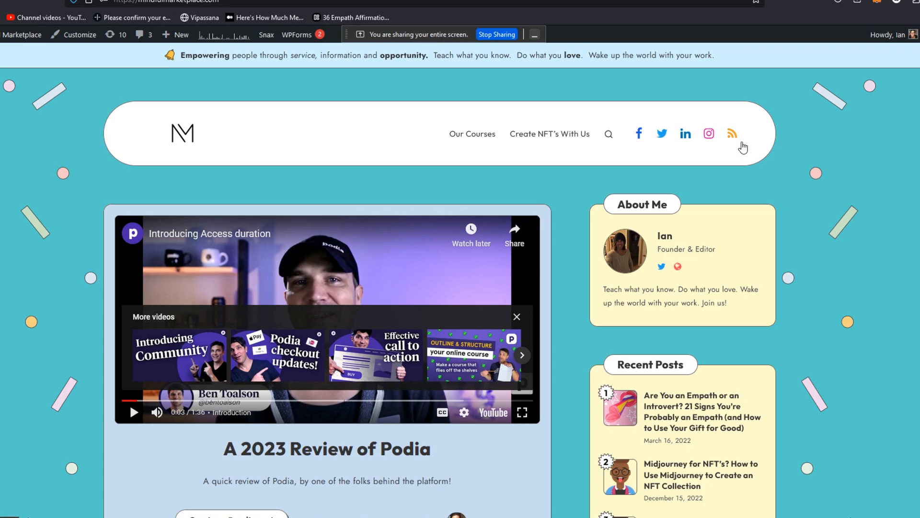
mouse_move(704, 189)
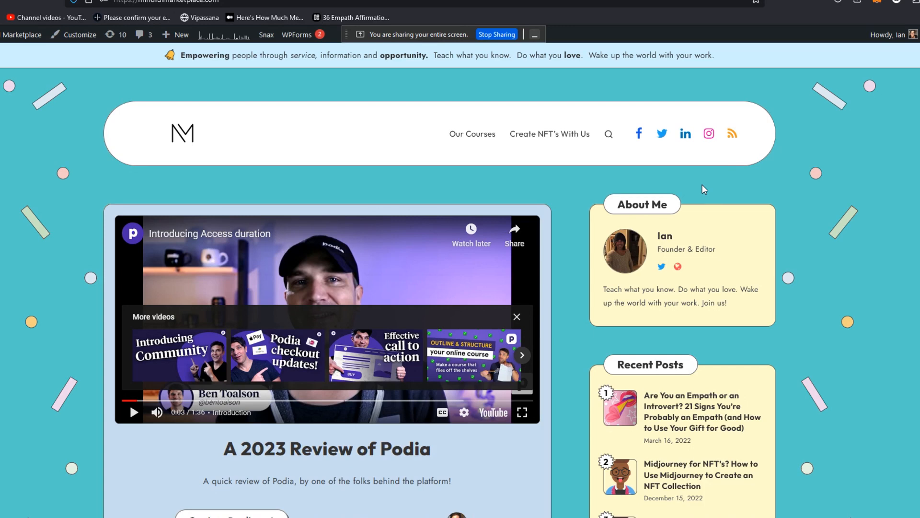
mouse_move(542, 277)
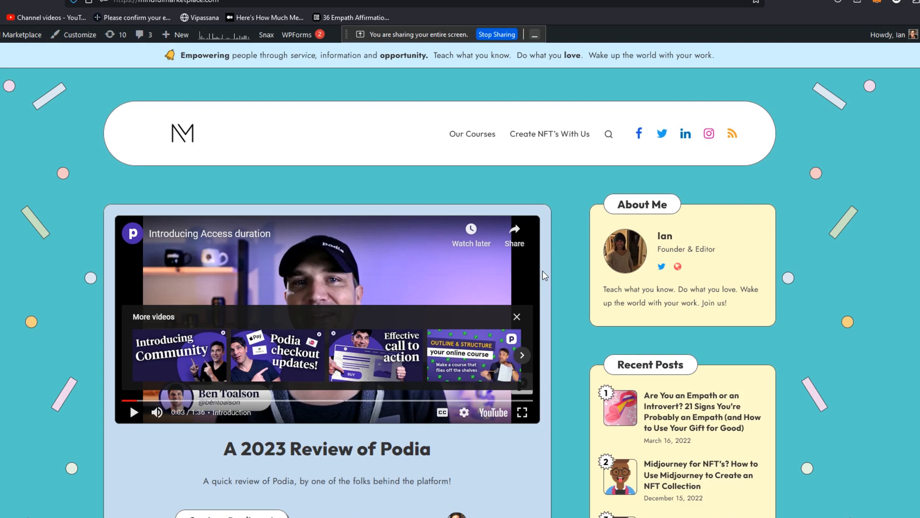
mouse_move(605, 202)
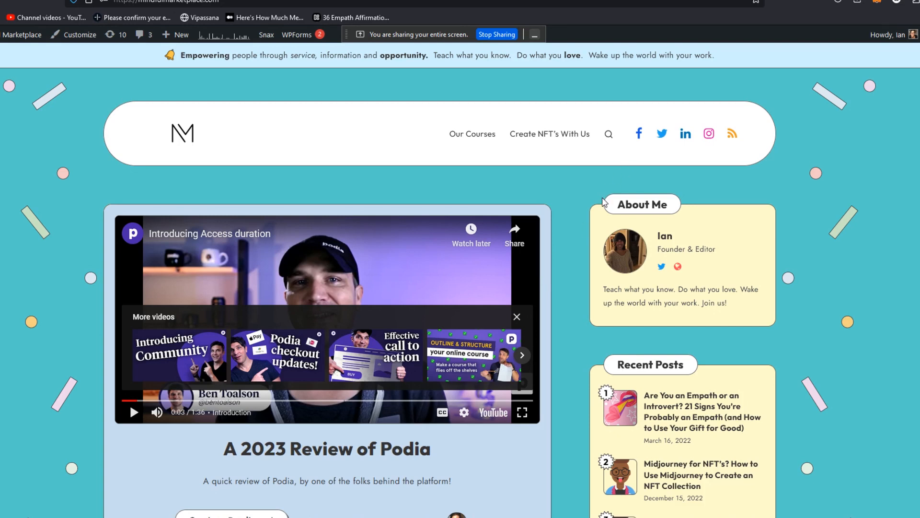
mouse_move(594, 207)
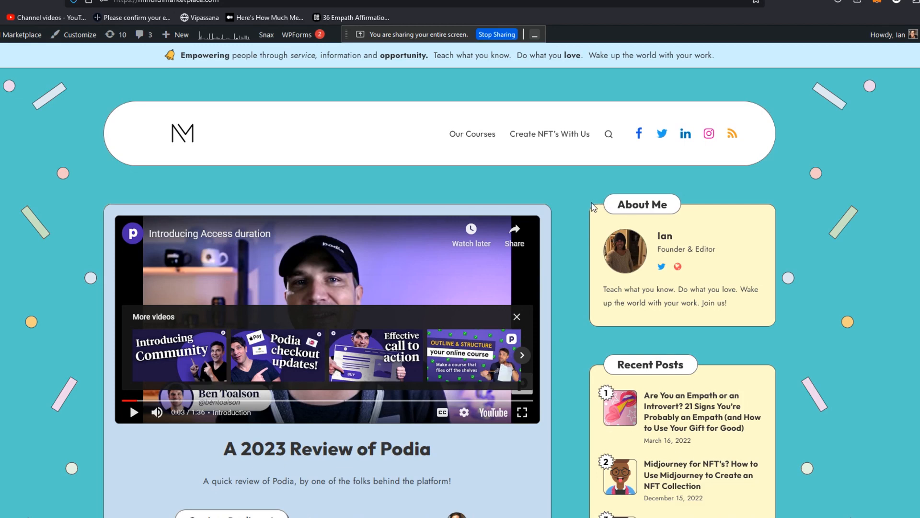
mouse_move(695, 100)
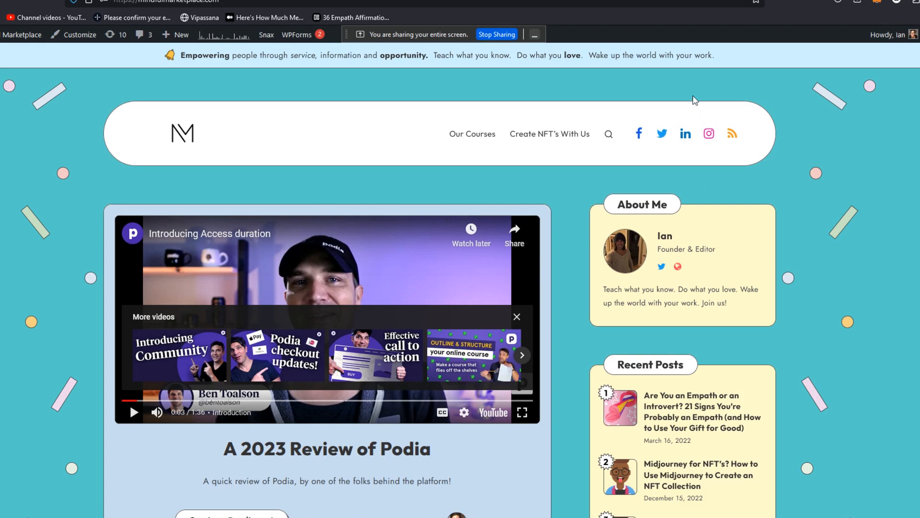
mouse_move(521, 44)
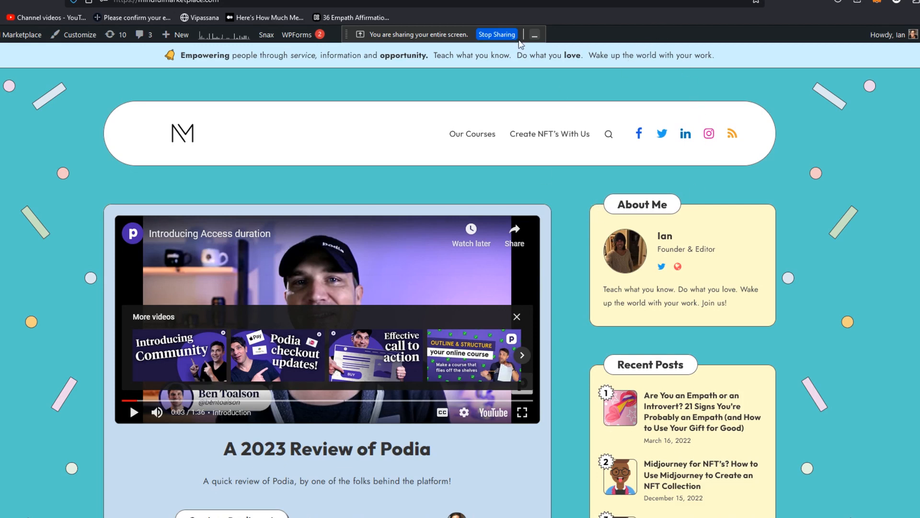